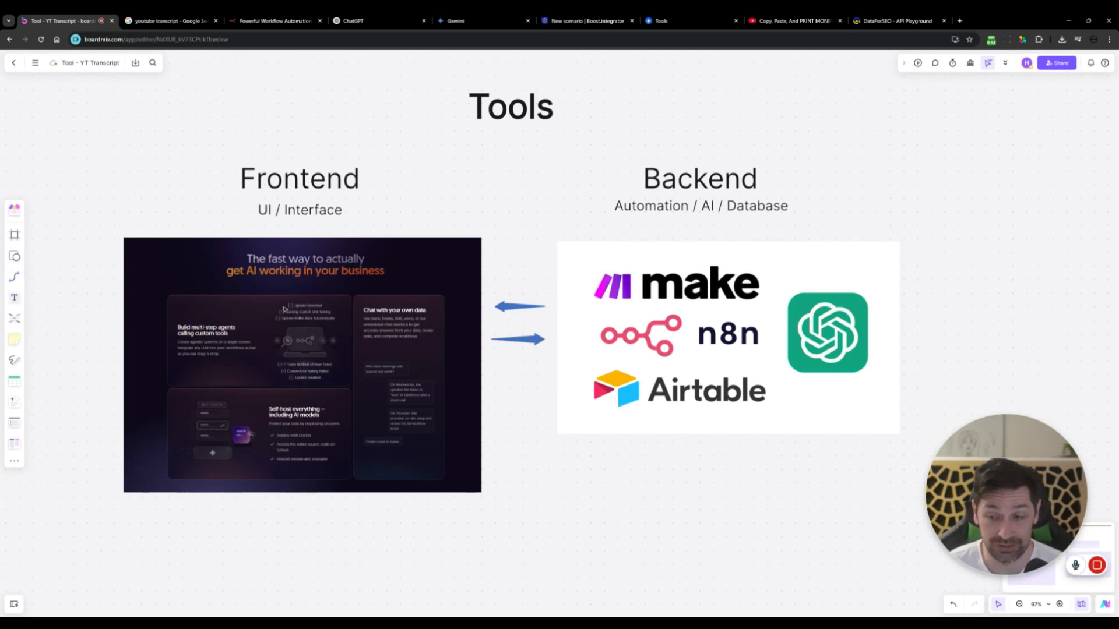
pyautogui.moveTo(763, 254)
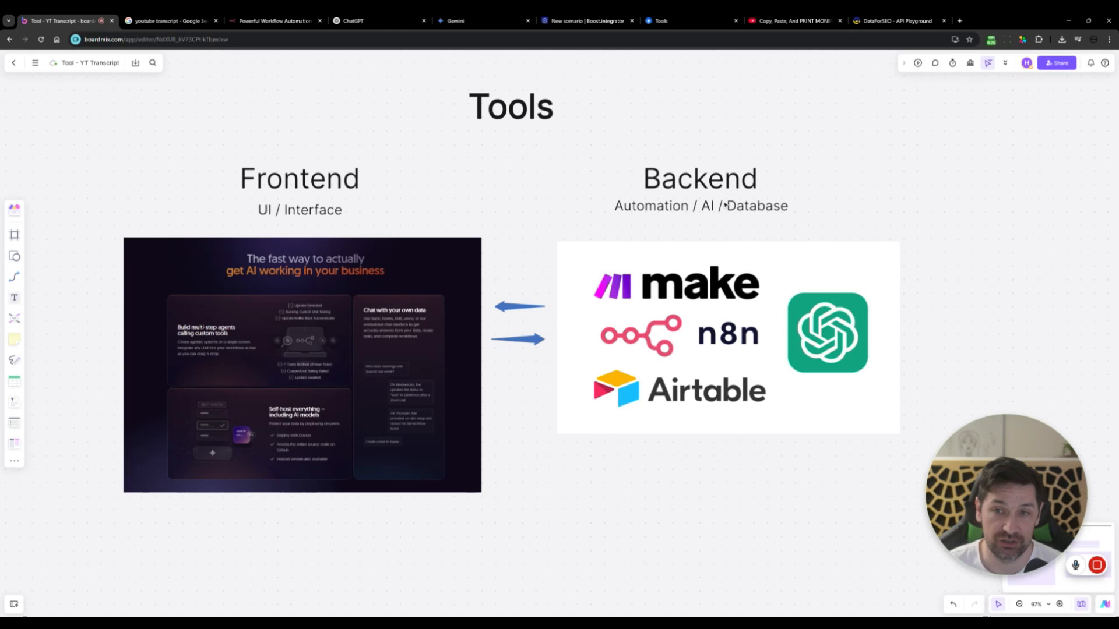
pyautogui.moveTo(595, 358)
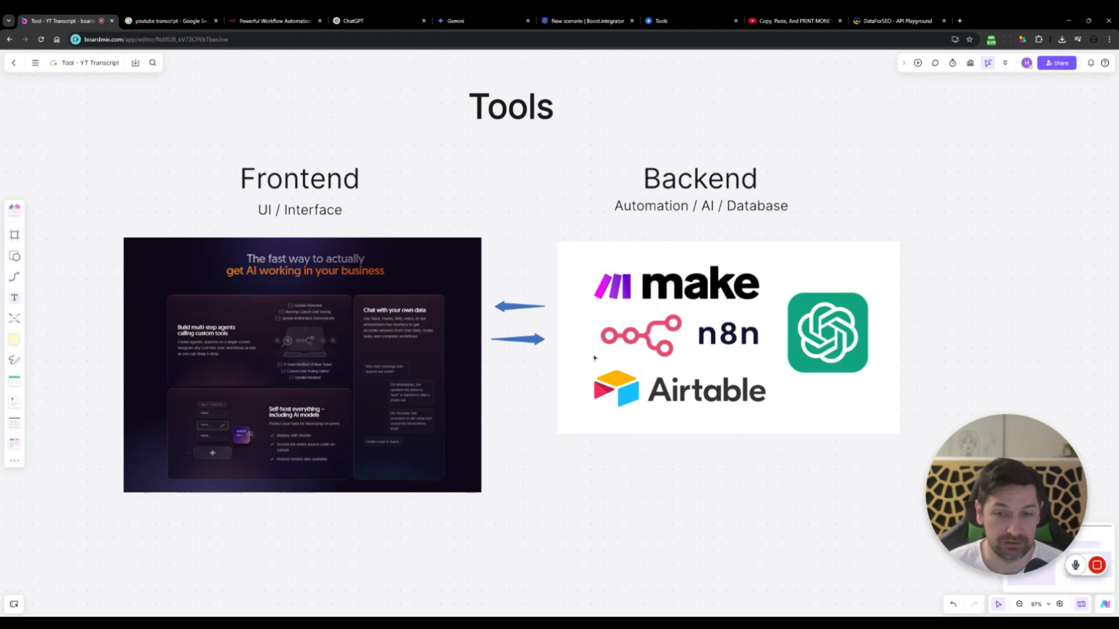
pyautogui.moveTo(768, 405)
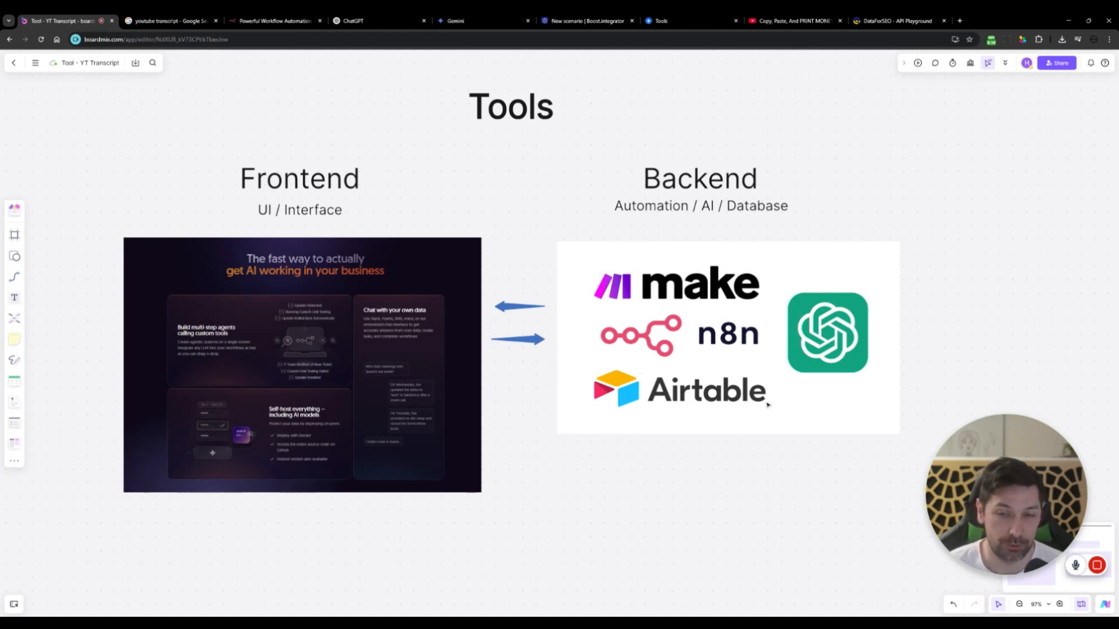
pyautogui.moveTo(706, 413)
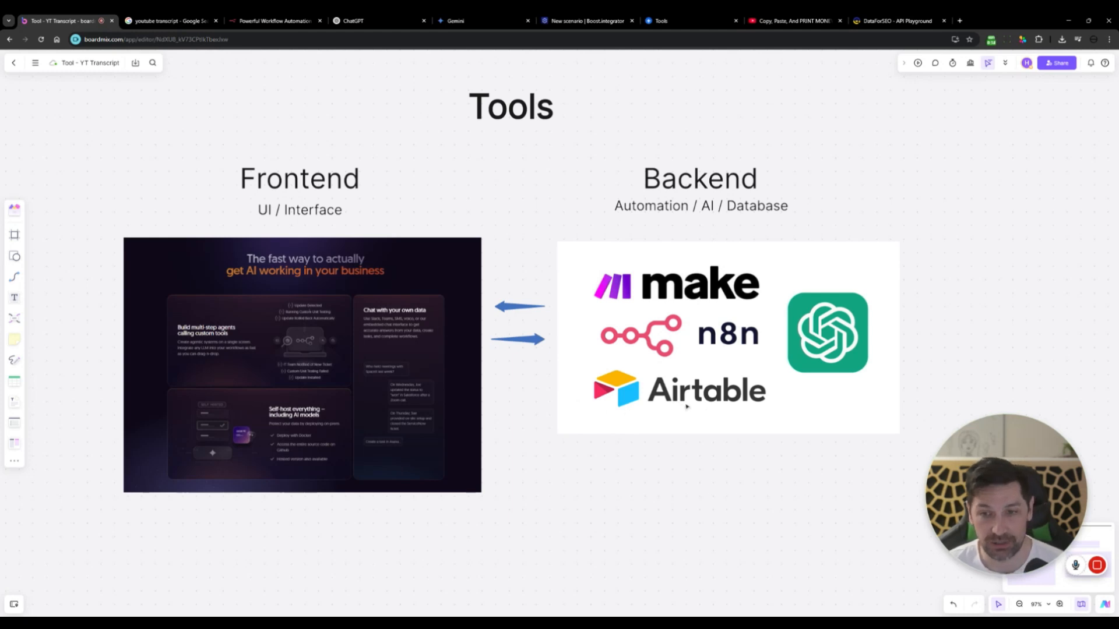
pyautogui.moveTo(681, 406)
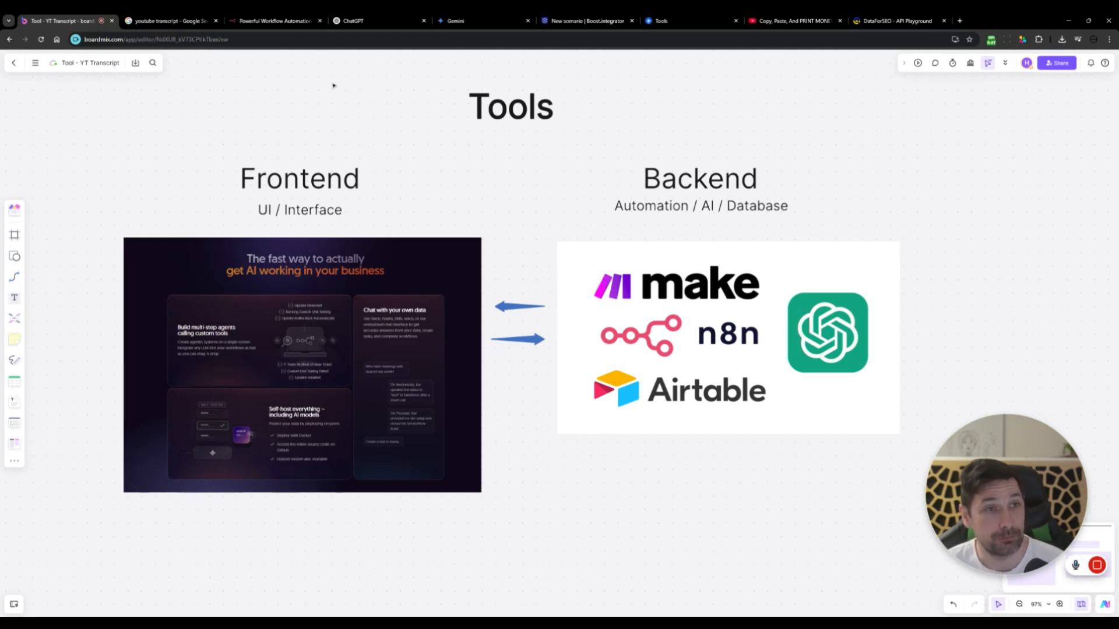
# Step: Generate the AI sales letters video's transcript on YouTubeToTranscript.com from its YouTube link
pyautogui.click(169, 20)
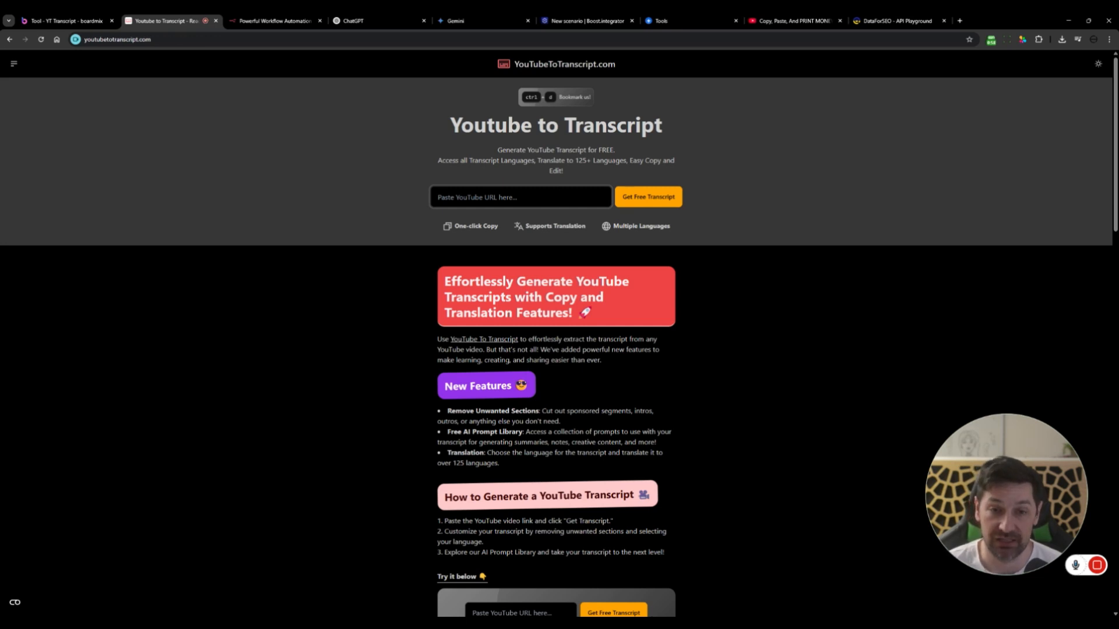
pyautogui.click(792, 21)
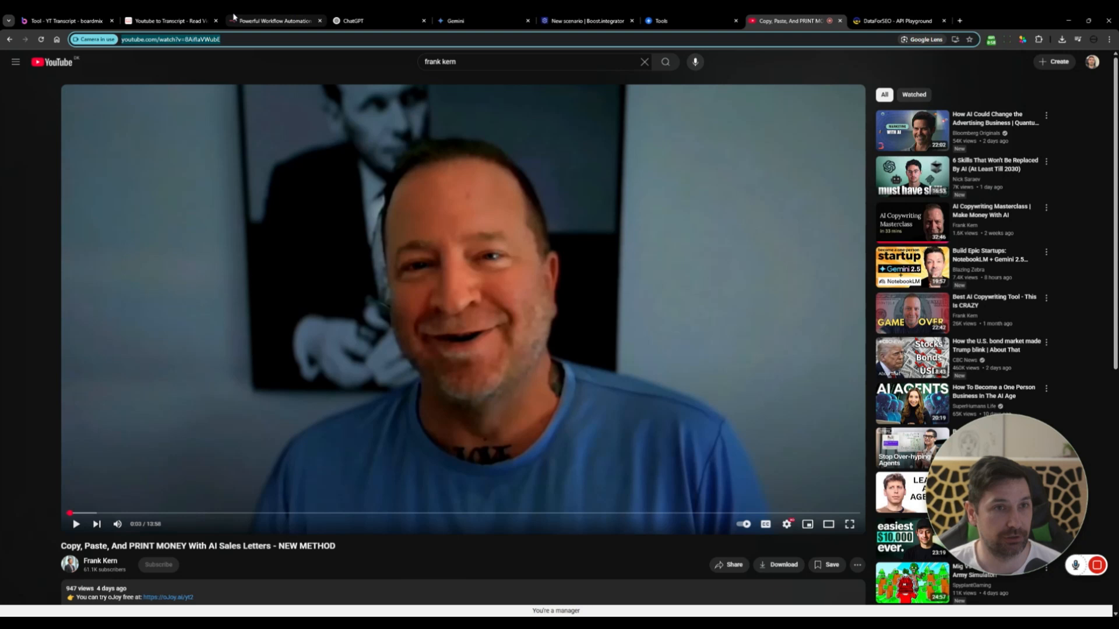
pyautogui.click(171, 20)
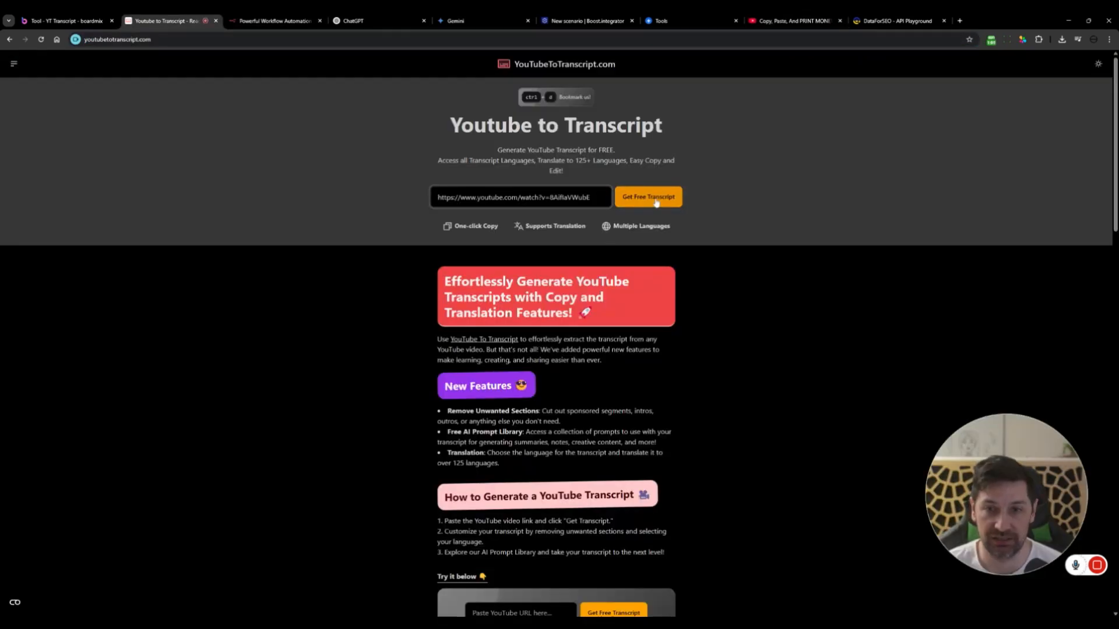
pyautogui.click(646, 196)
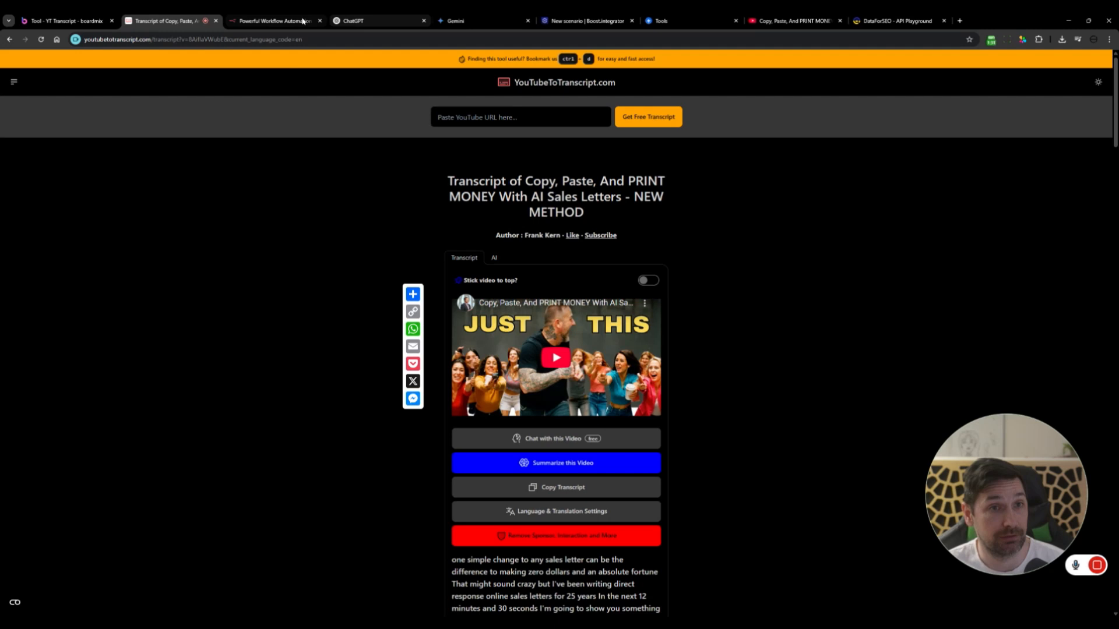
# Step: Scroll the n8n homepage to 'The fast way to actually get AI working in your business'
pyautogui.click(275, 20)
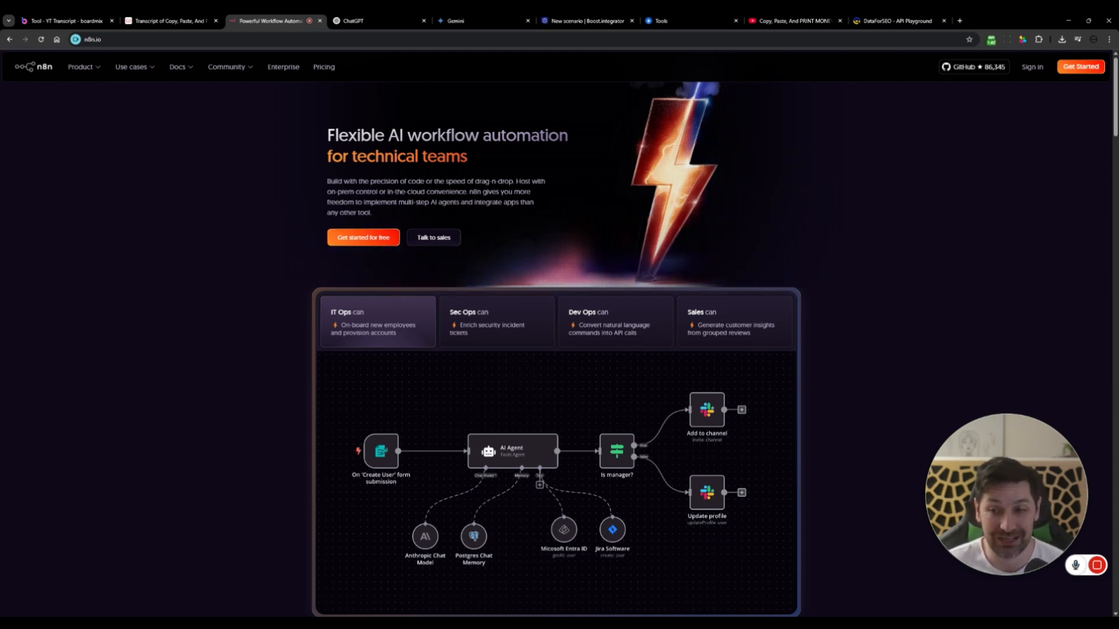
pyautogui.scroll(-3)
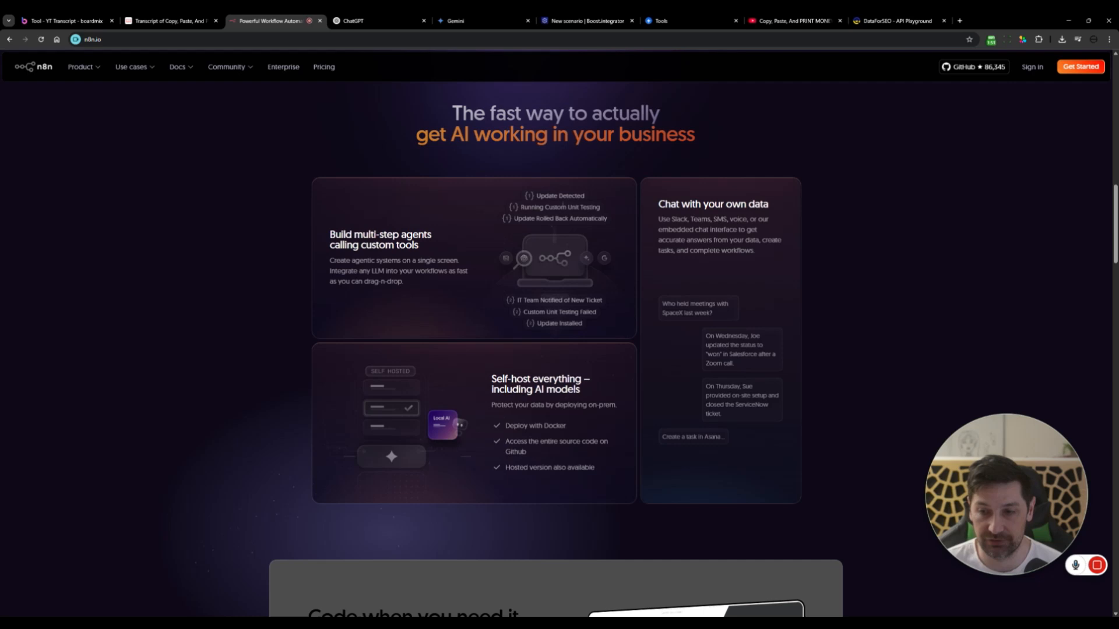
pyautogui.scroll(3)
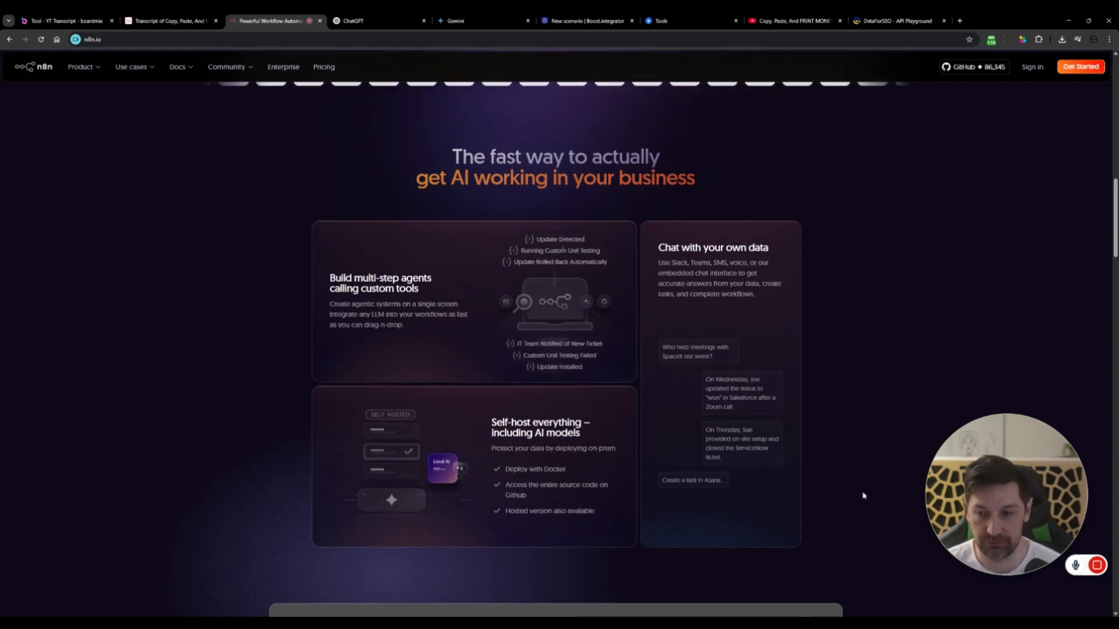
pyautogui.click(378, 19)
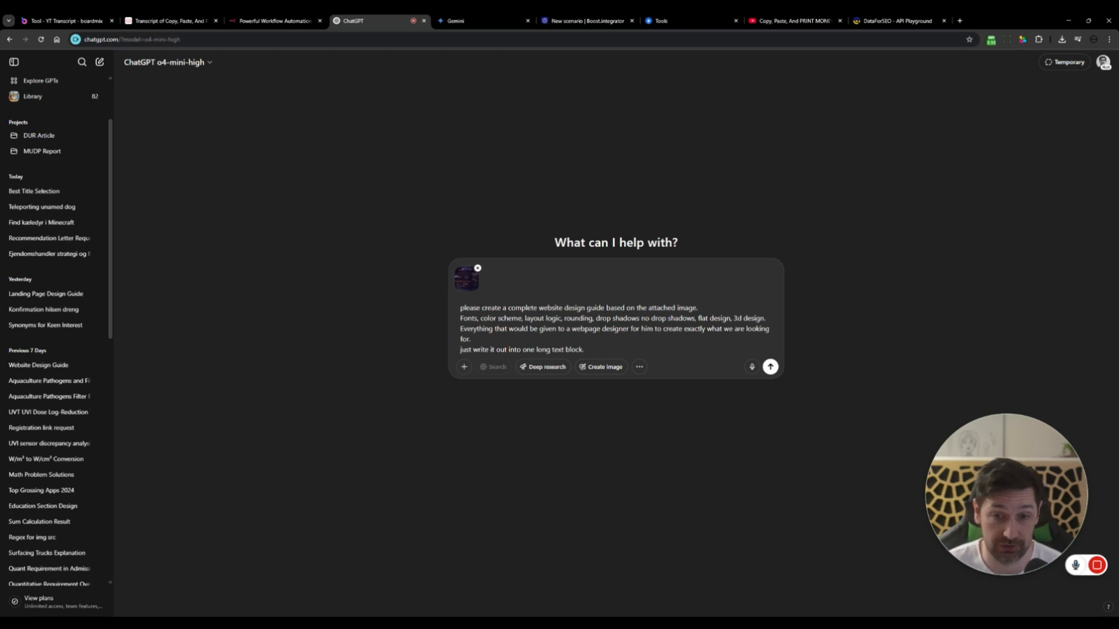
# Step: Send ChatGPT the design-guide request with the n8n screenshot and copy the generated guide
pyautogui.click(770, 366)
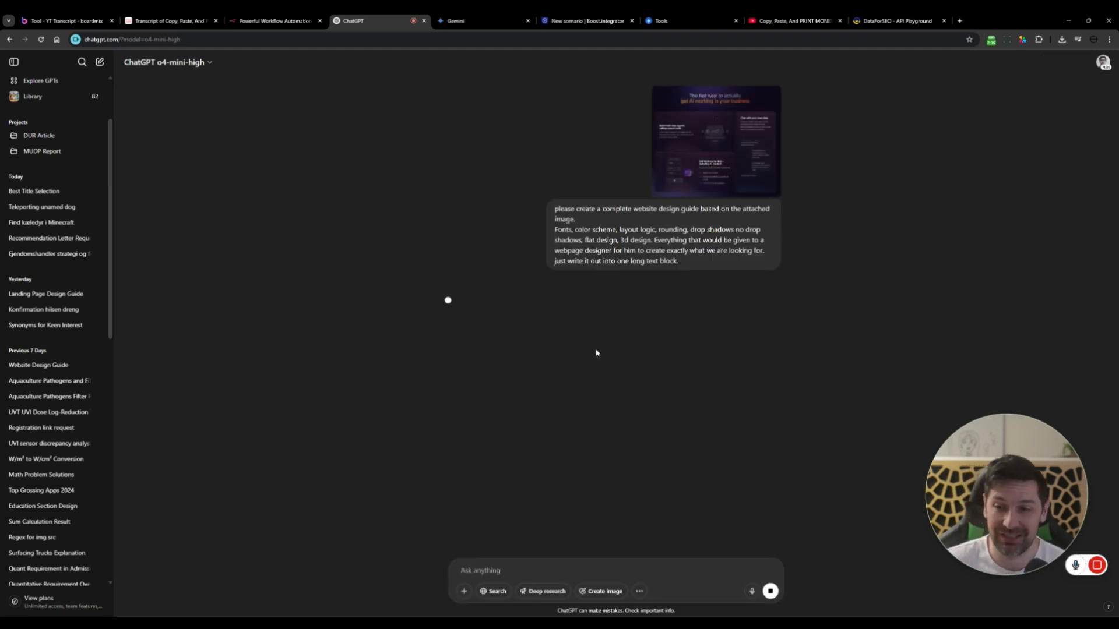
pyautogui.click(770, 591)
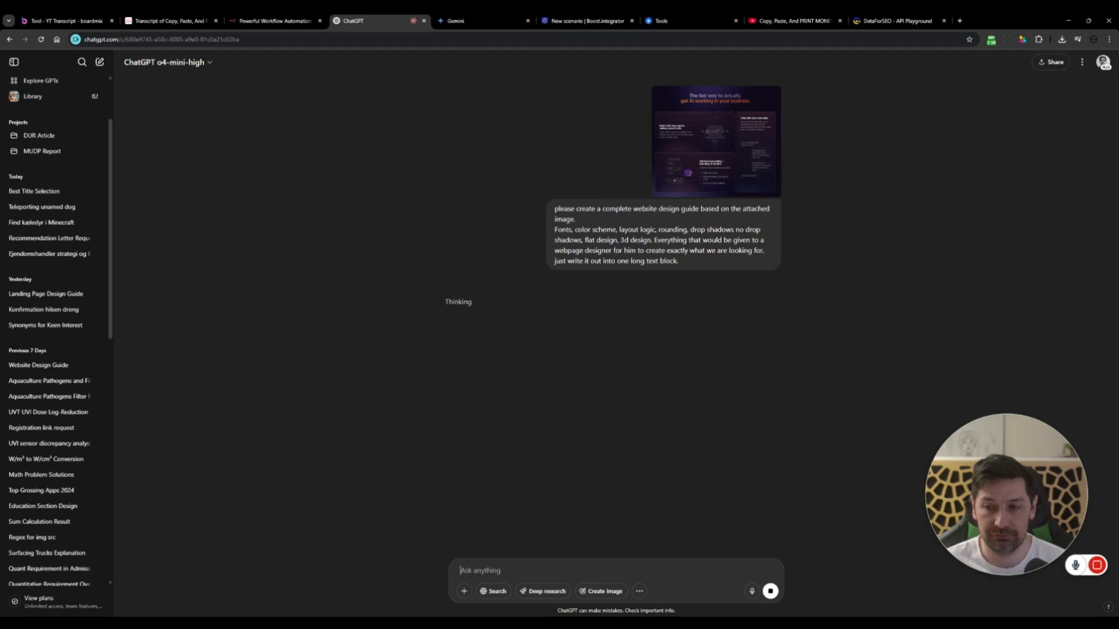
pyautogui.click(99, 62)
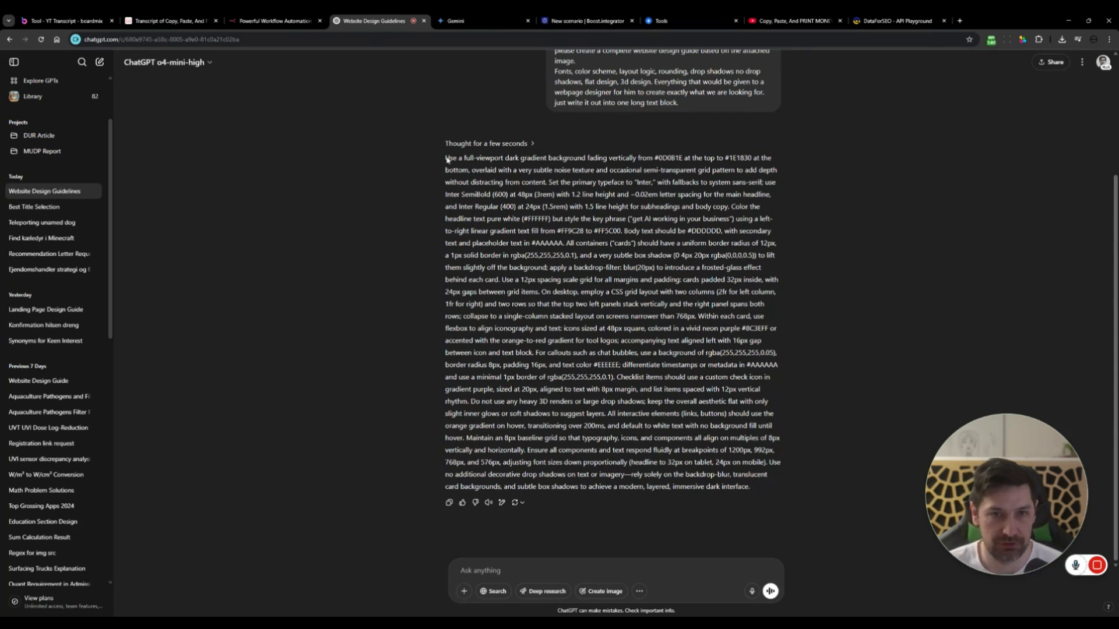
pyautogui.moveTo(446, 158); pyautogui.dragTo(749, 487)
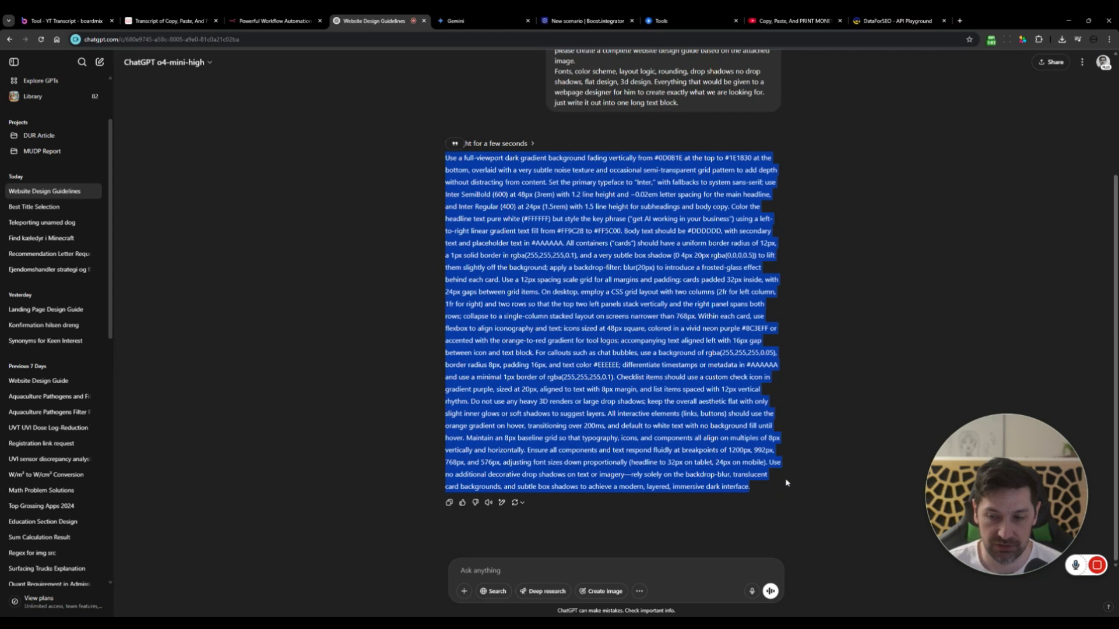
pyautogui.click(454, 20)
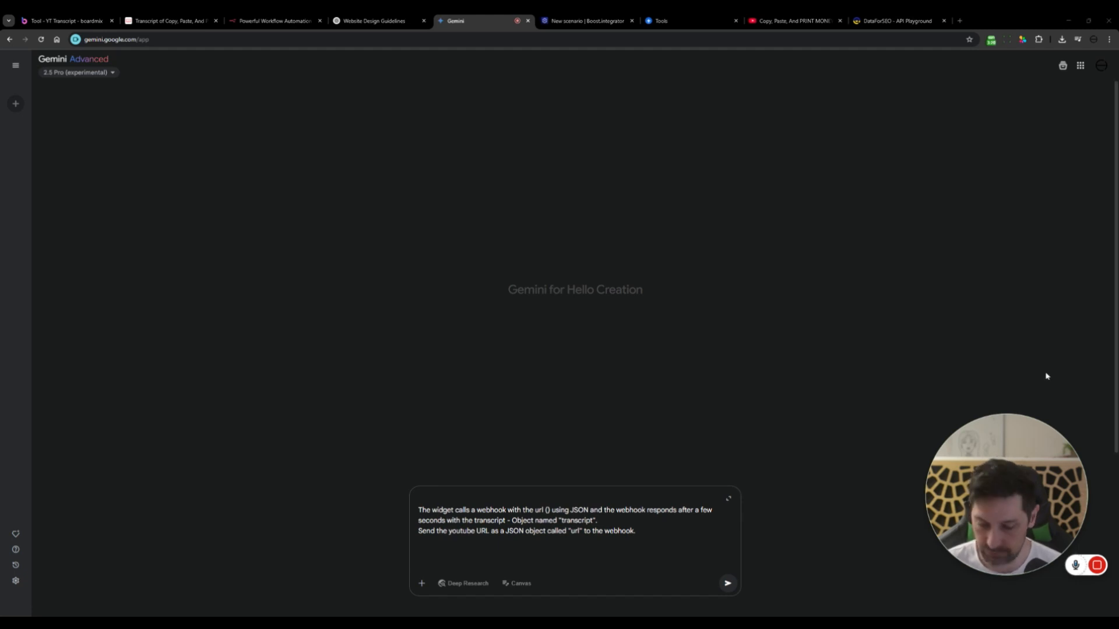
# Step: Type the YouTube-transcript widget prompt in Gemini, then paste the ChatGPT guide under 'Design Guide:'
pyautogui.write('Please create a full html widget (tool) where you can input a youtube video url, and get the full transcript back. Make it look good and follow the design guide.')
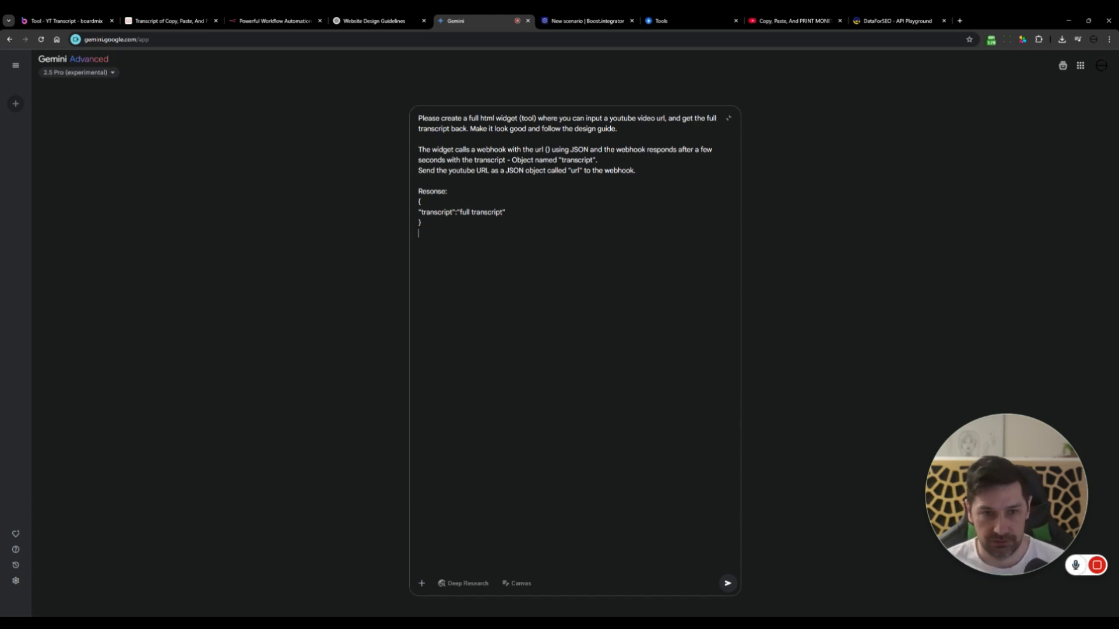
pyautogui.click(373, 20)
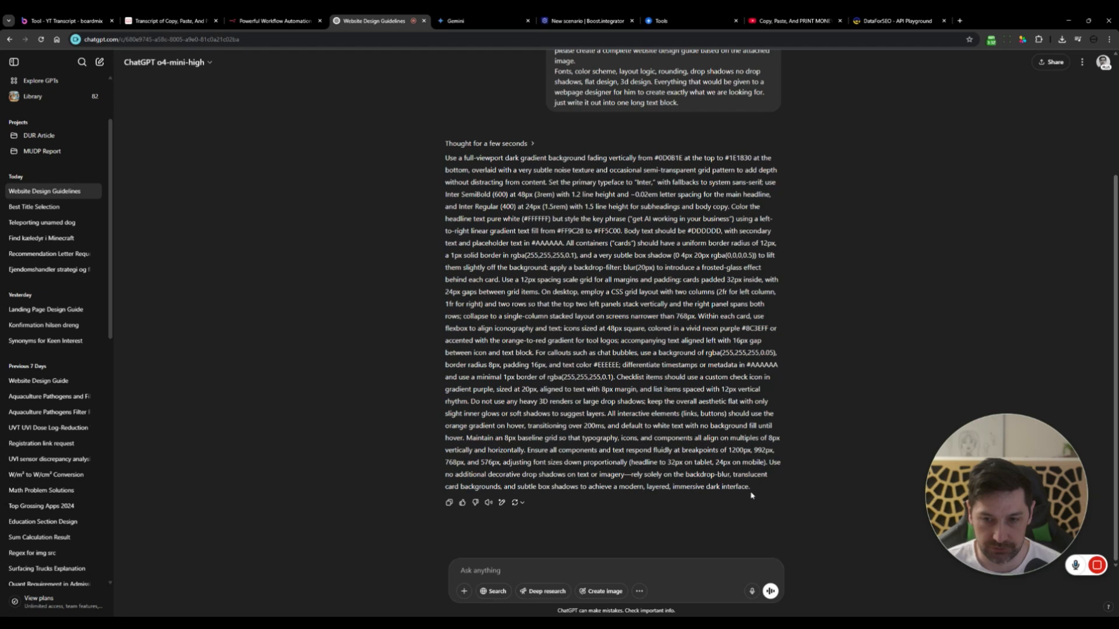
pyautogui.click(454, 20)
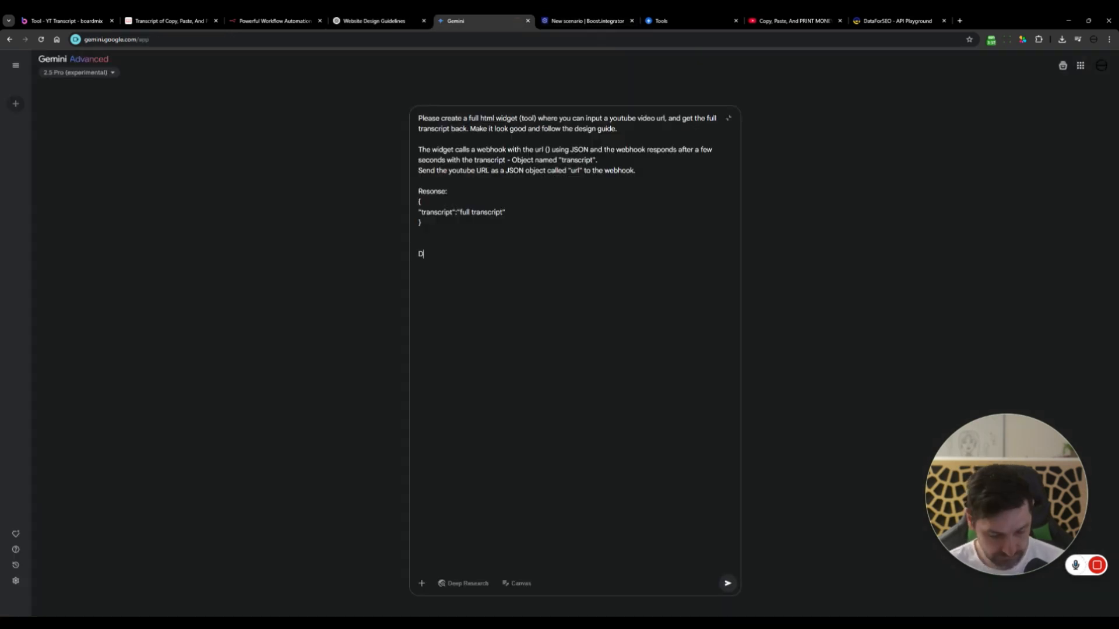
pyautogui.write('esign Guide:')
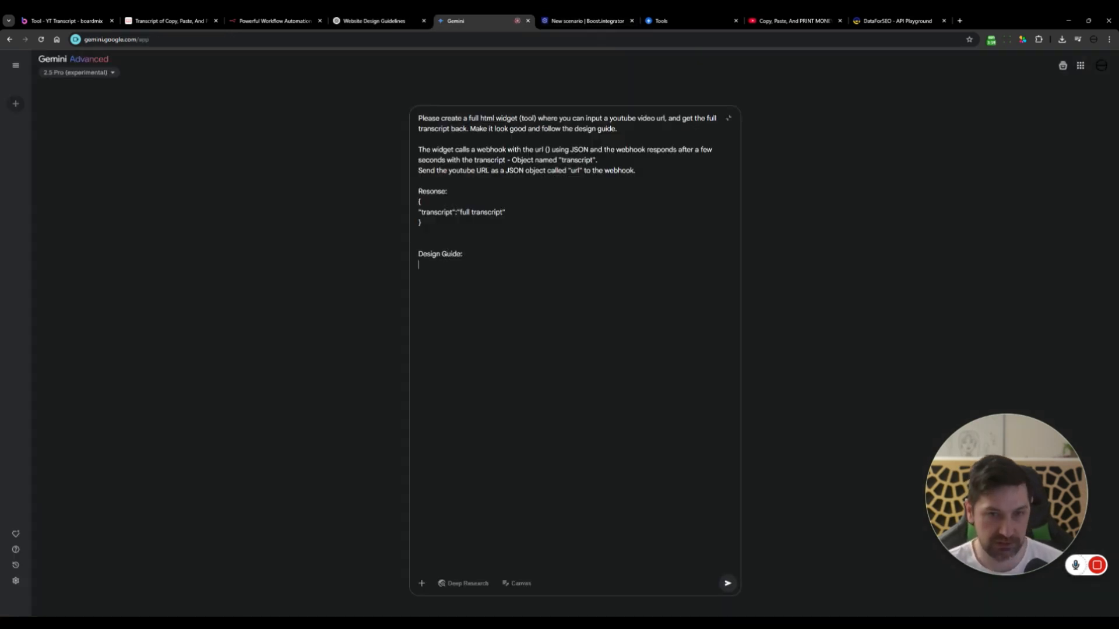
pyautogui.write('Use a full-viewport dark gradient background...')
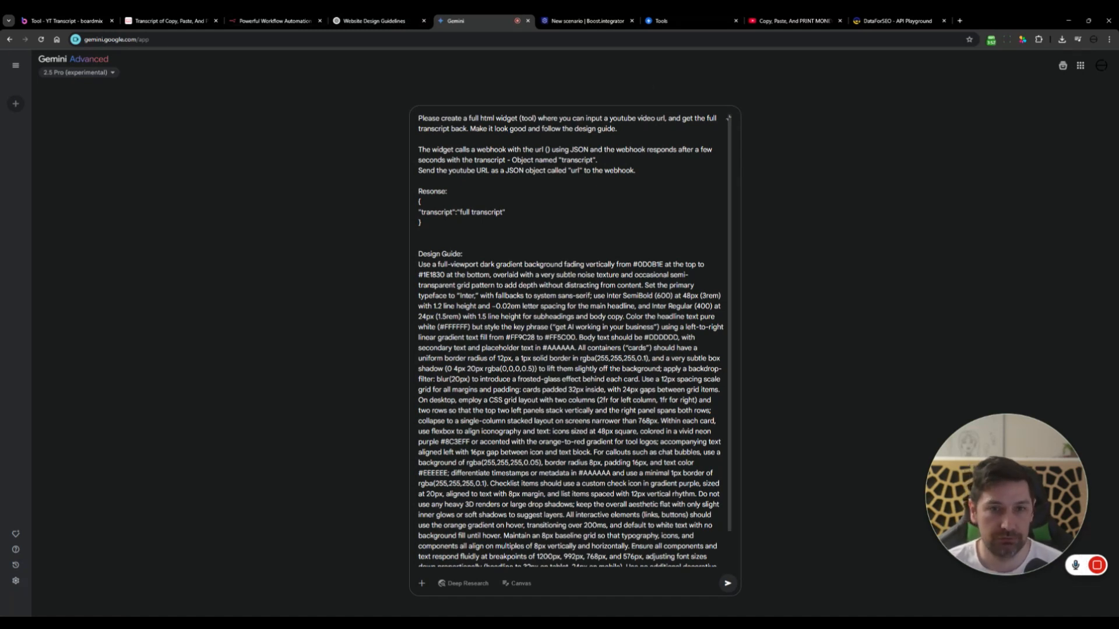
pyautogui.click(274, 20)
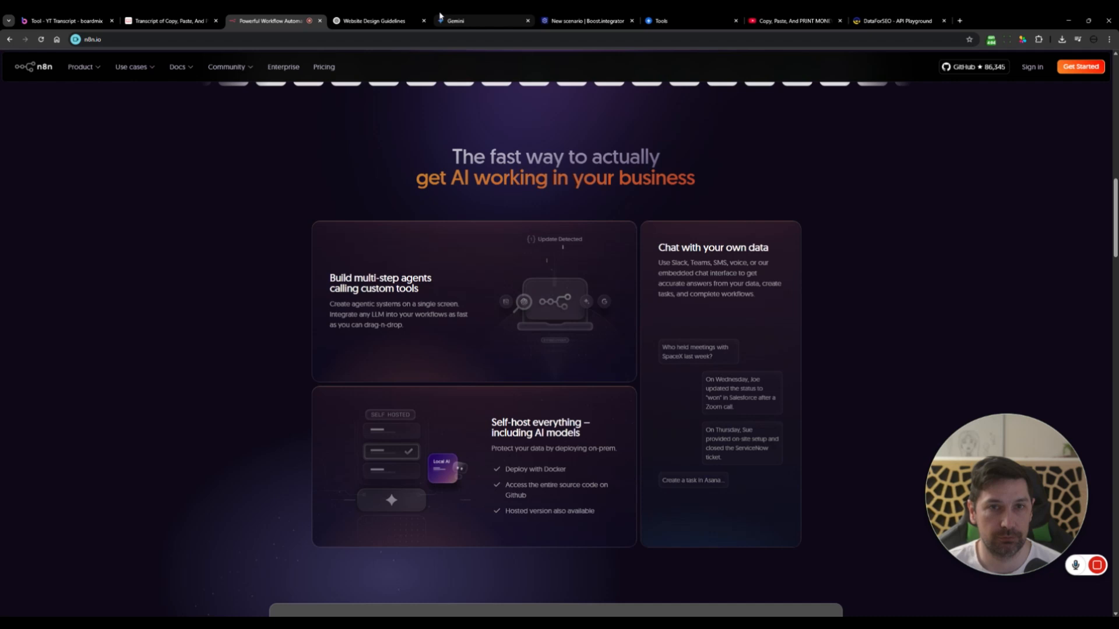
# Step: Review the Gemini prompt's 'Send the youtube URL' wording, leaving the url () placeholder blank
pyautogui.click(478, 19)
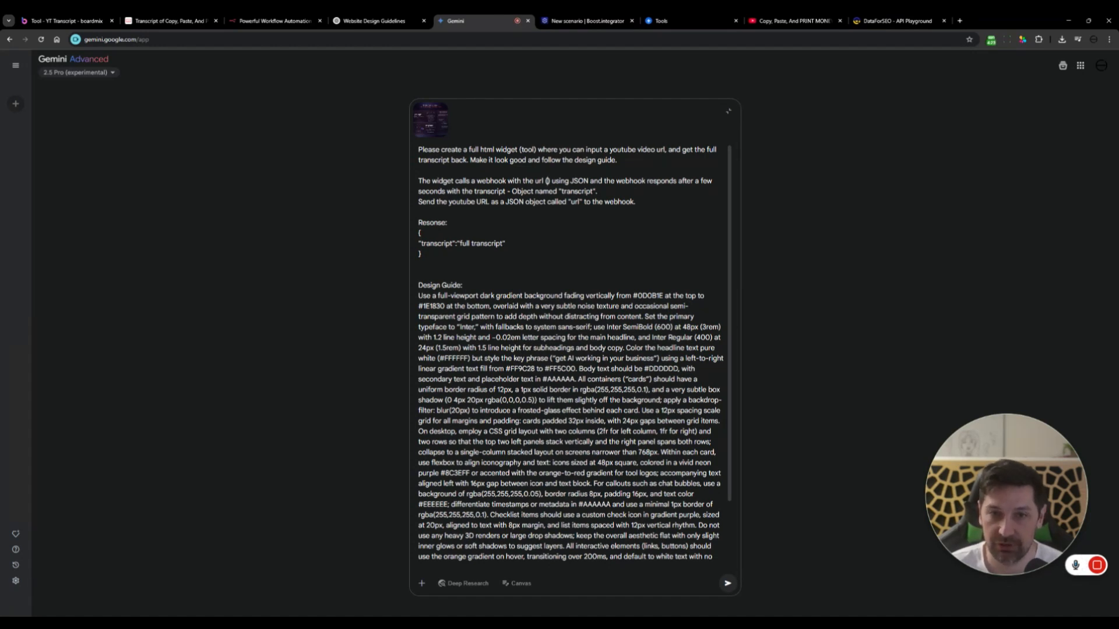
pyautogui.moveTo(418, 201); pyautogui.dragTo(455, 201)
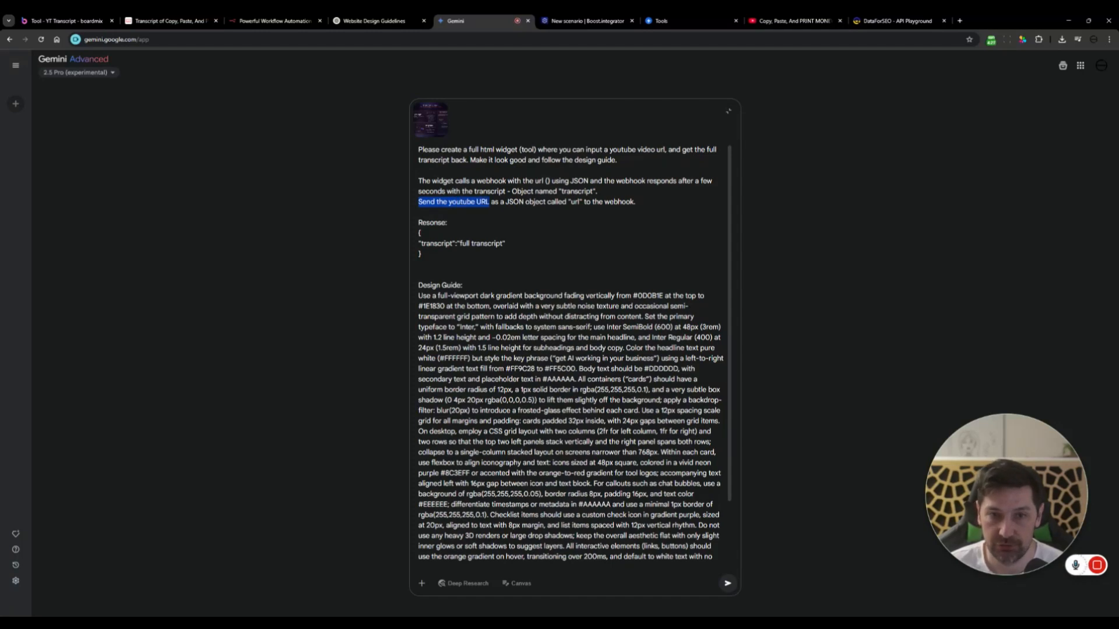
pyautogui.moveTo(486, 201); pyautogui.dragTo(565, 201)
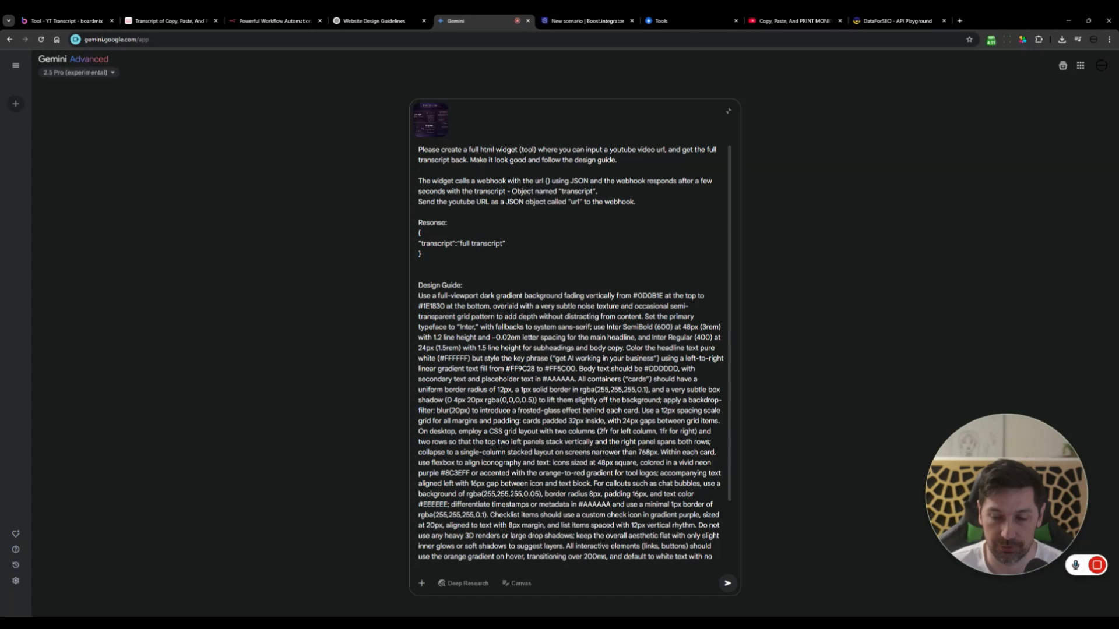
pyautogui.click(635, 201)
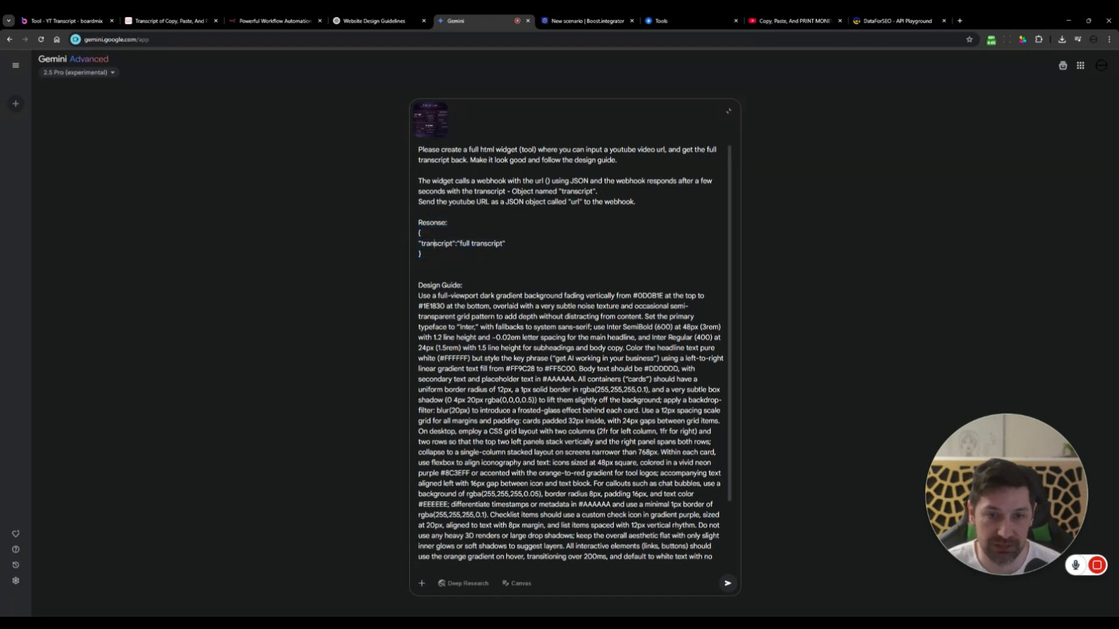
pyautogui.doubleClick(483, 244)
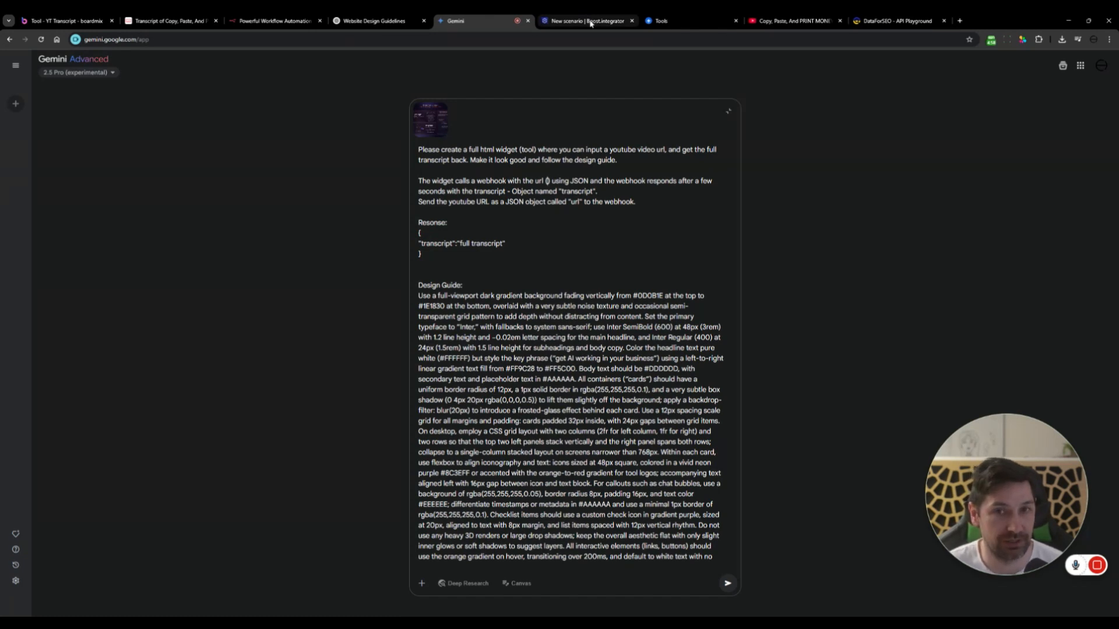
# Step: Add a Custom webhook trigger named 'Tools - YT Transcript' and reopen it for its address
pyautogui.click(585, 20)
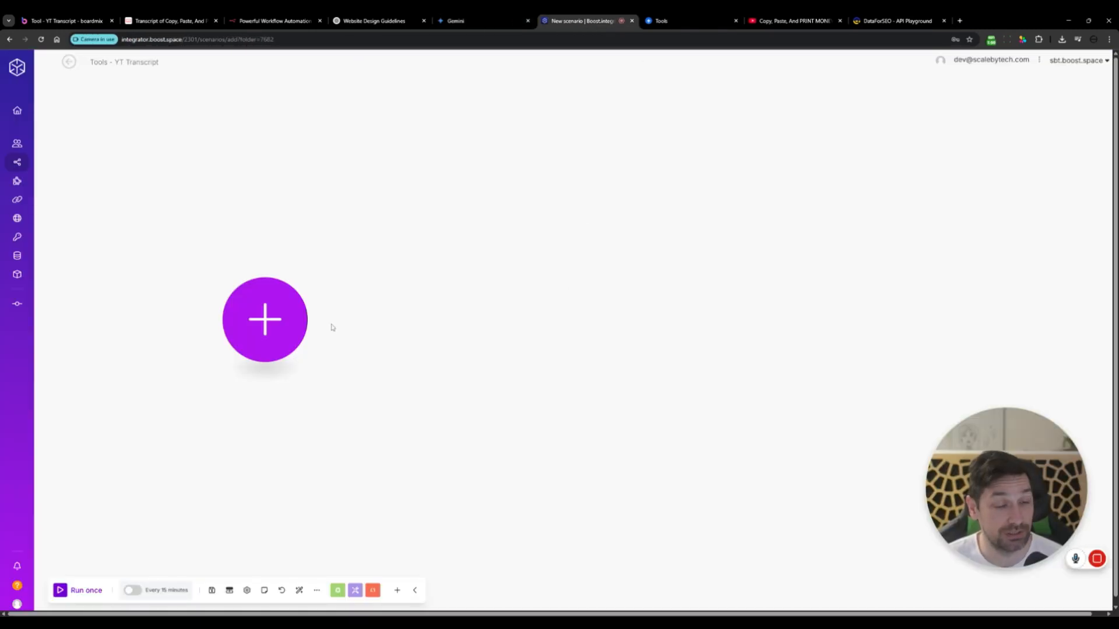
pyautogui.click(265, 320)
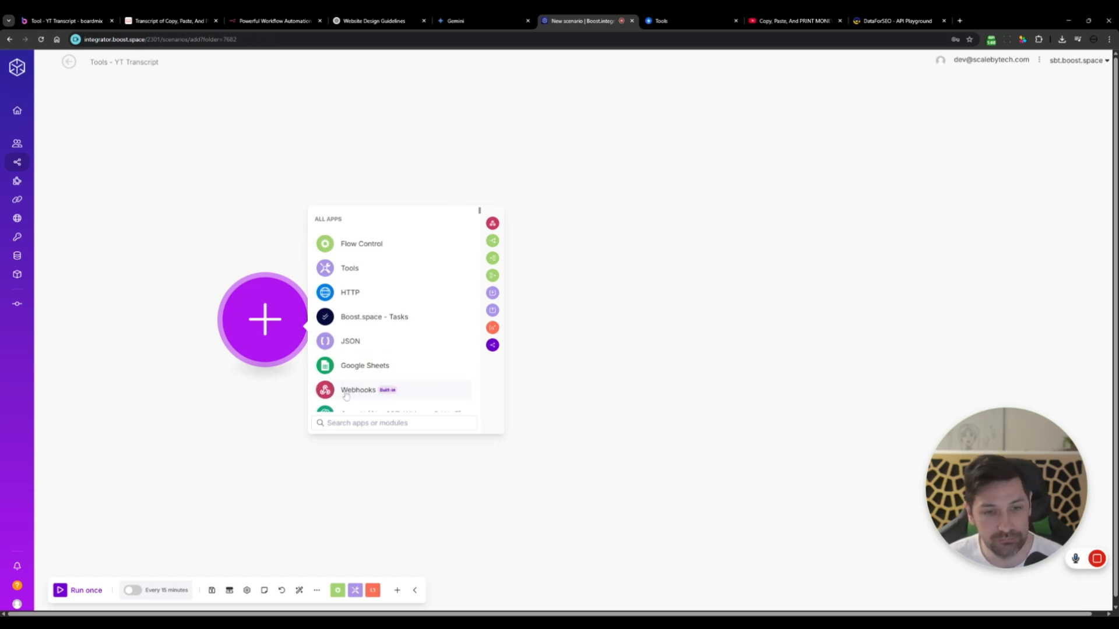
pyautogui.click(359, 390)
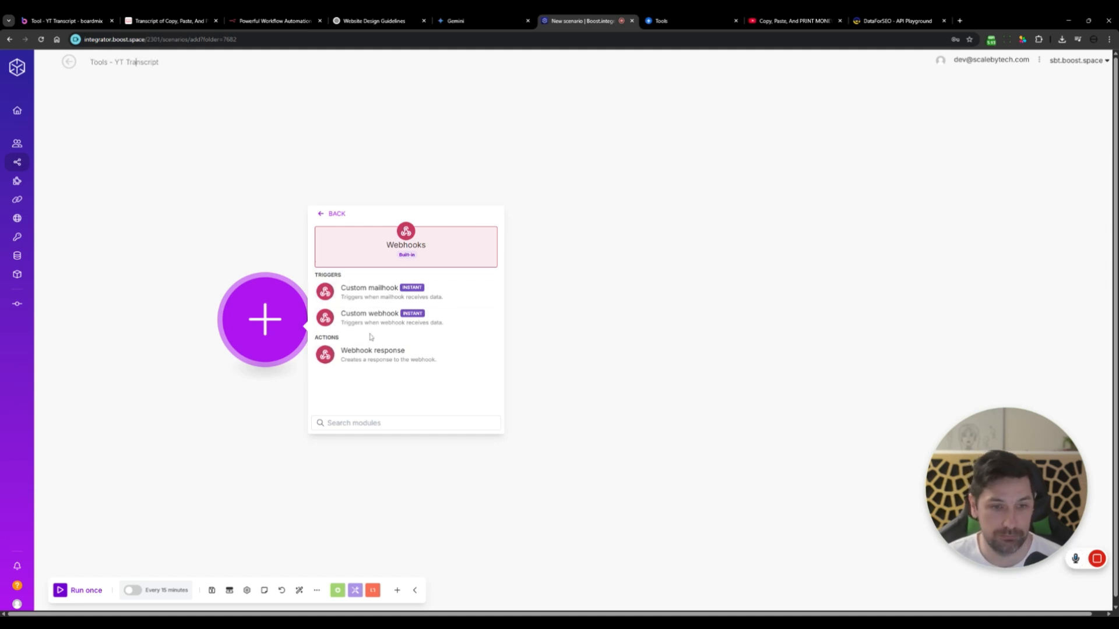
pyautogui.click(370, 317)
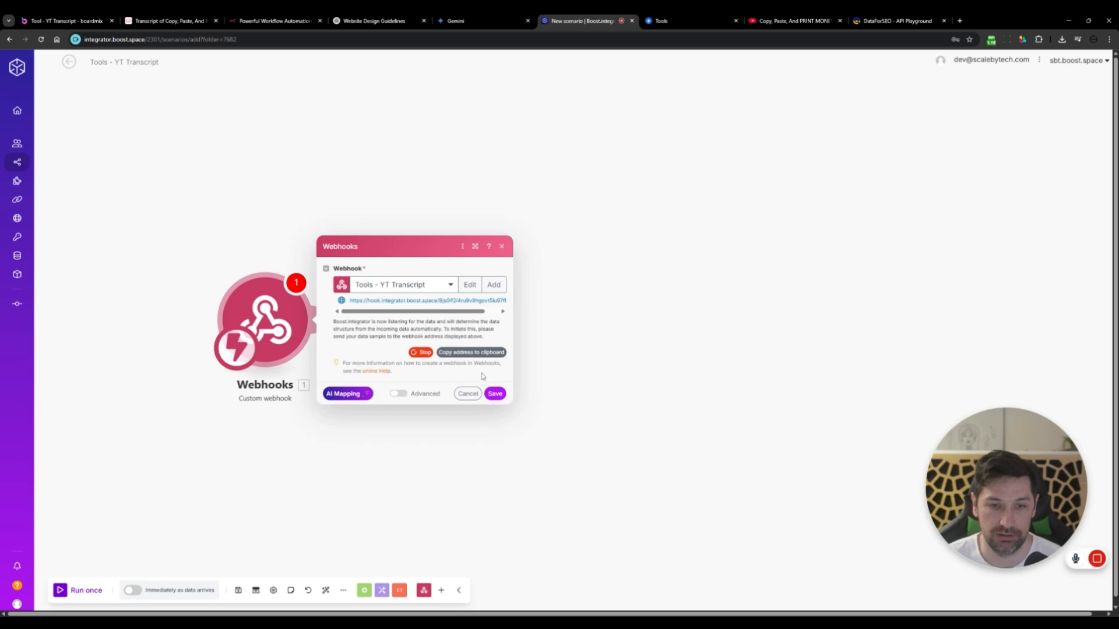
pyautogui.click(467, 393)
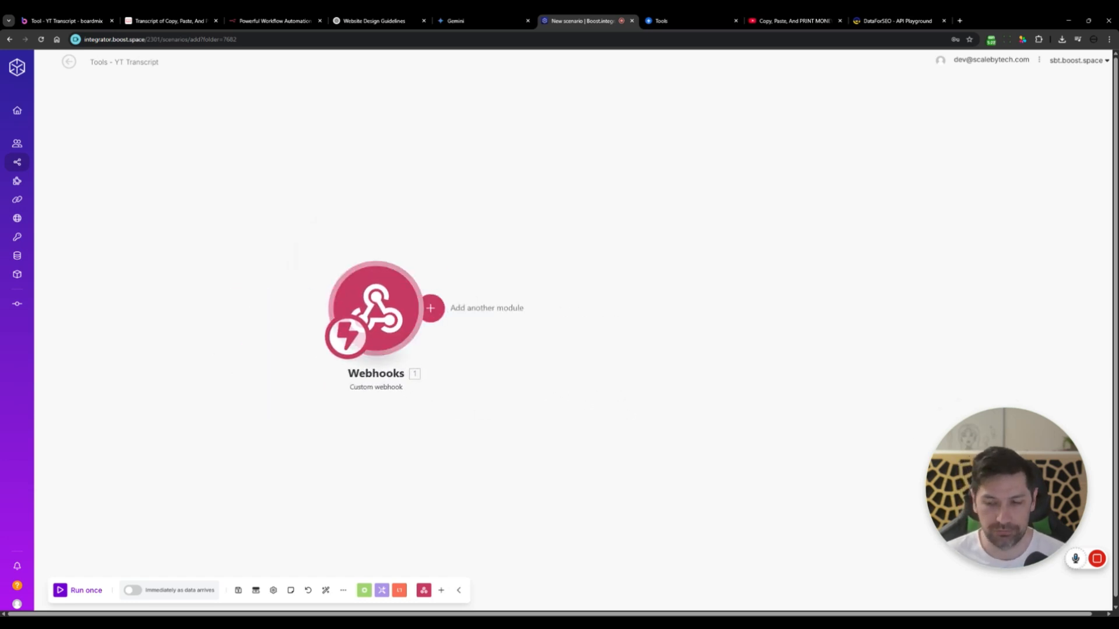
pyautogui.click(374, 310)
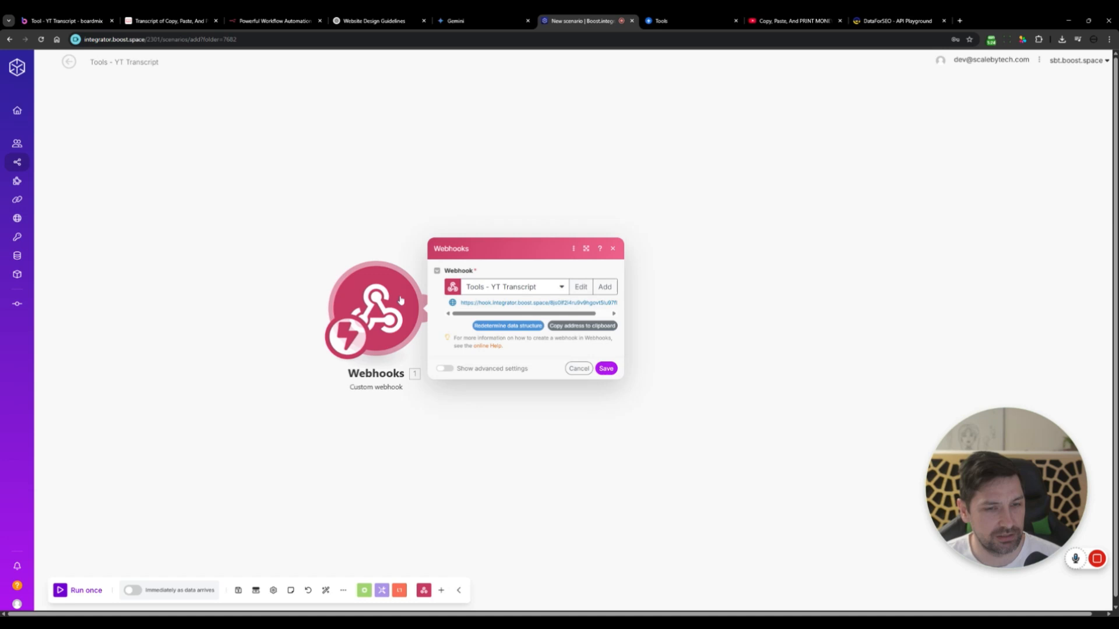
# Step: Insert the copied webhook address into the Gemini widget prompt and send it
pyautogui.click(605, 368)
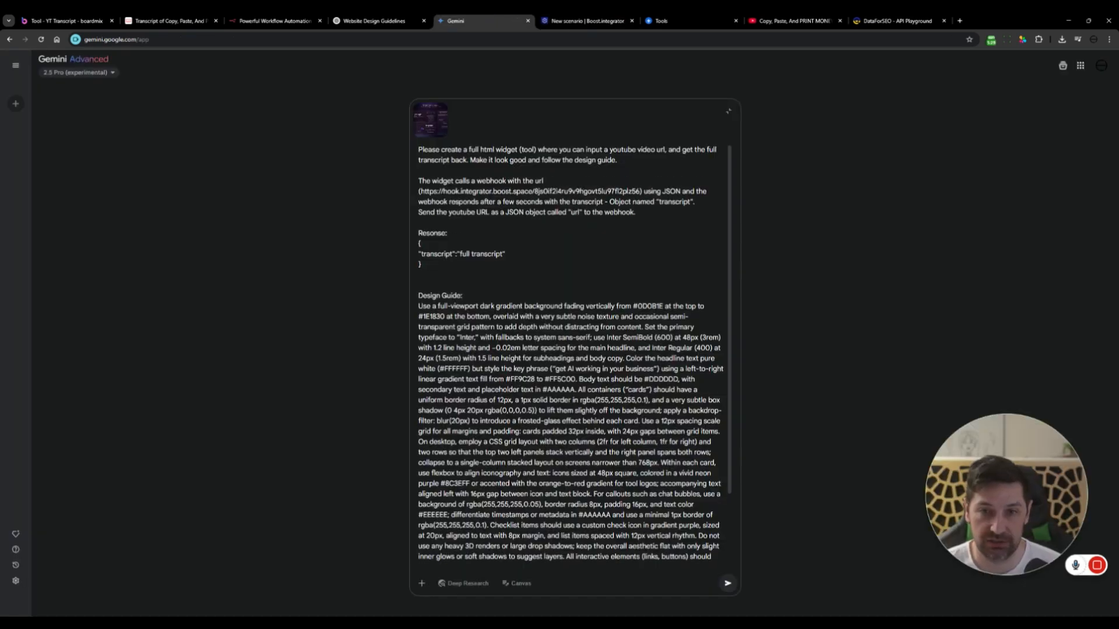
pyautogui.click(727, 582)
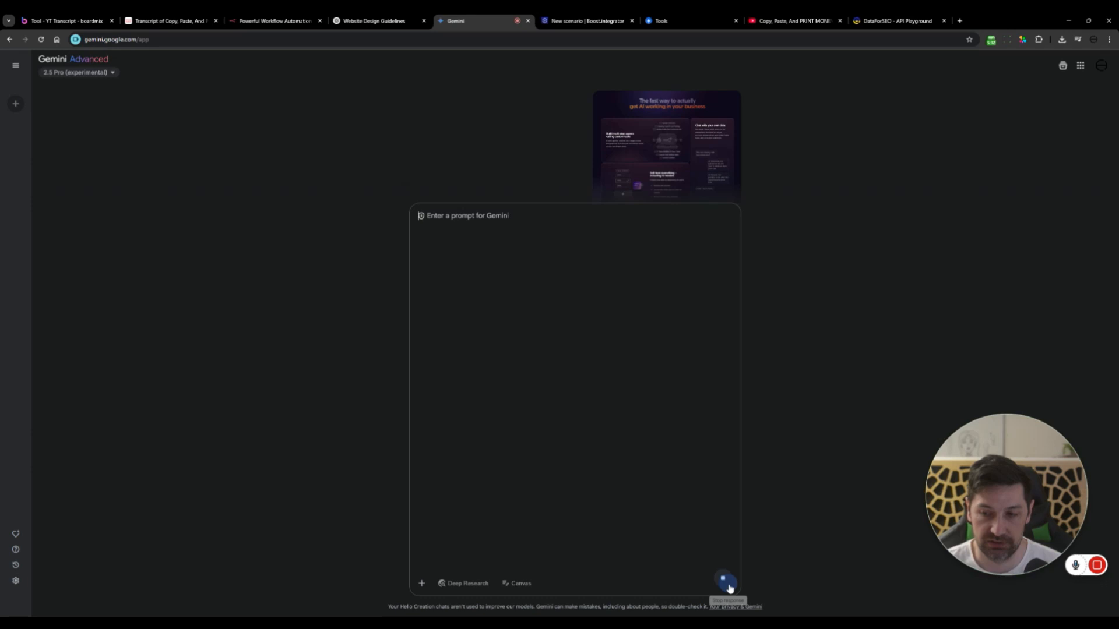
pyautogui.click(725, 578)
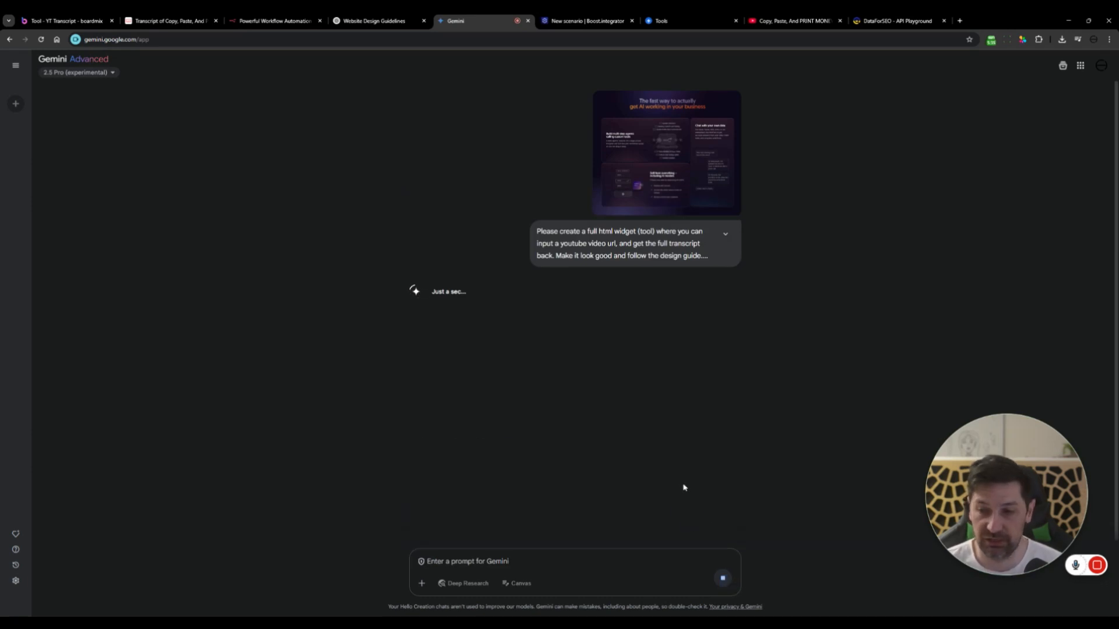
pyautogui.click(585, 19)
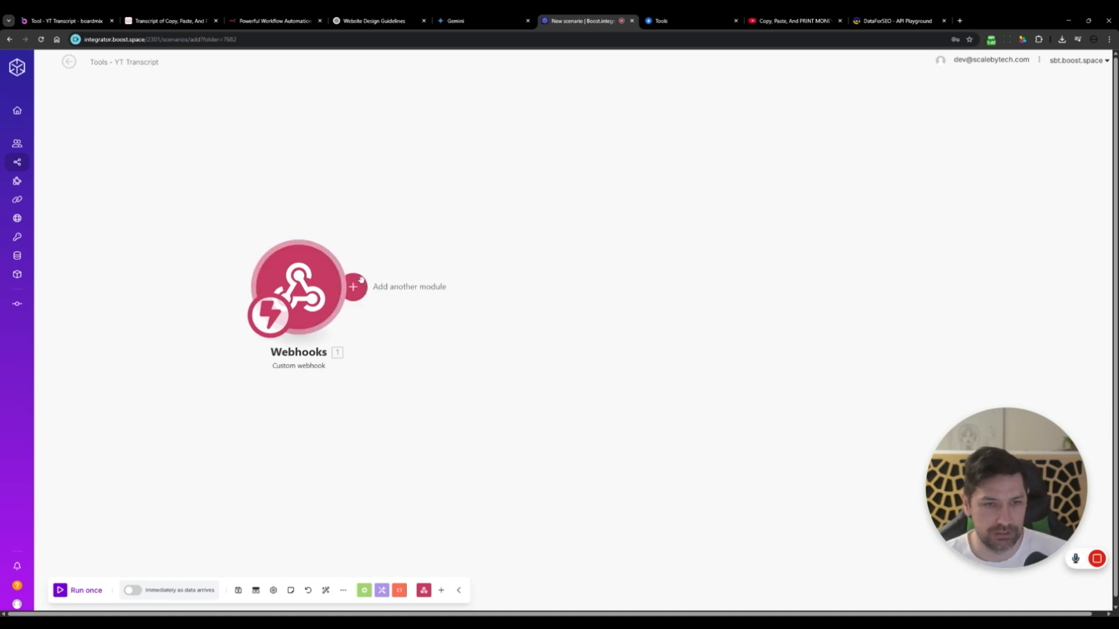
# Step: Add a DataForSEO Make an API Call module: POST to /serp/youtube/video_subtitles/live/advanced
pyautogui.click(352, 286)
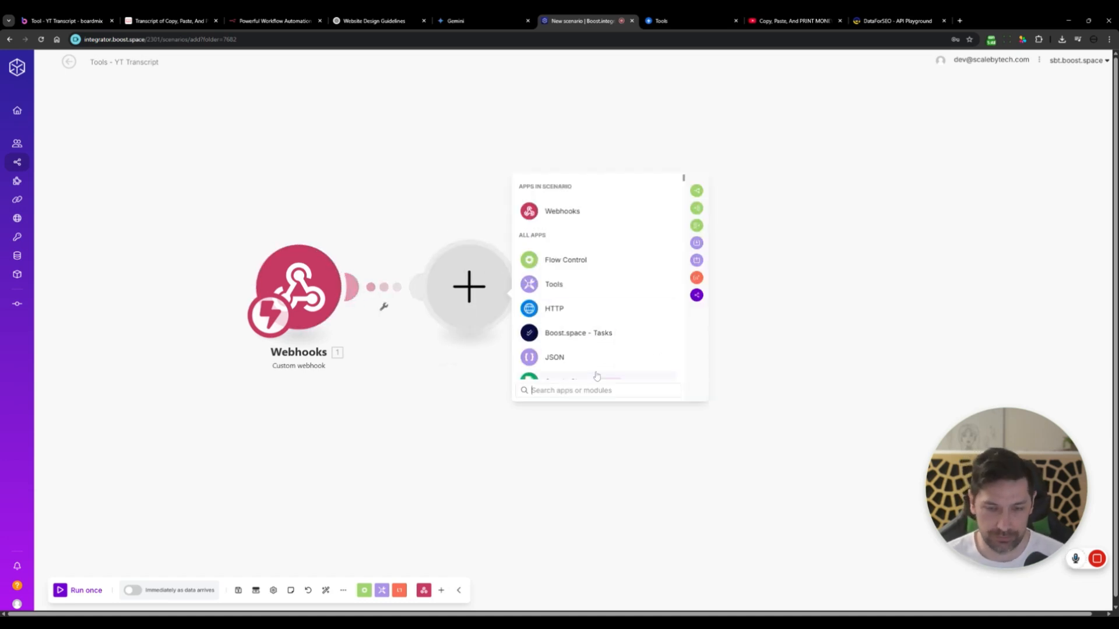
pyautogui.write('datafor')
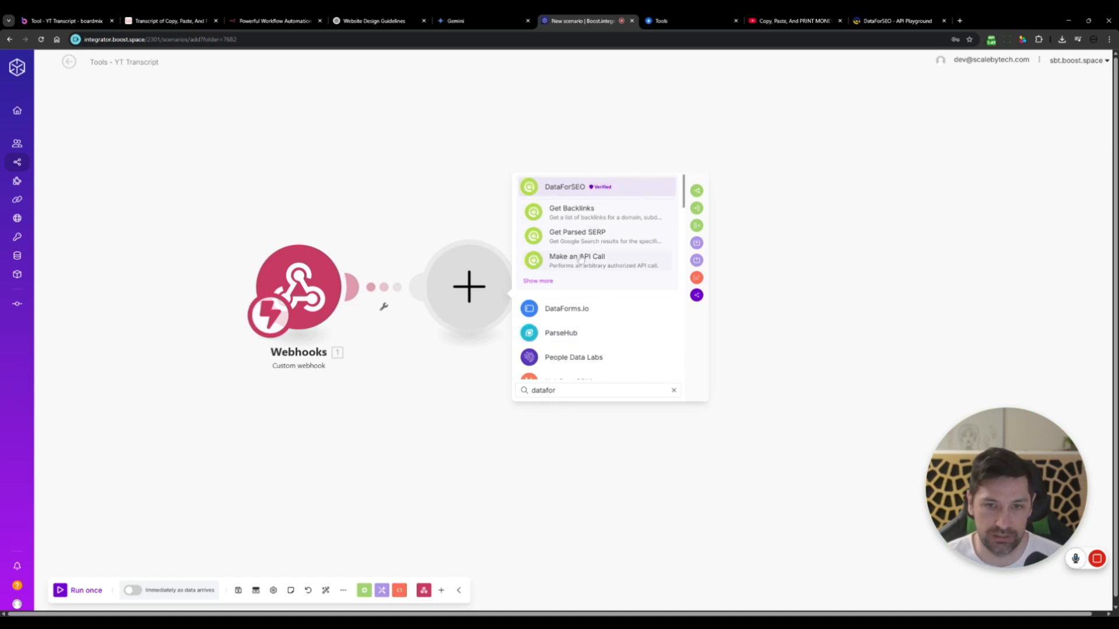
pyautogui.click(575, 257)
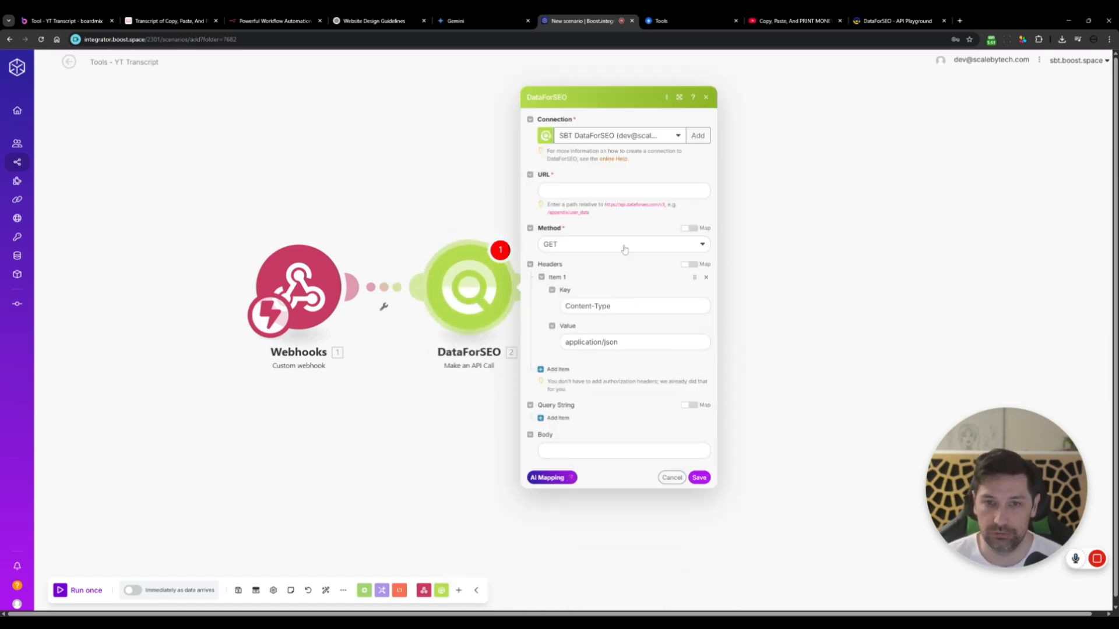
pyautogui.click(622, 244)
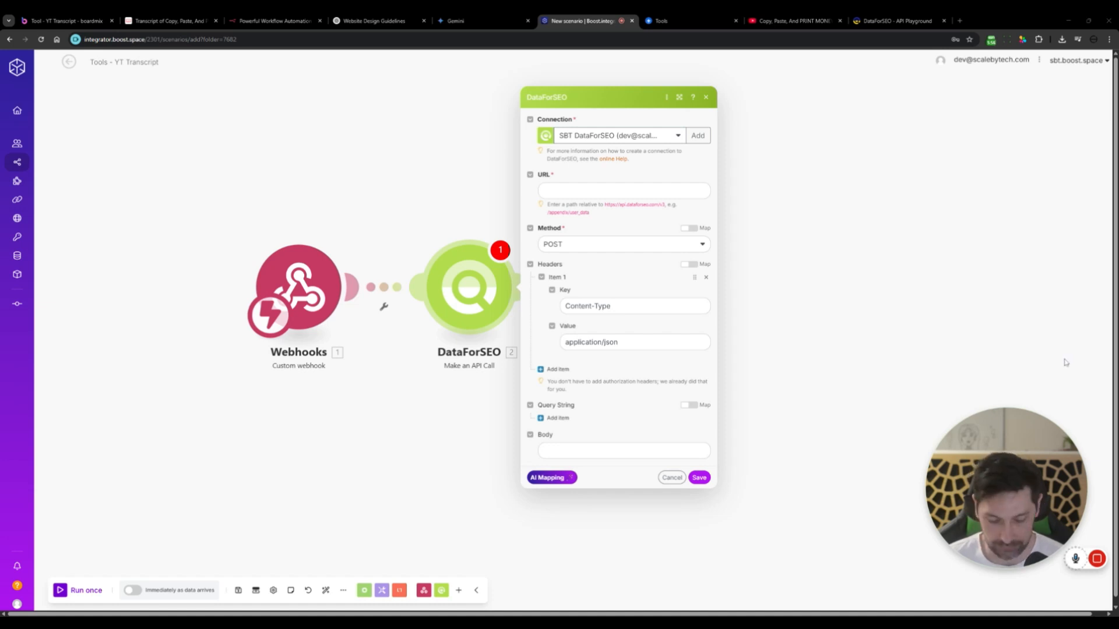
pyautogui.write('/serp/youtube/video_subtitles/live/advanced')
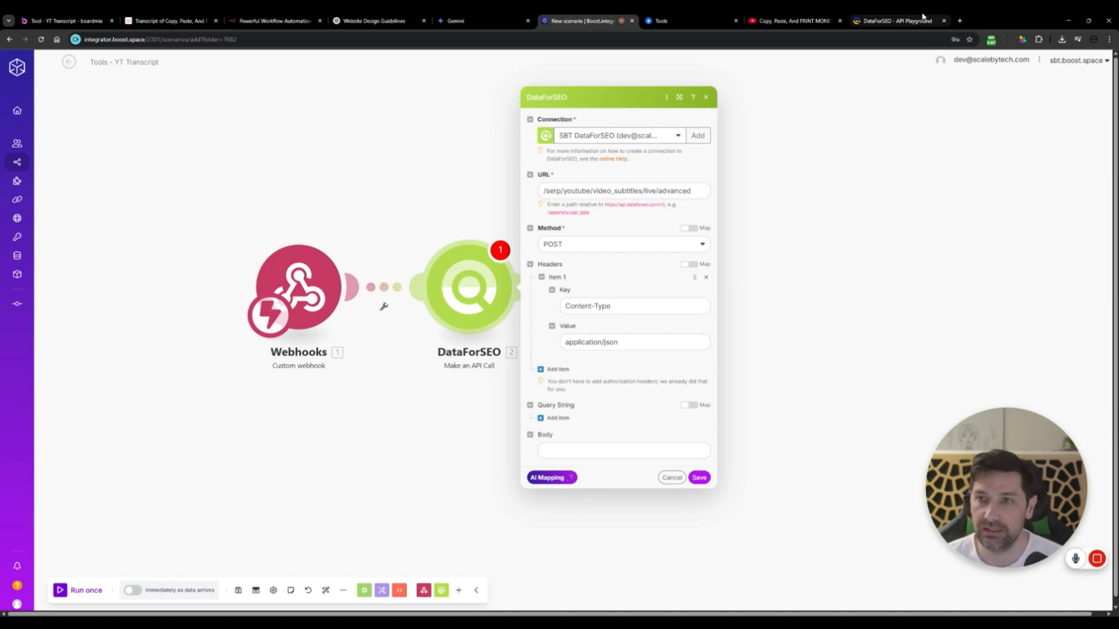
# Step: Check the YouTube subtitles endpoint in the DataForSEO SERP API playground
pyautogui.click(895, 19)
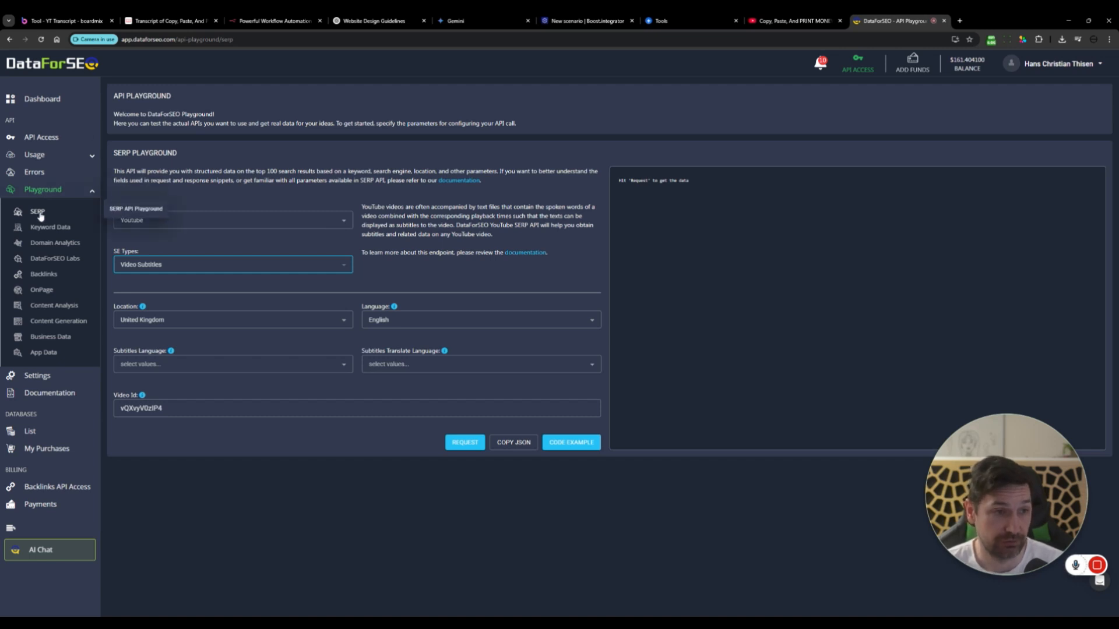
pyautogui.click(232, 220)
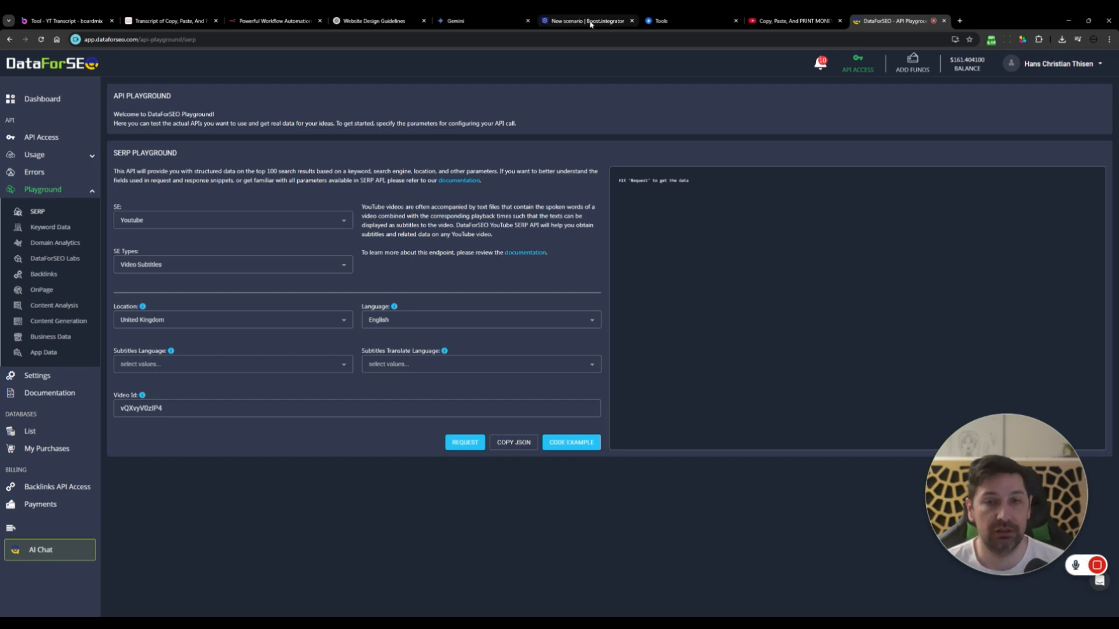
pyautogui.click(585, 20)
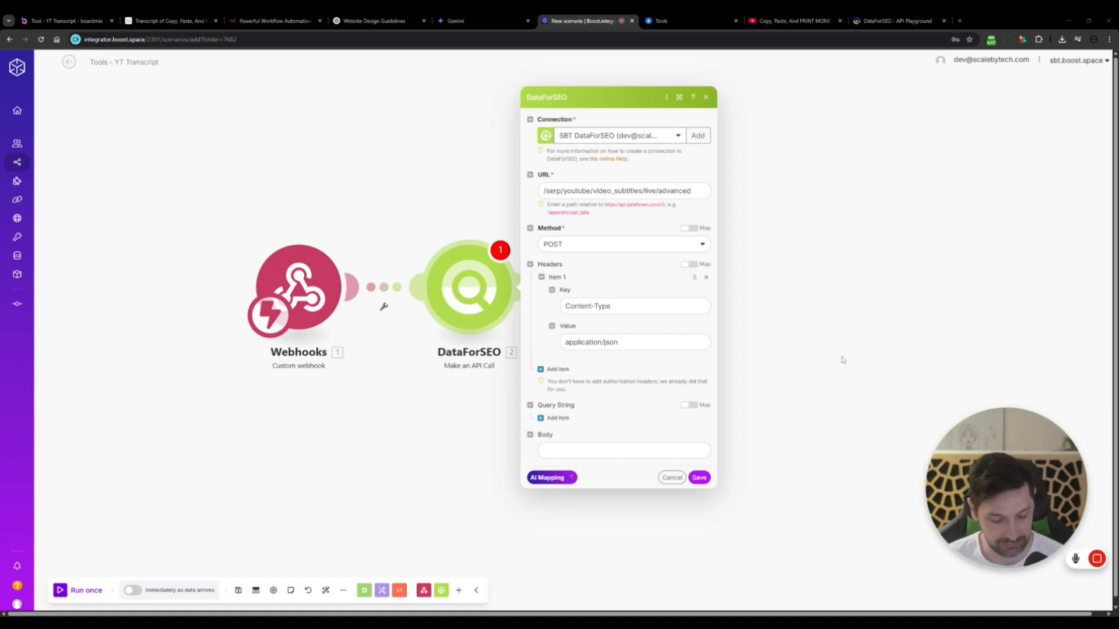
# Step: Start the API call's JSON body and grab the Frank Kern video's YouTube URL
pyautogui.click(622, 451)
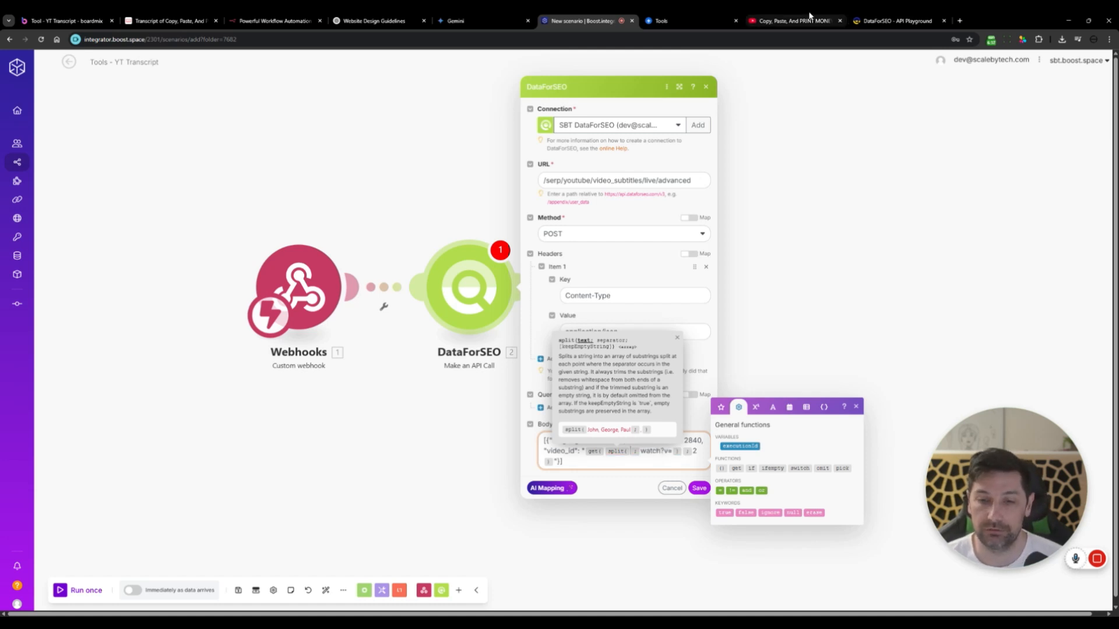
pyautogui.click(791, 20)
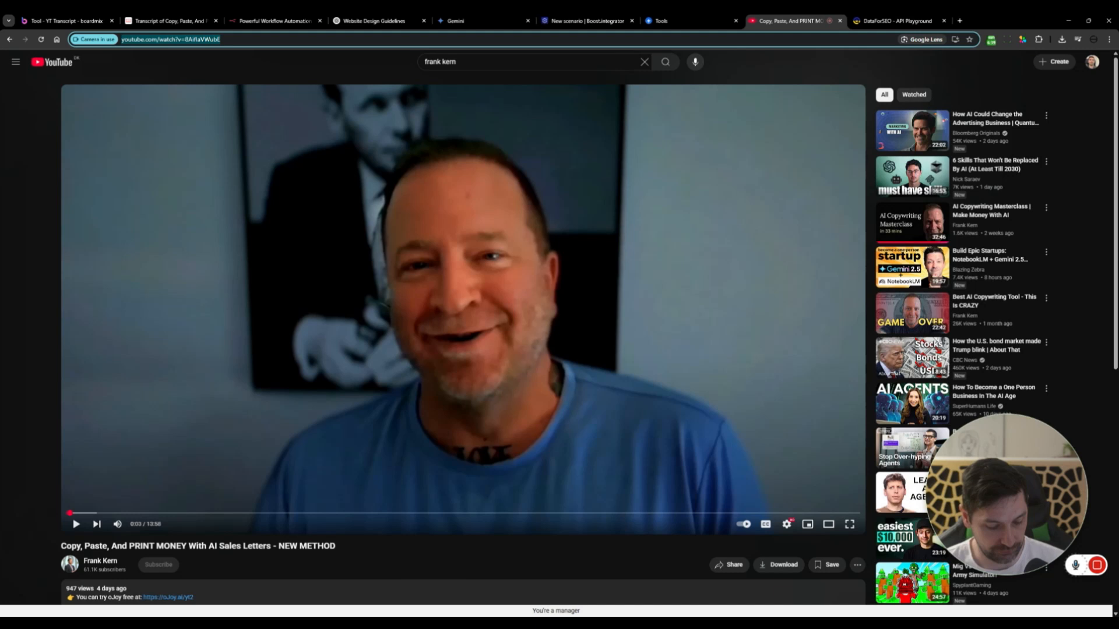
pyautogui.click(585, 20)
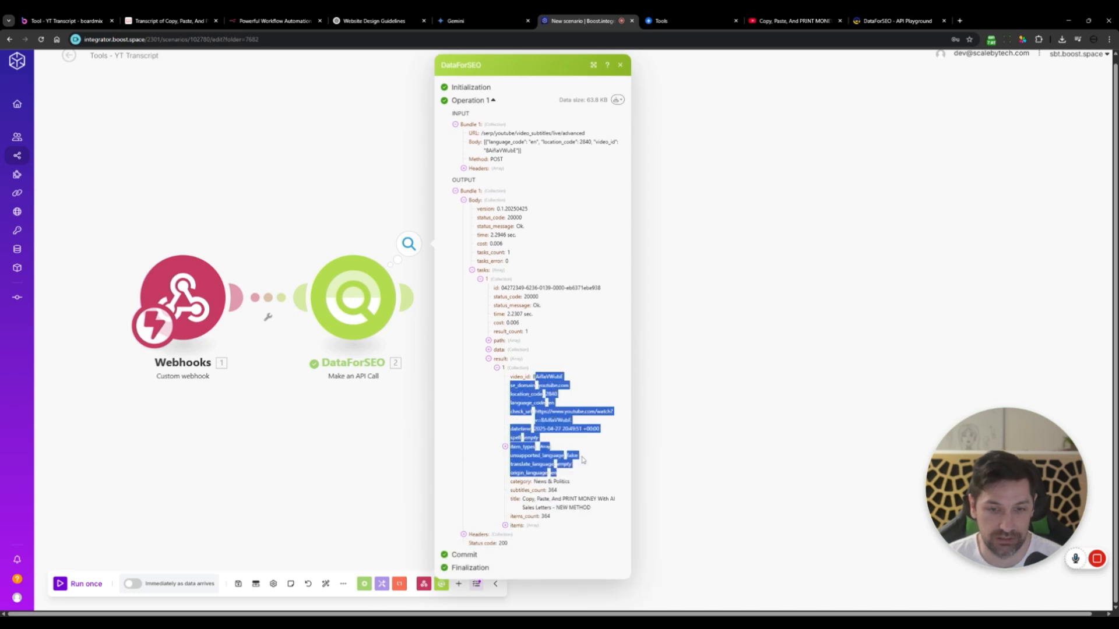
# Step: Inspect the DataForSEO output and select the first subtitle line's text
pyautogui.click(560, 450)
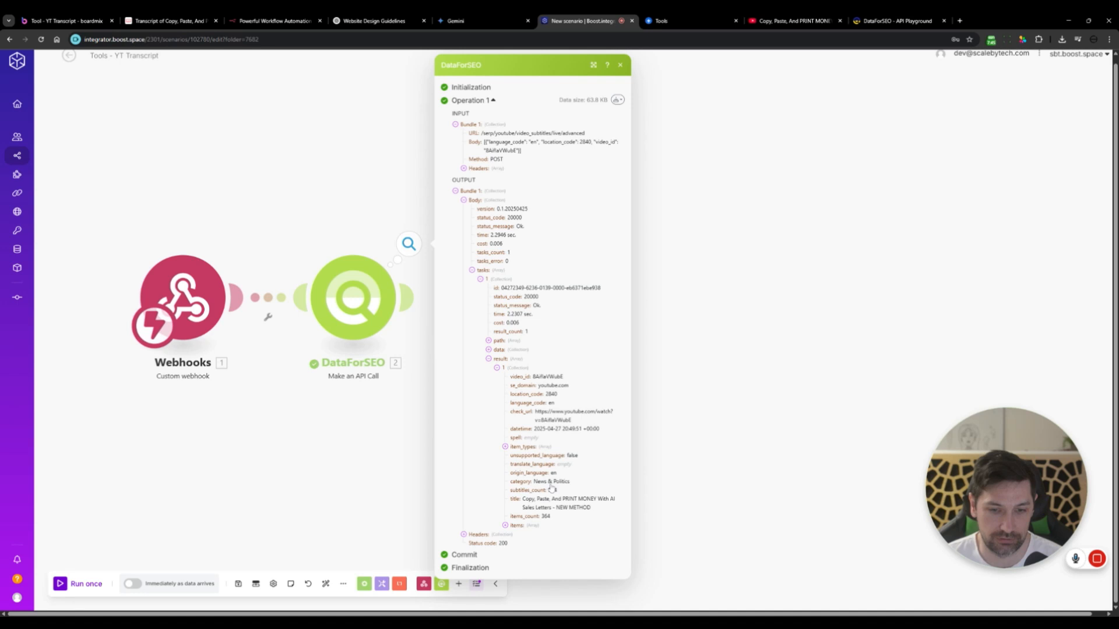
pyautogui.scroll(-3)
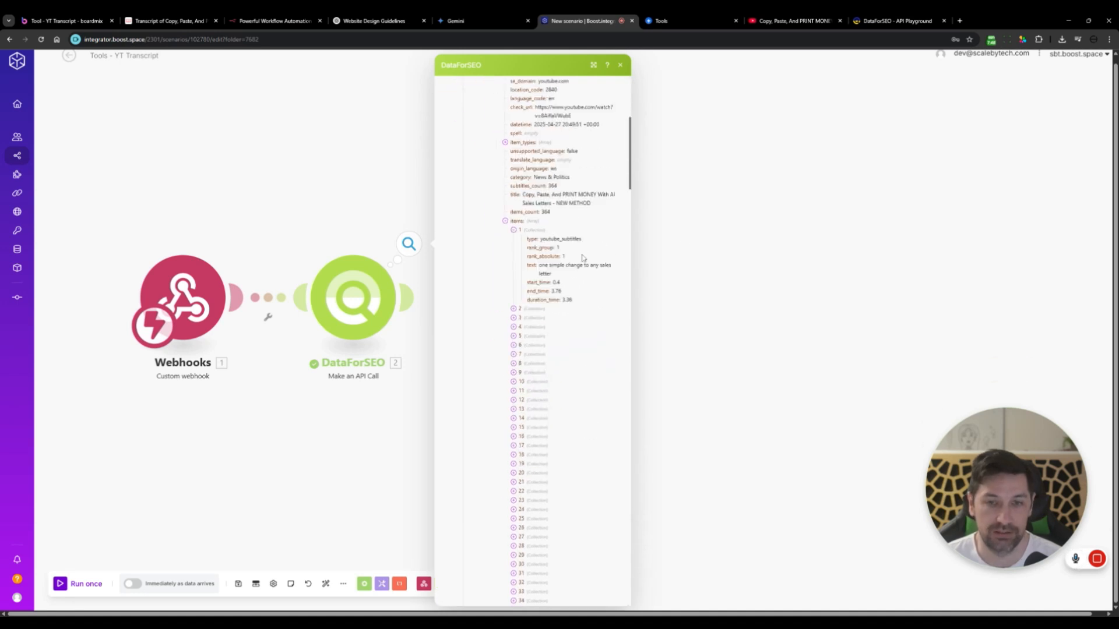
pyautogui.moveTo(544, 265); pyautogui.dragTo(551, 274)
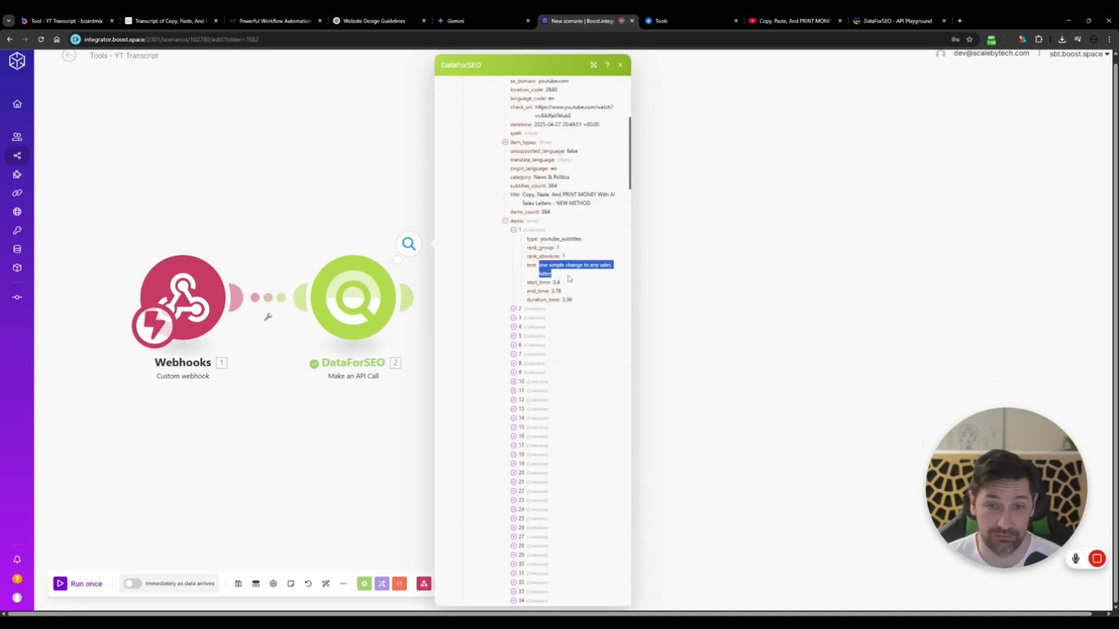
pyautogui.moveTo(676, 308)
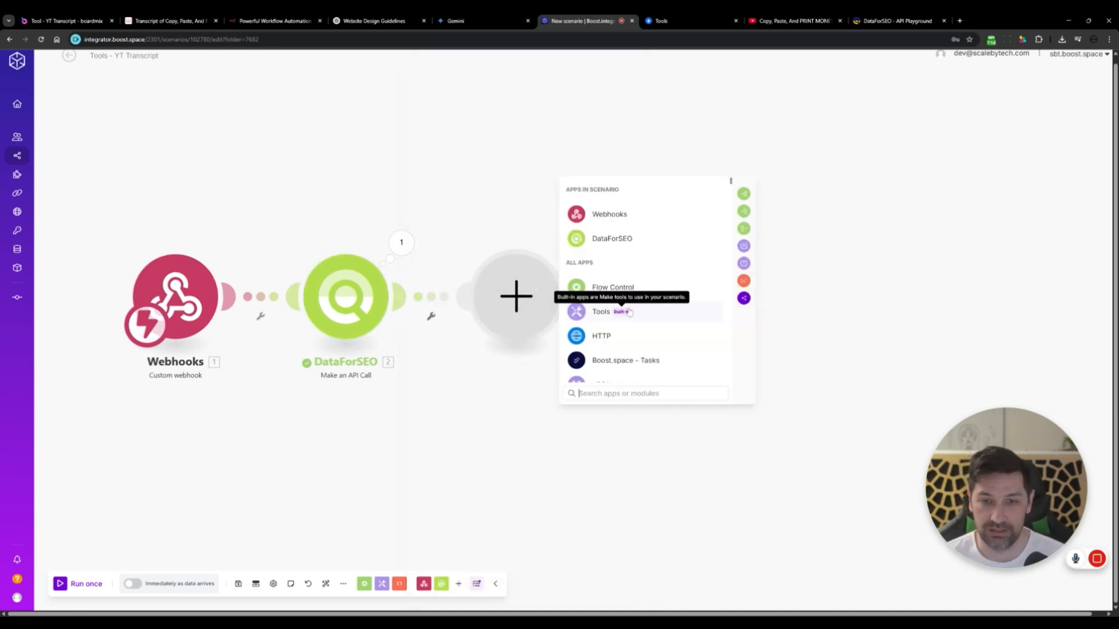
# Step: Add a JSON Transform to JSON module with join(map(...text...)) as Object, save, and run once
pyautogui.write('json')
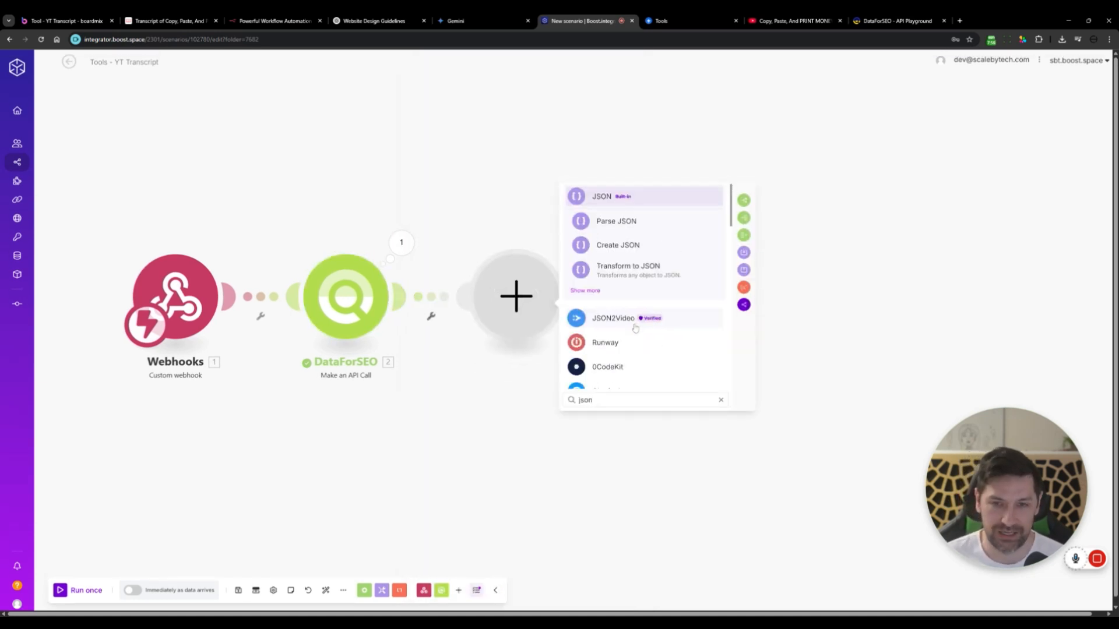
pyautogui.moveTo(648, 270)
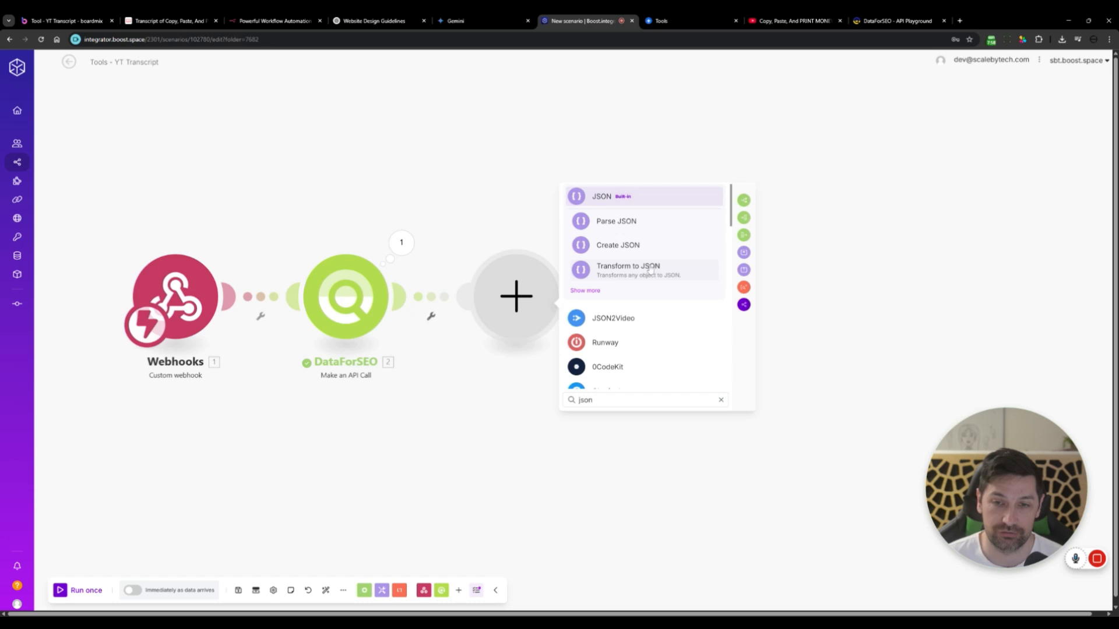
pyautogui.click(601, 196)
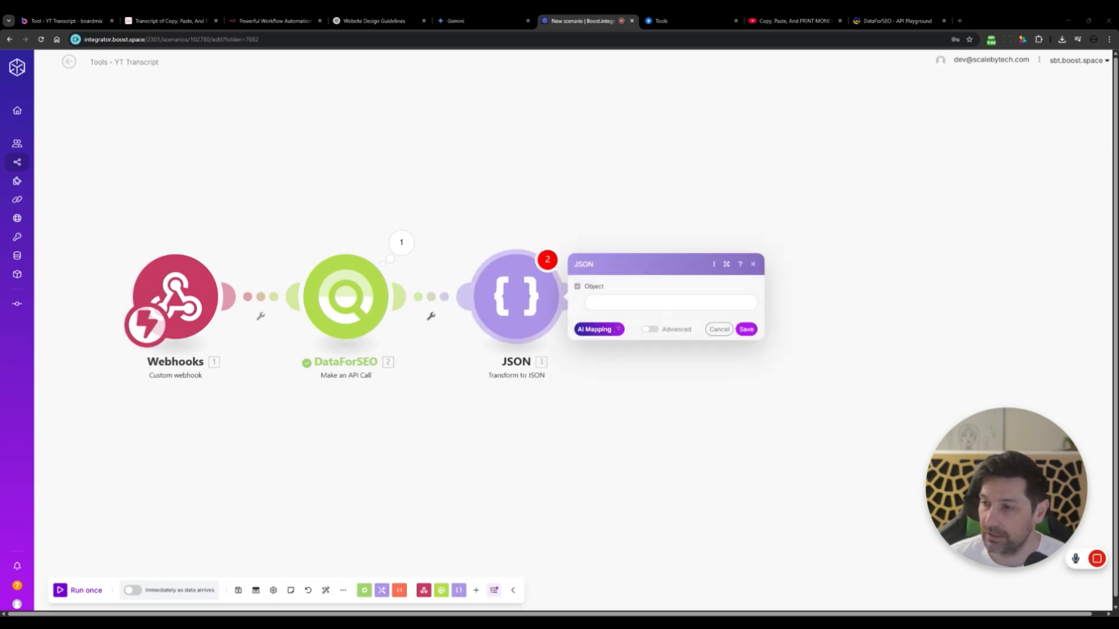
pyautogui.moveTo(761, 390)
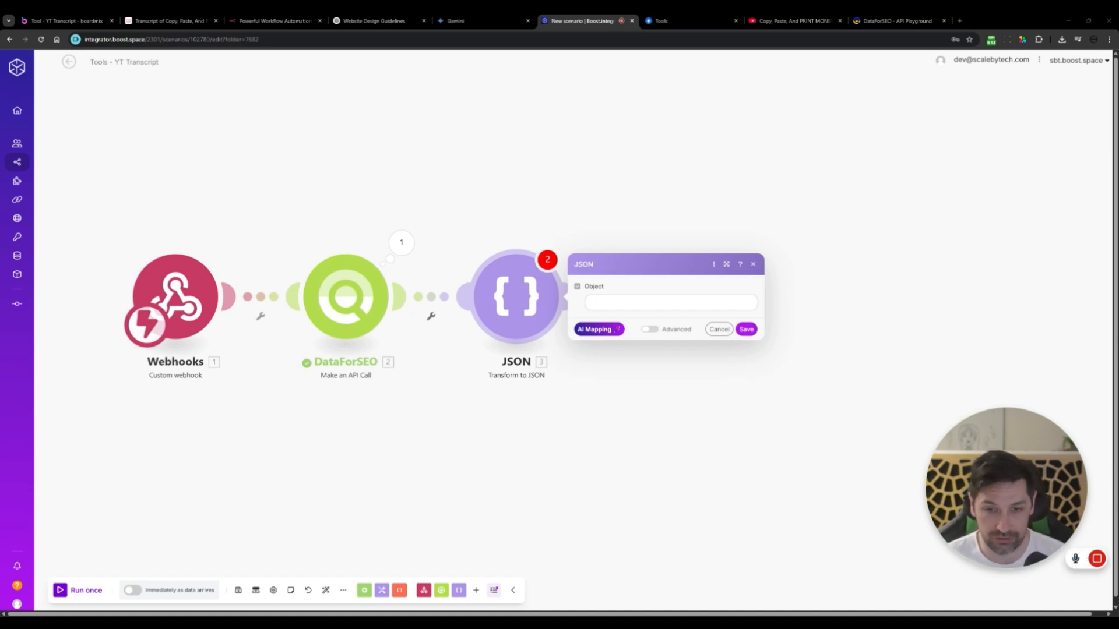
pyautogui.click(669, 302)
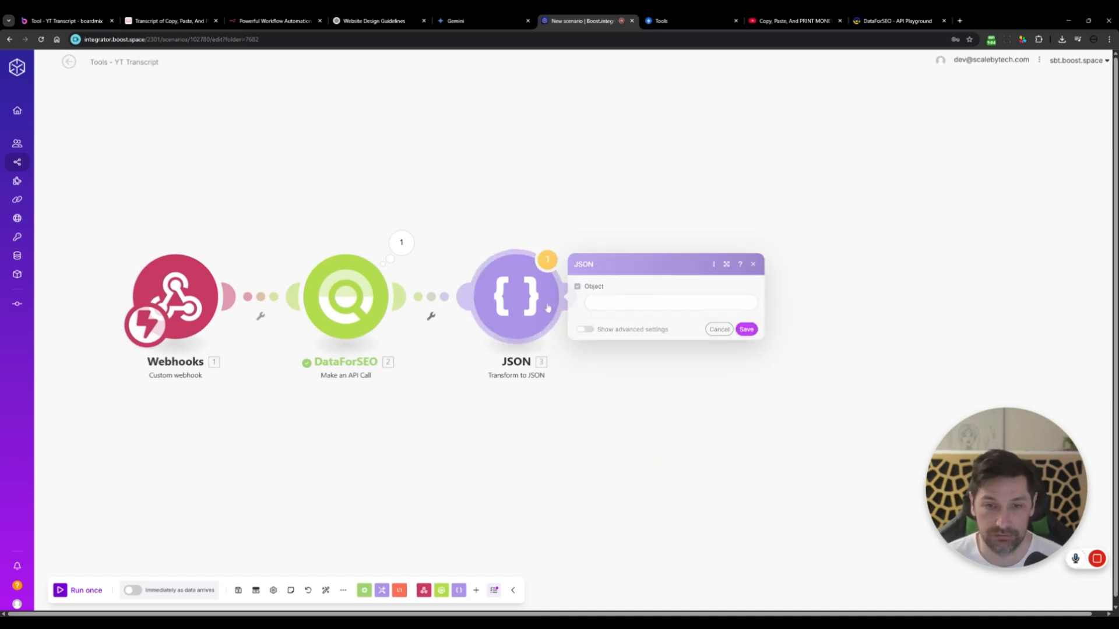
pyautogui.click(669, 303)
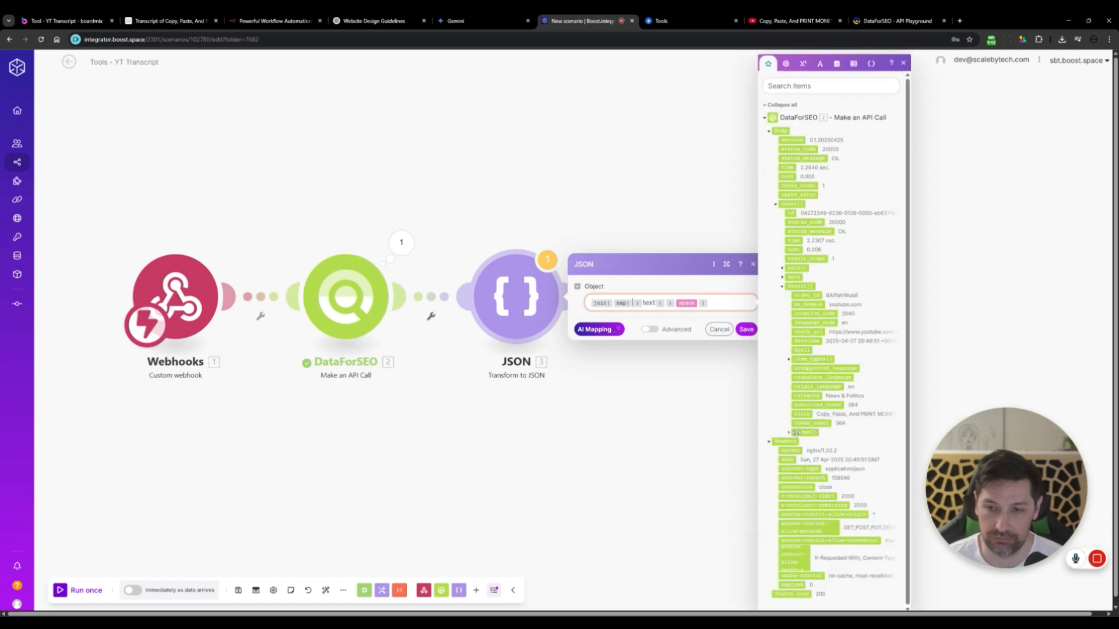
pyautogui.click(718, 328)
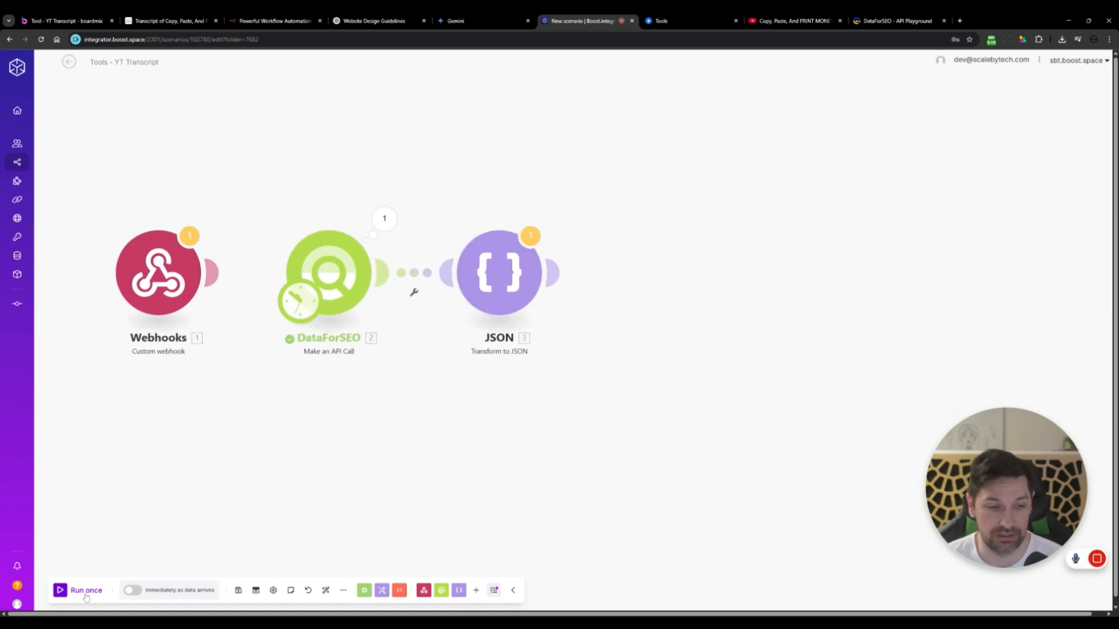
pyautogui.click(79, 590)
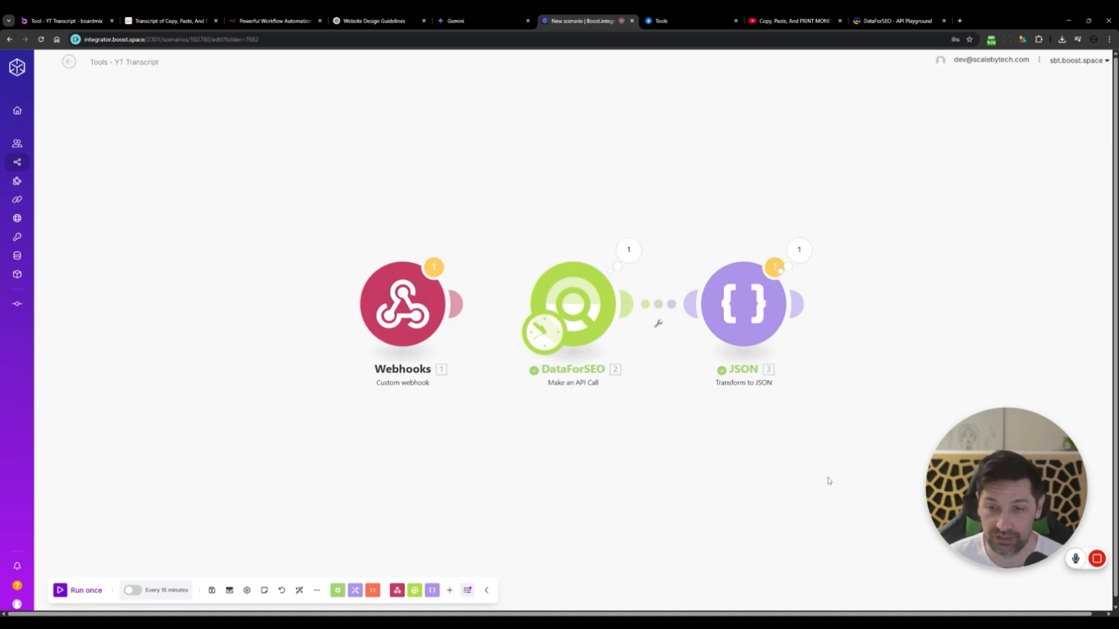
# Step: Inspect the JSON module's full transcript string output, then begin adding a module after it
pyautogui.click(744, 303)
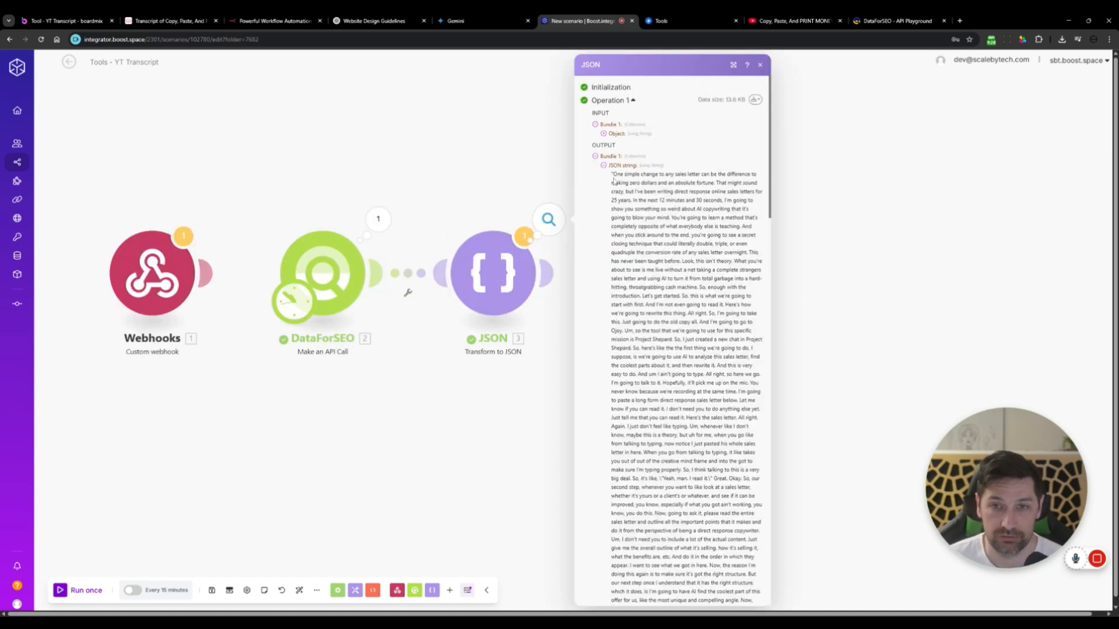
pyautogui.scroll(-3)
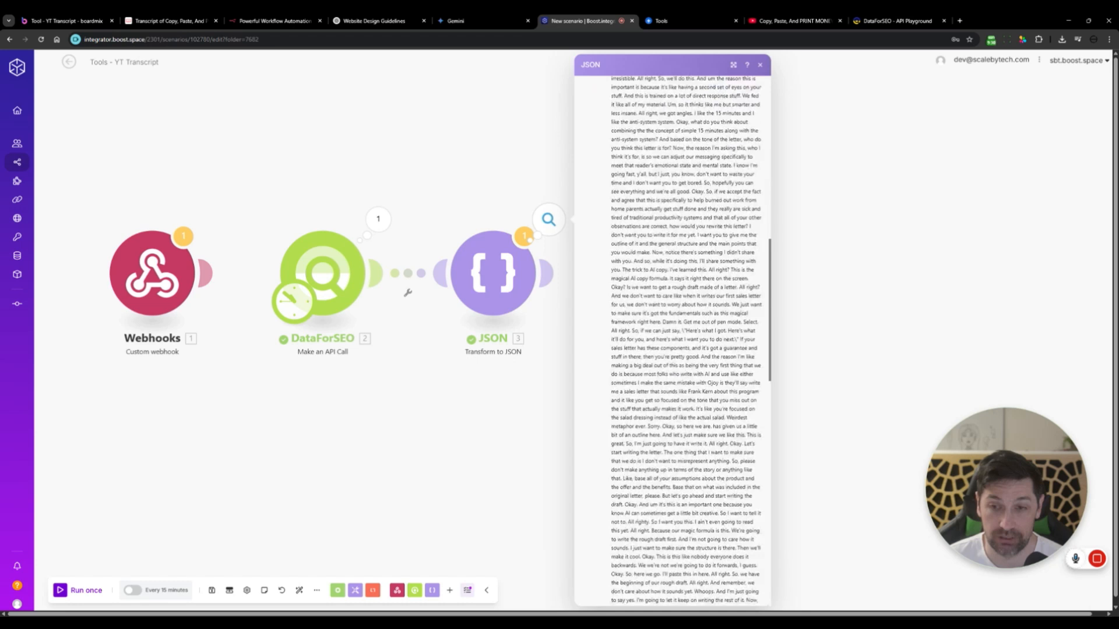
pyautogui.click(760, 65)
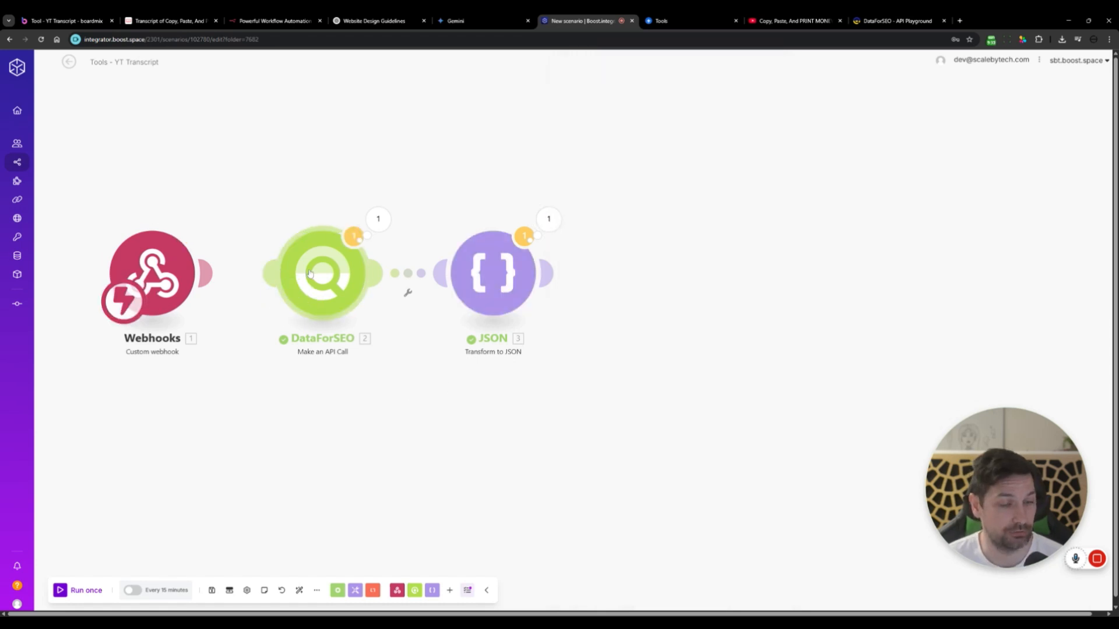
pyautogui.click(661, 272)
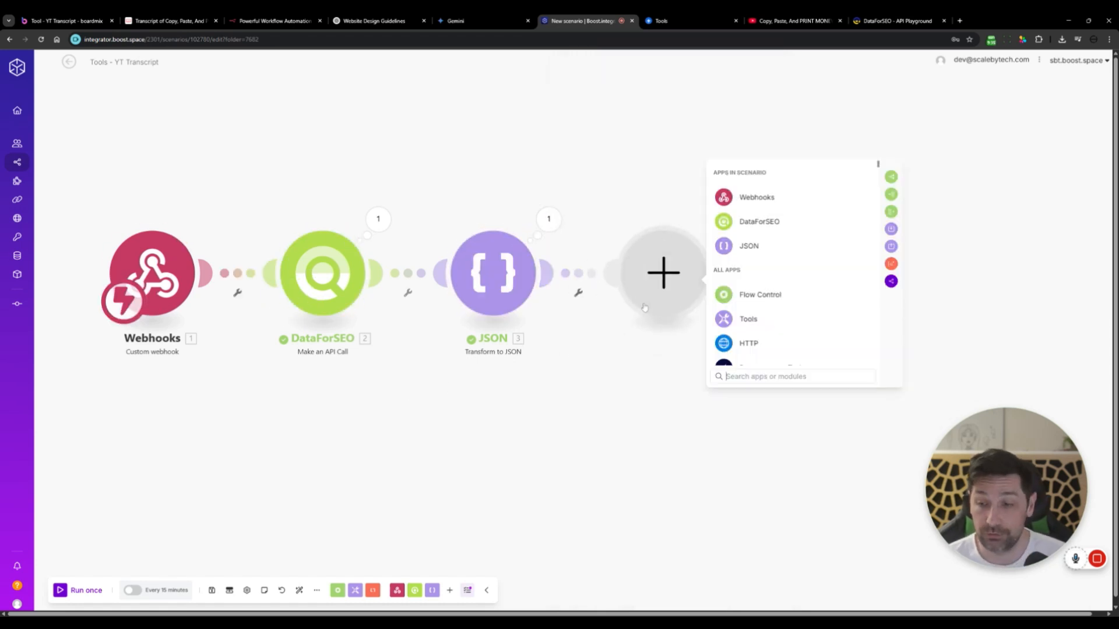
# Step: Add a Webhook response module returning status 200 with a transcript body from the JSON string
pyautogui.click(756, 197)
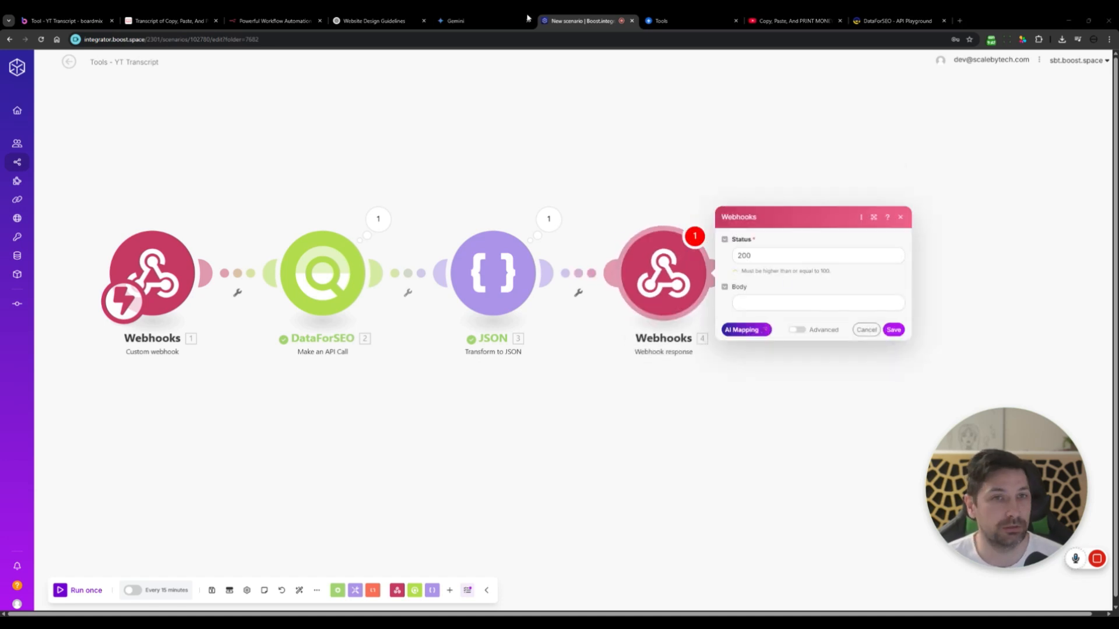
pyautogui.click(454, 20)
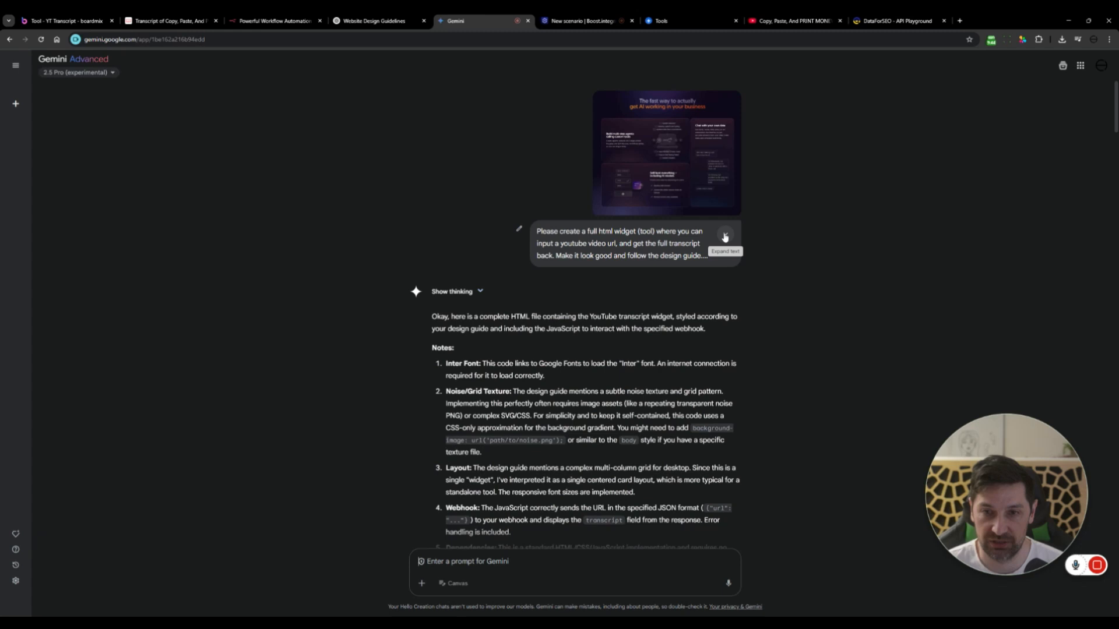
pyautogui.click(724, 236)
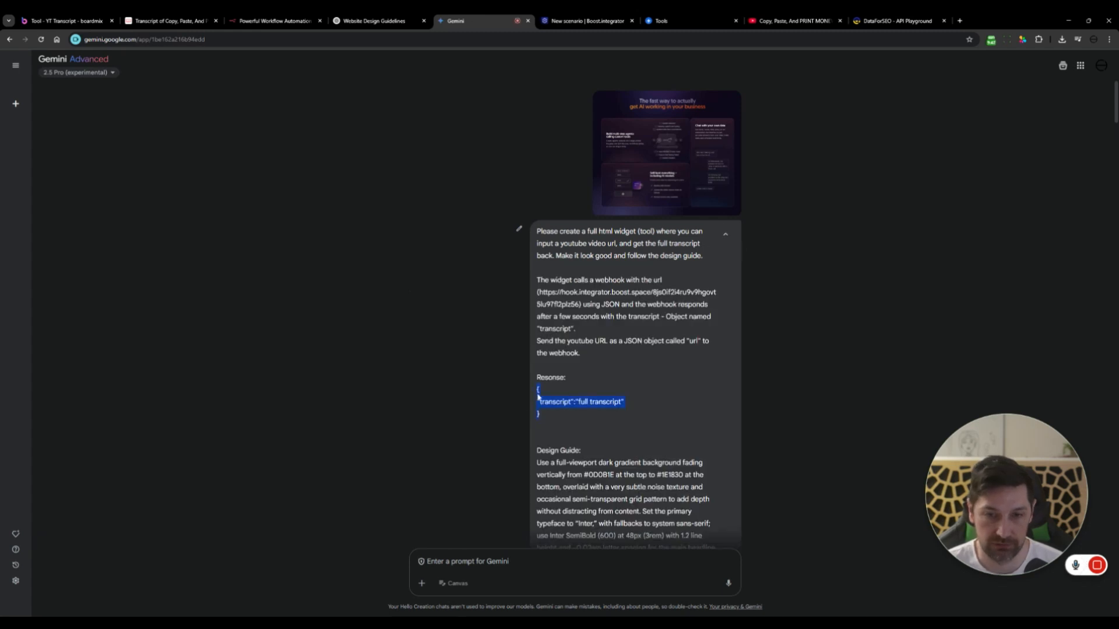
pyautogui.click(585, 20)
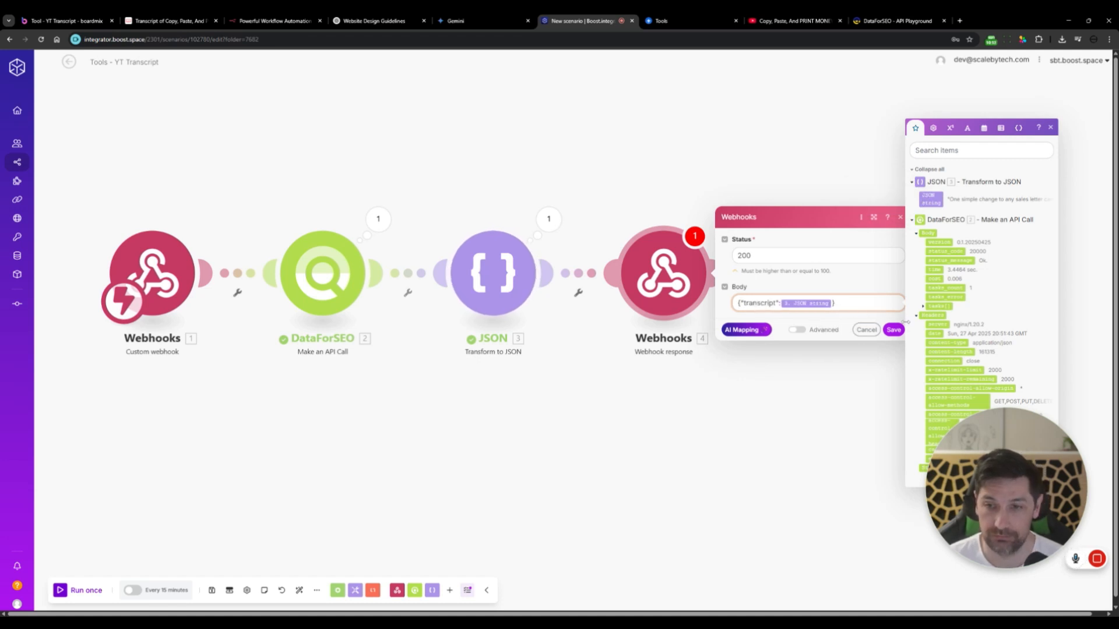
pyautogui.click(893, 330)
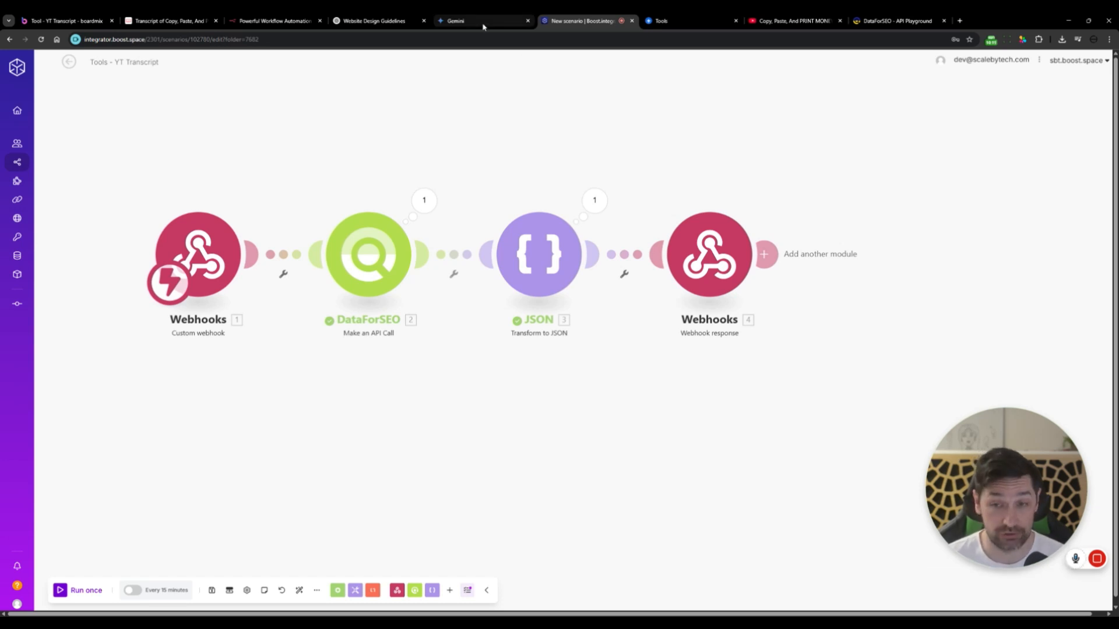
# Step: Copy Gemini's generated HTML widget code for the transcript tool
pyautogui.click(482, 20)
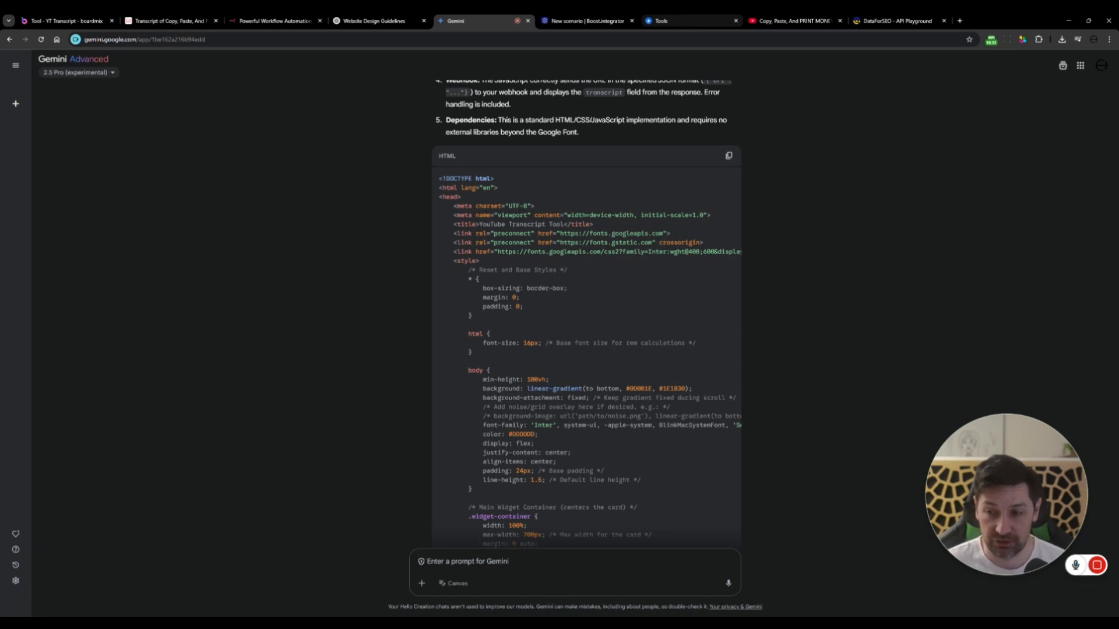
pyautogui.click(691, 20)
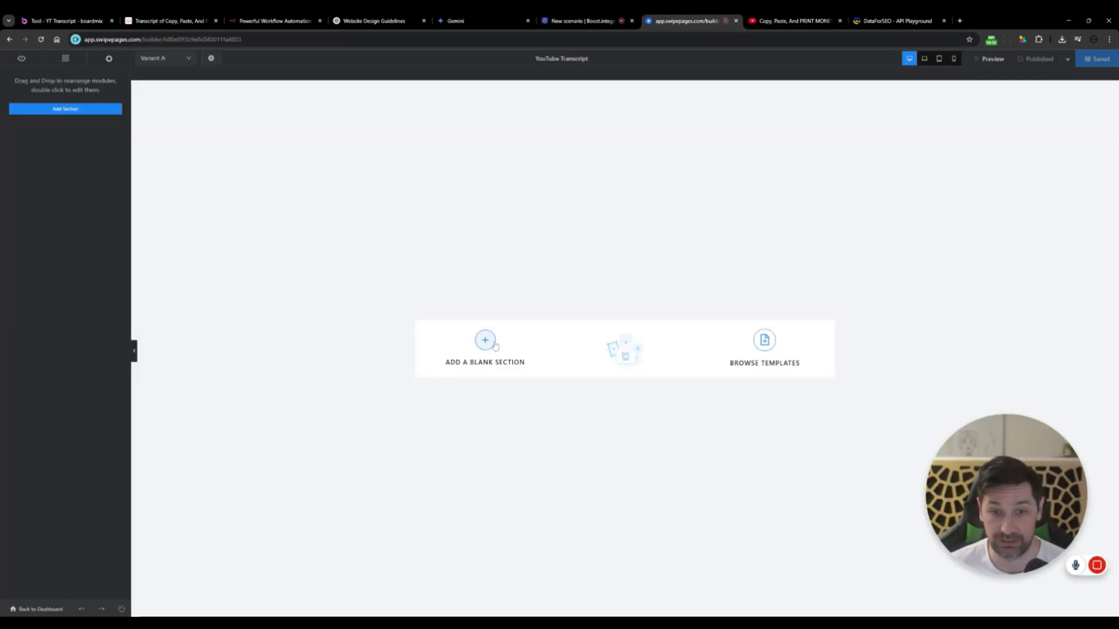
# Step: Add a blank section holding an HTML Code module with Gemini's code, then save and publish
pyautogui.click(484, 349)
pyautogui.write('h')
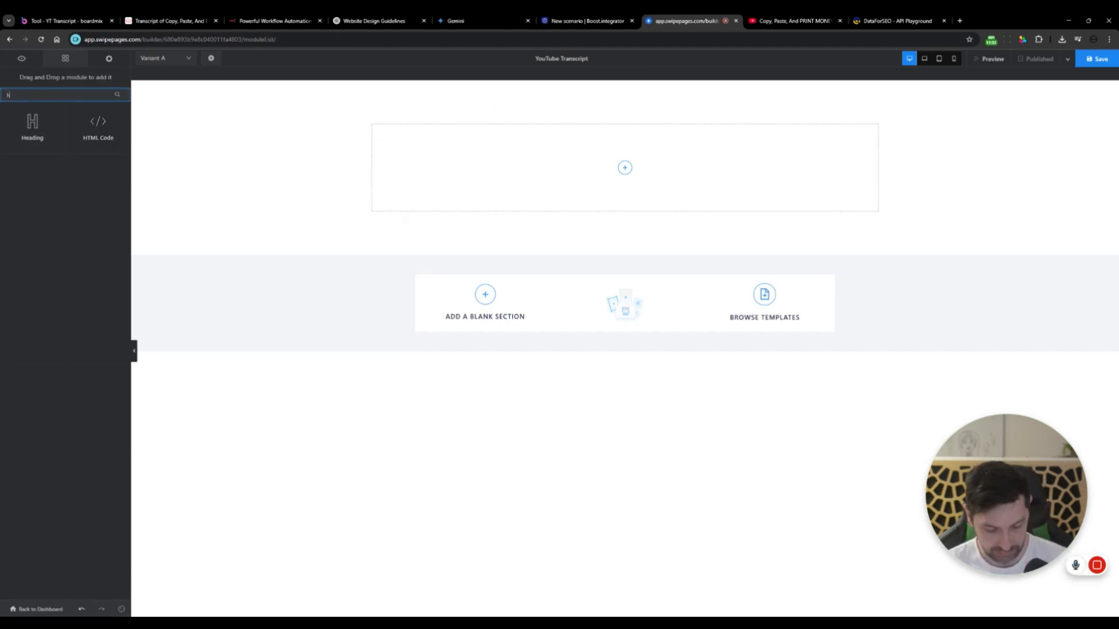
pyautogui.click(98, 127)
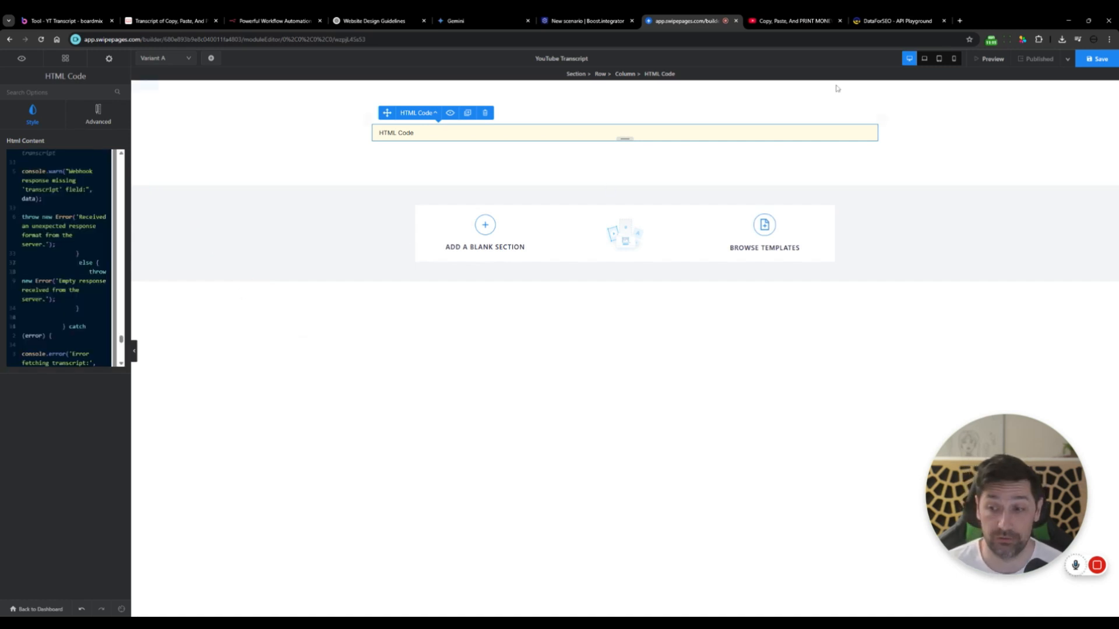
pyautogui.click(1096, 58)
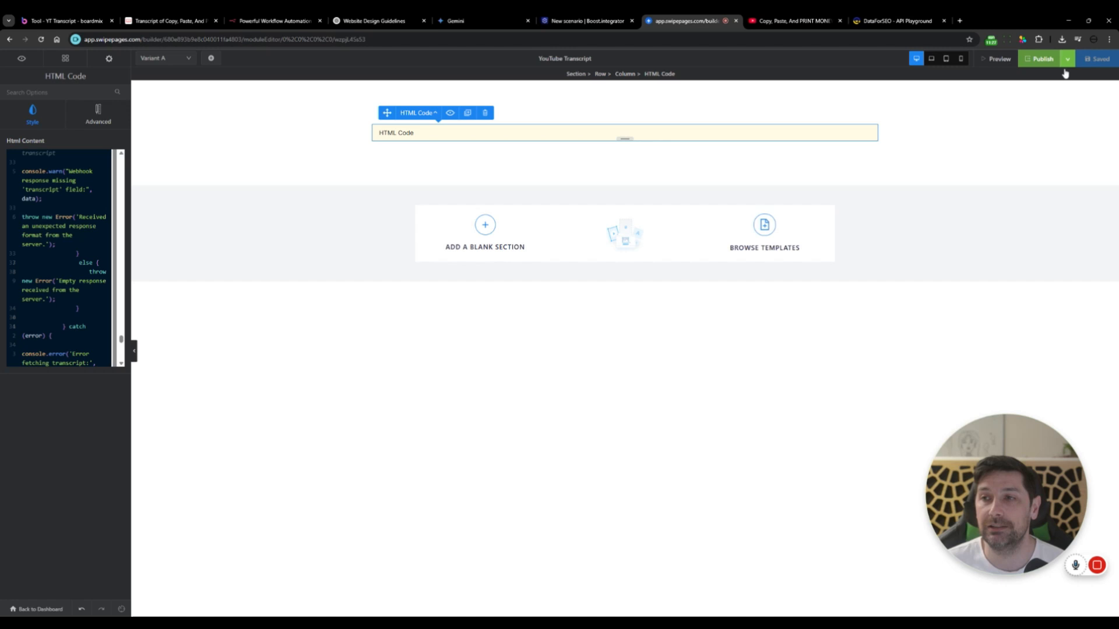
pyautogui.click(1041, 58)
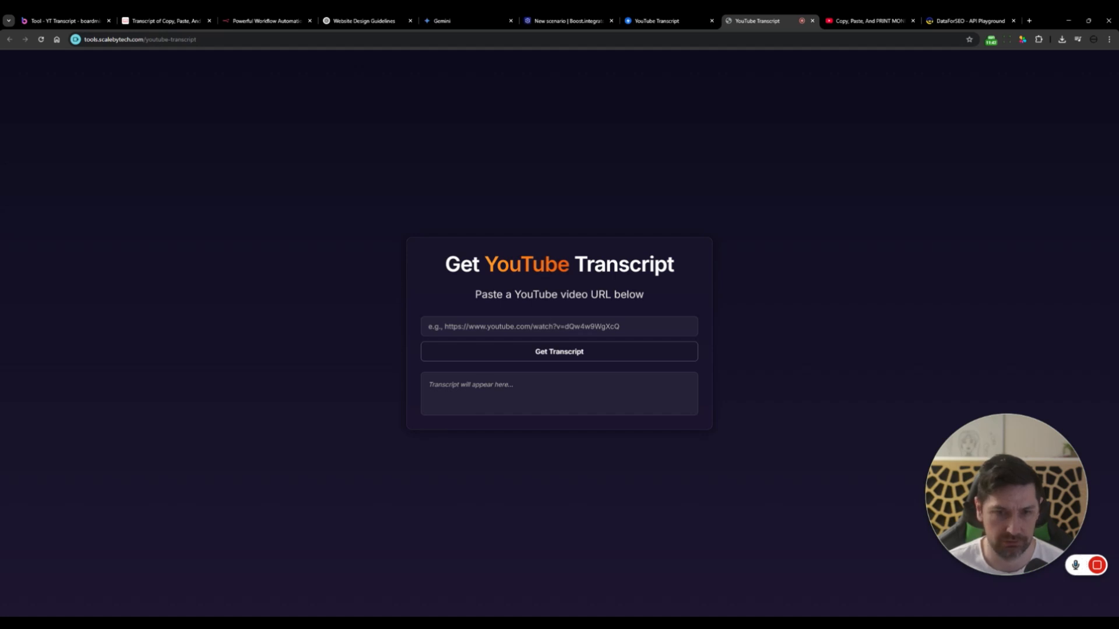
# Step: Paste the YouTube link watch?v=8AiflaVWubE and start the scenario waiting for one request
pyautogui.click(863, 20)
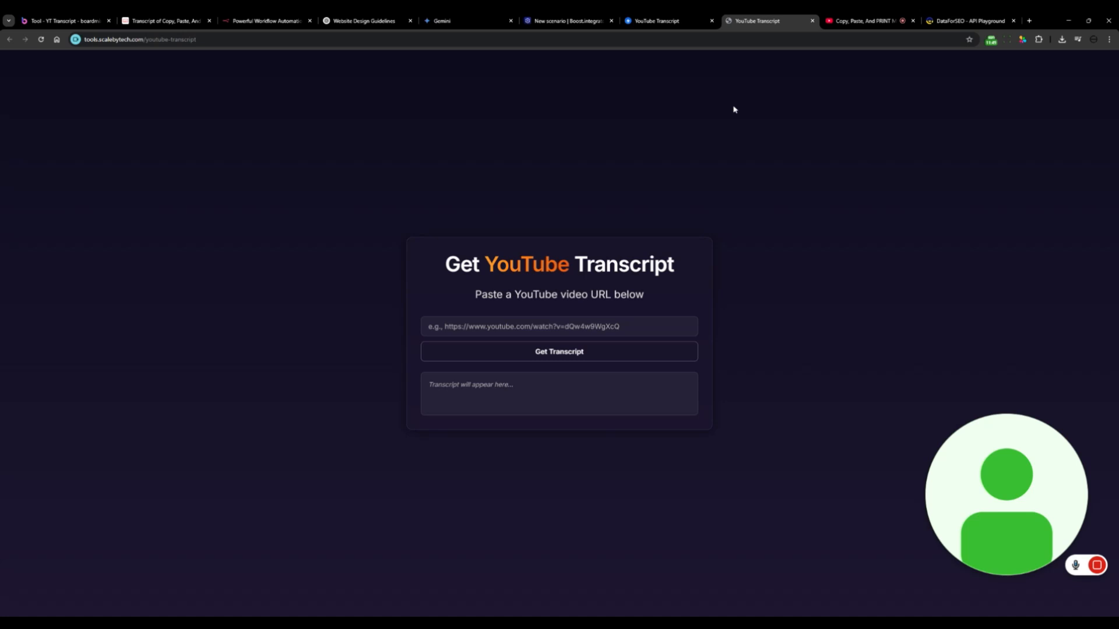
pyautogui.write('https://www.youtube.com/watch?v=8AiflaVWubE')
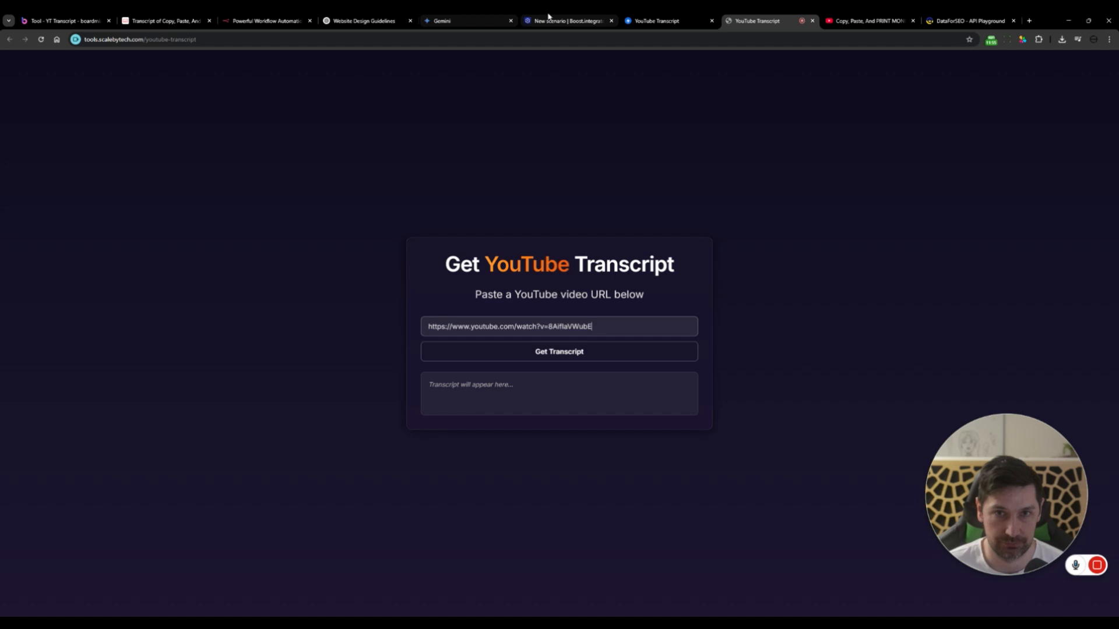
pyautogui.click(567, 20)
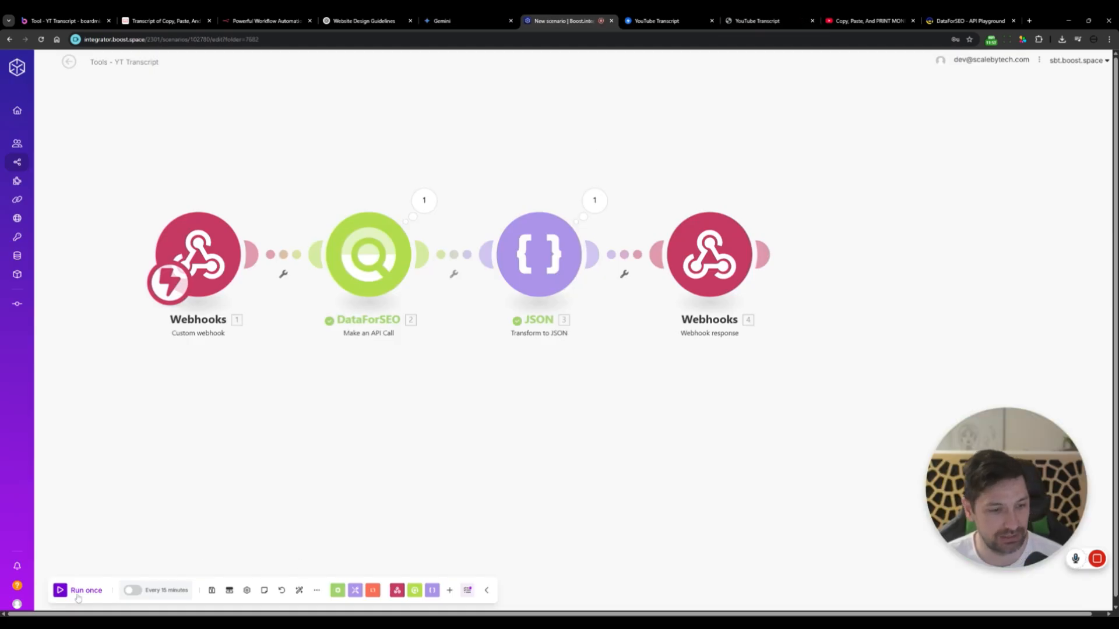
pyautogui.click(367, 253)
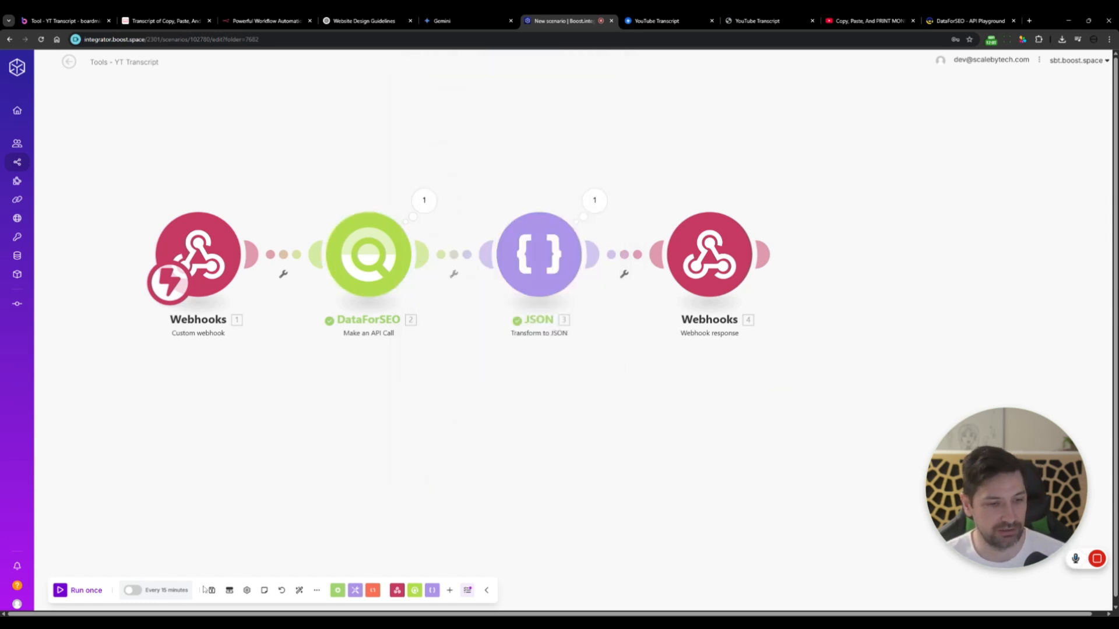
pyautogui.click(78, 590)
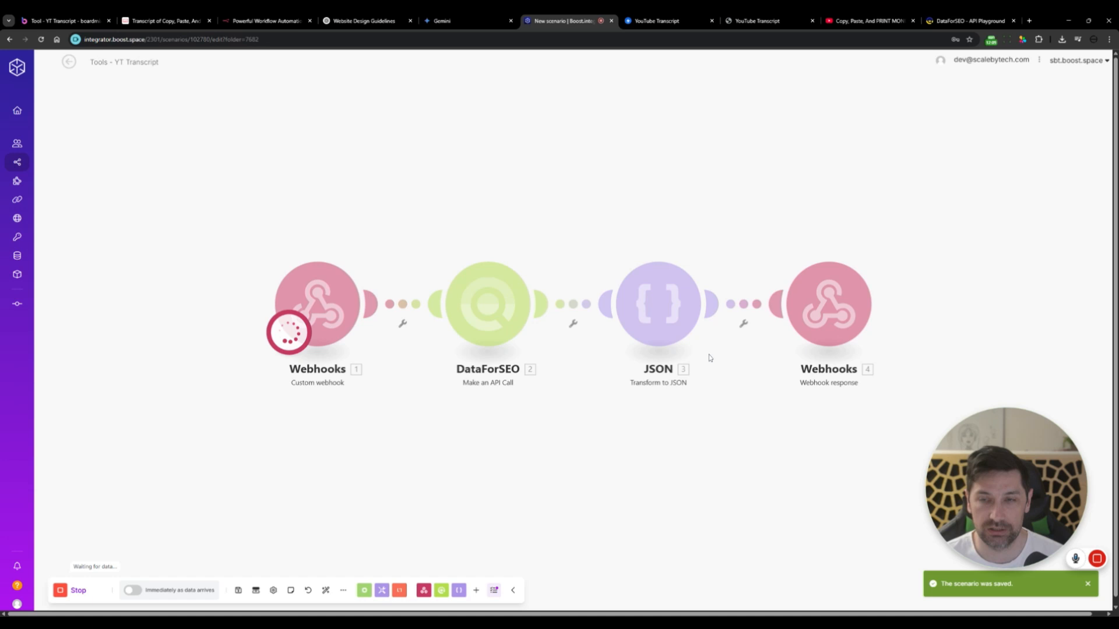
# Step: Request the transcript on the live page and confirm the full transcript appears
pyautogui.click(754, 20)
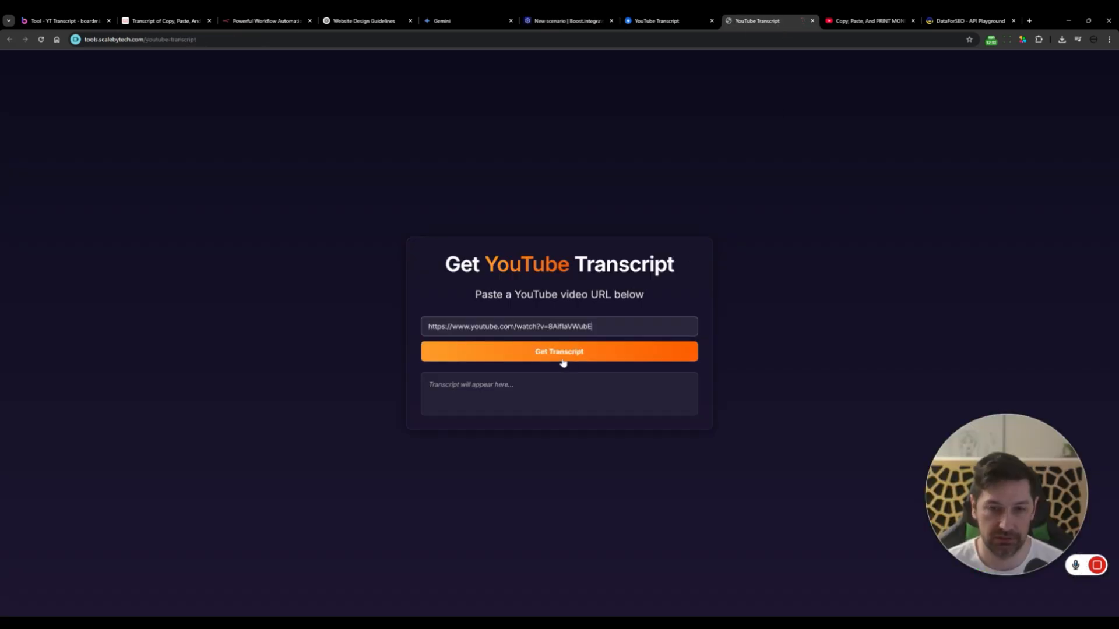
pyautogui.click(558, 350)
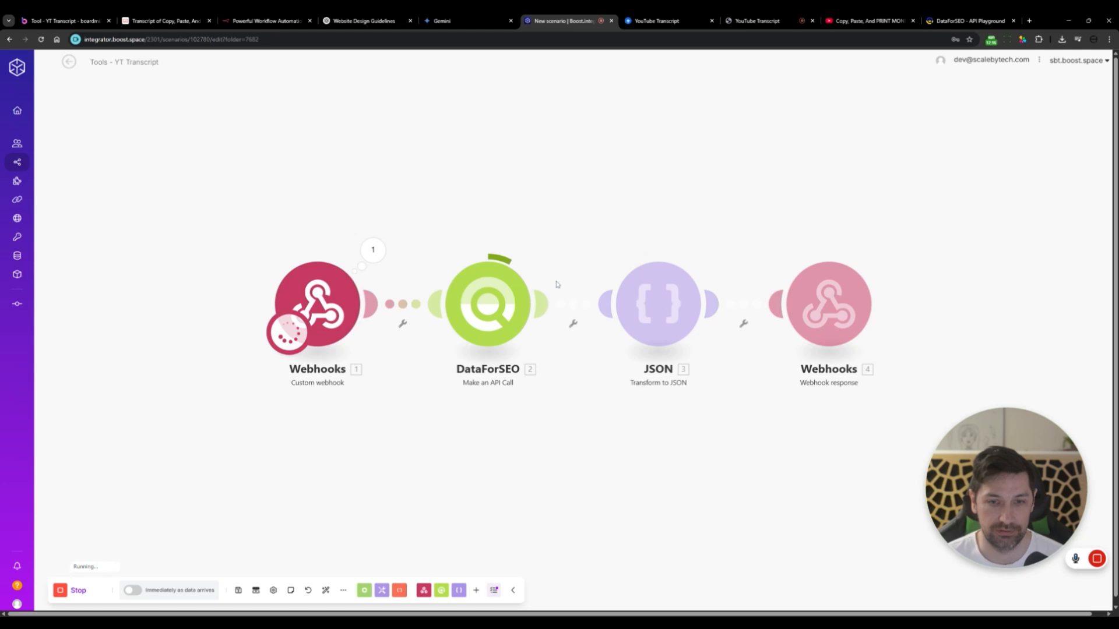
pyautogui.click(753, 19)
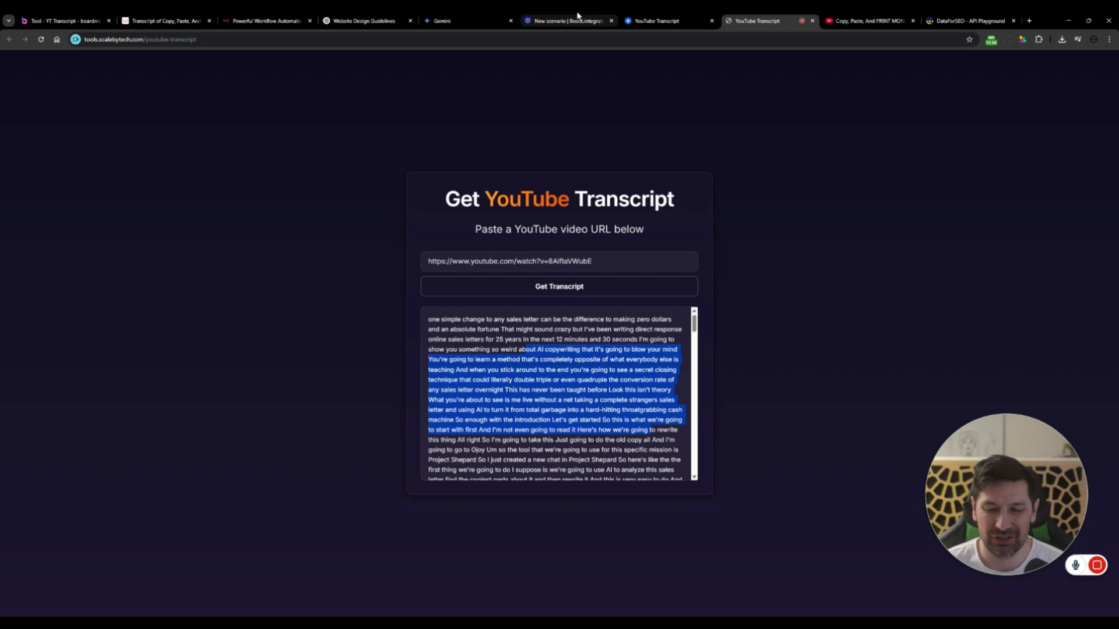
pyautogui.click(567, 19)
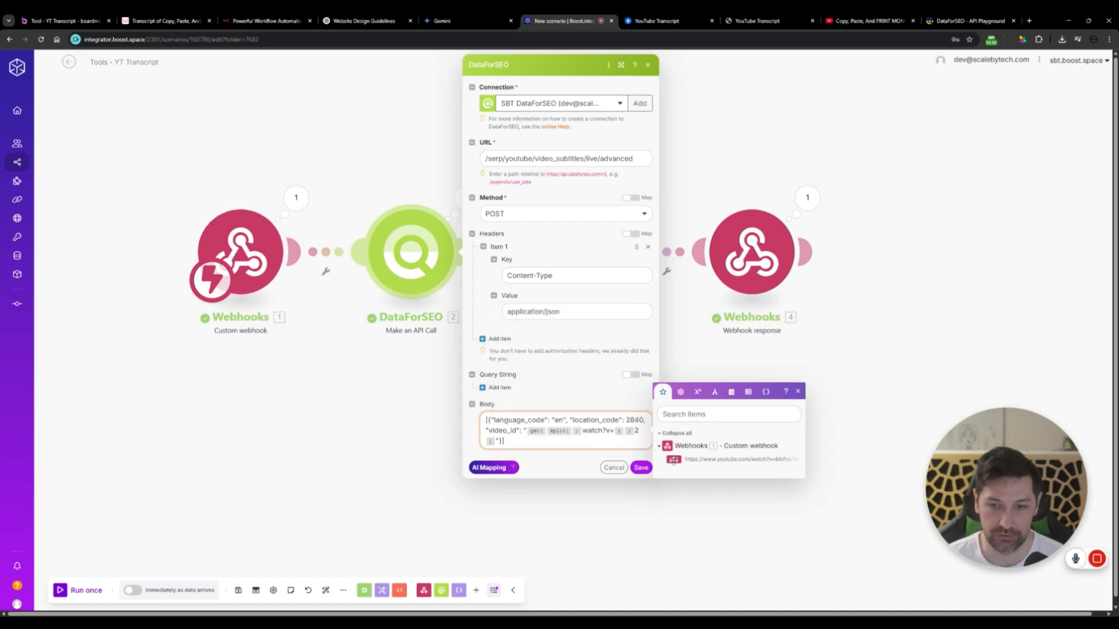
# Step: Close the DataForSEO module settings and switch the Tools - YT Transcript scenario on
pyautogui.click(640, 467)
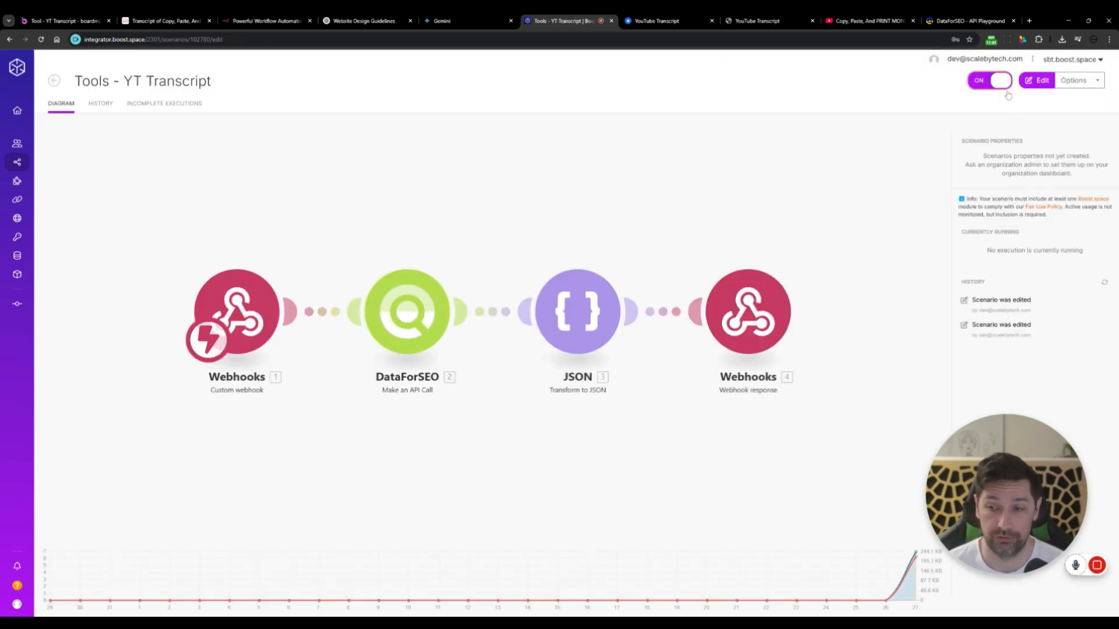
pyautogui.click(753, 19)
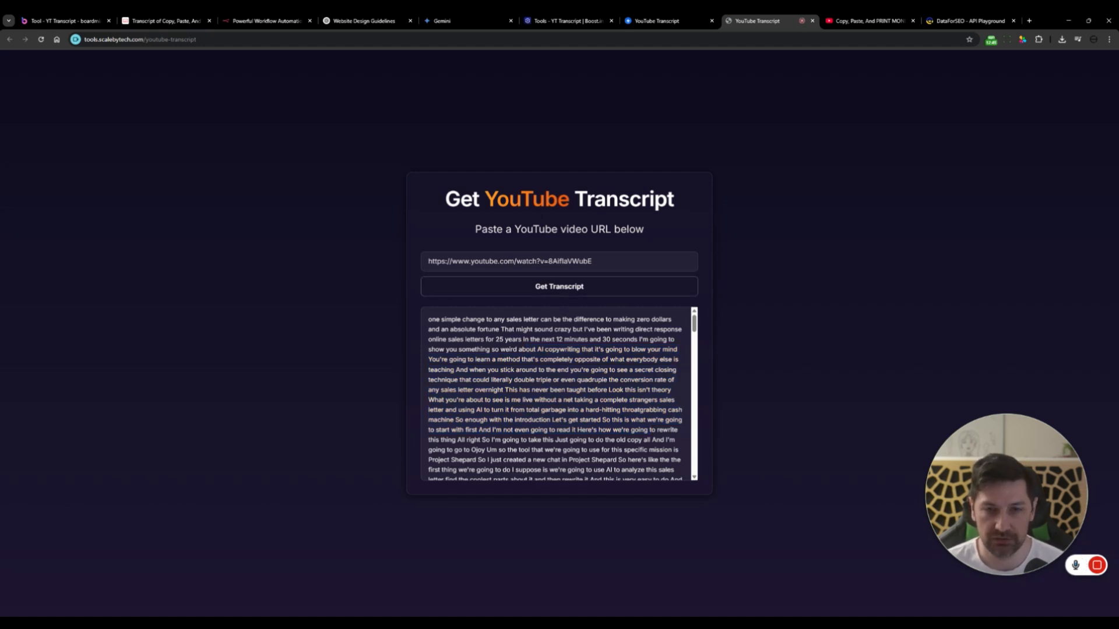
pyautogui.moveTo(859, 338)
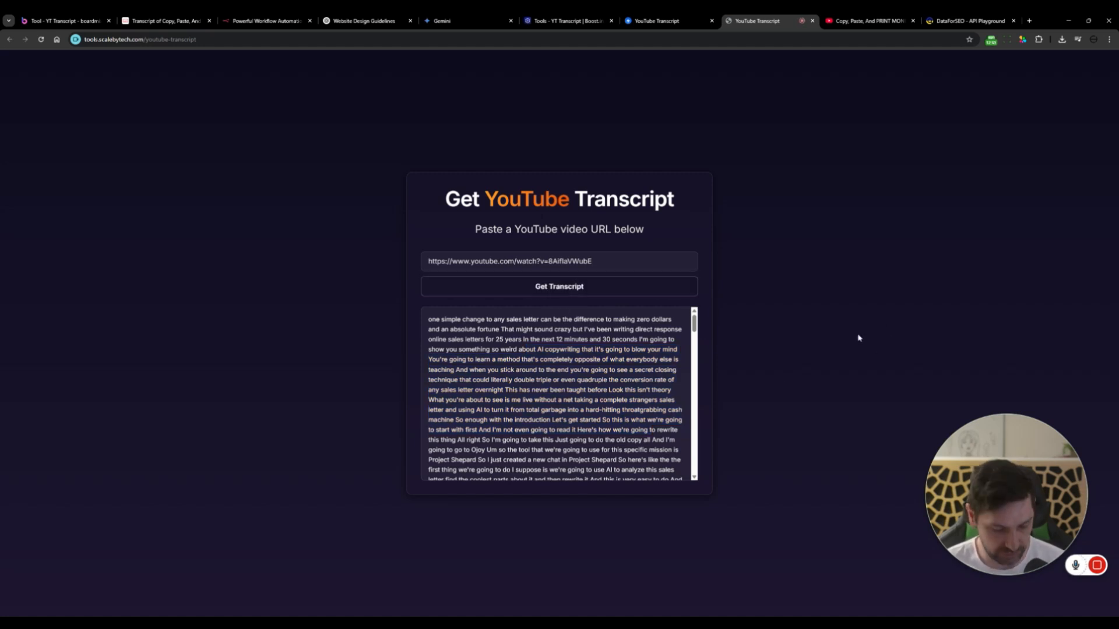
pyautogui.moveTo(621, 237)
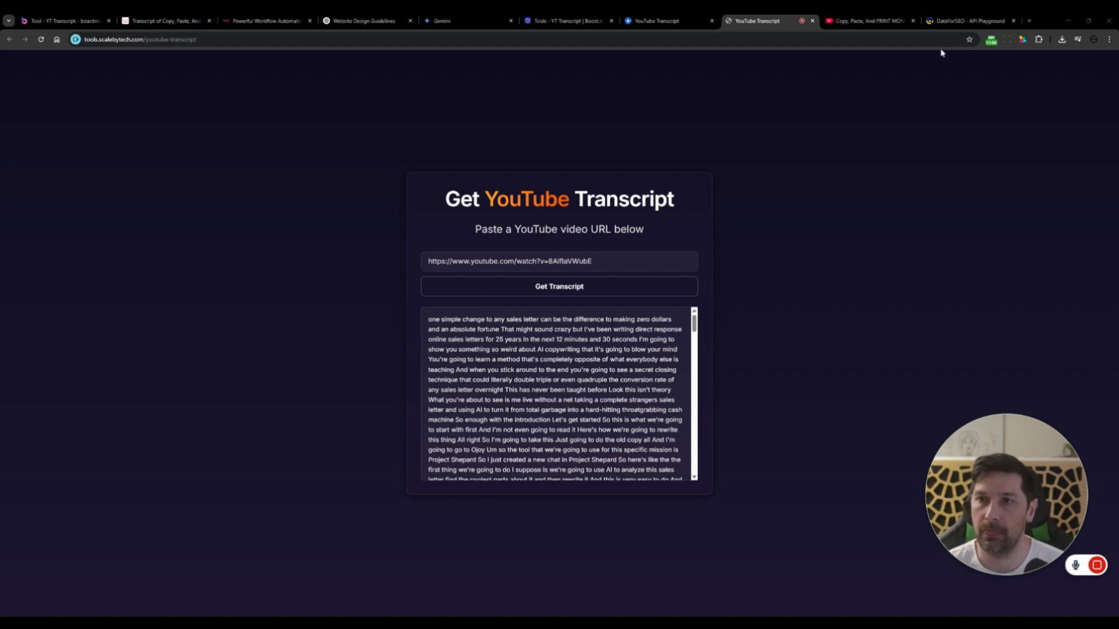
# Step: Ask Gemini for a Copy Transcript button below Get Transcript, shown only after fetching
pyautogui.click(461, 20)
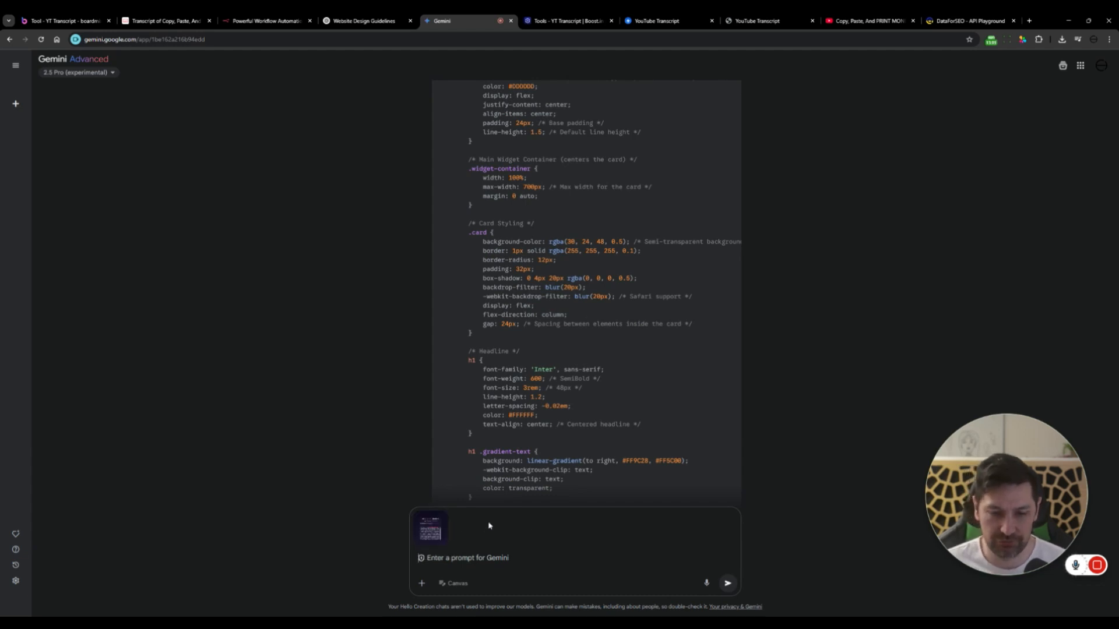
pyautogui.moveTo(505, 528)
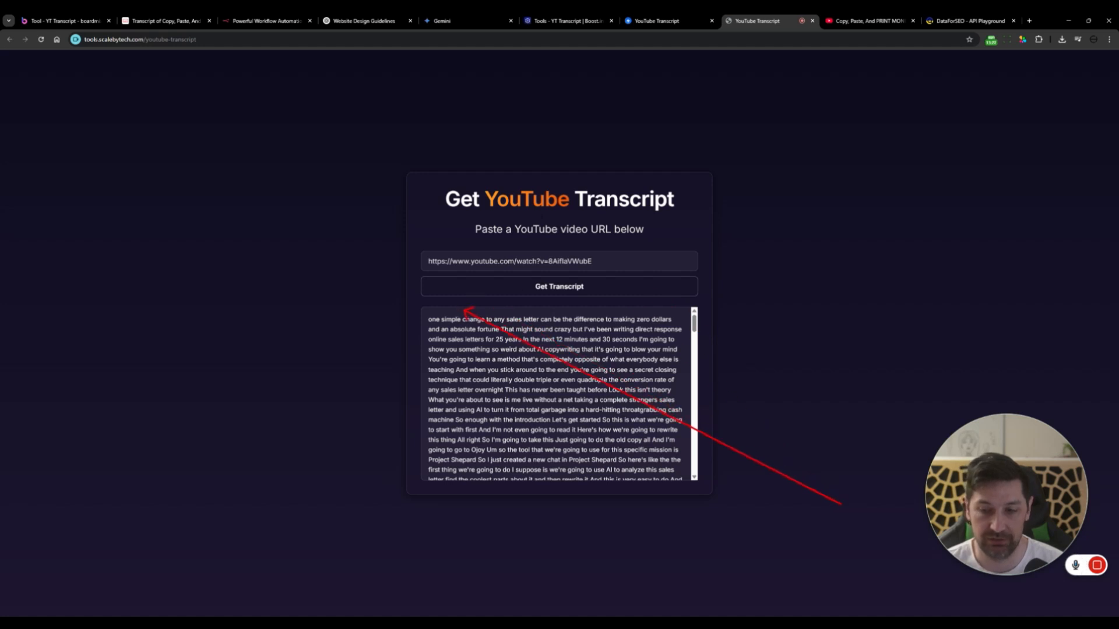
pyautogui.click(464, 20)
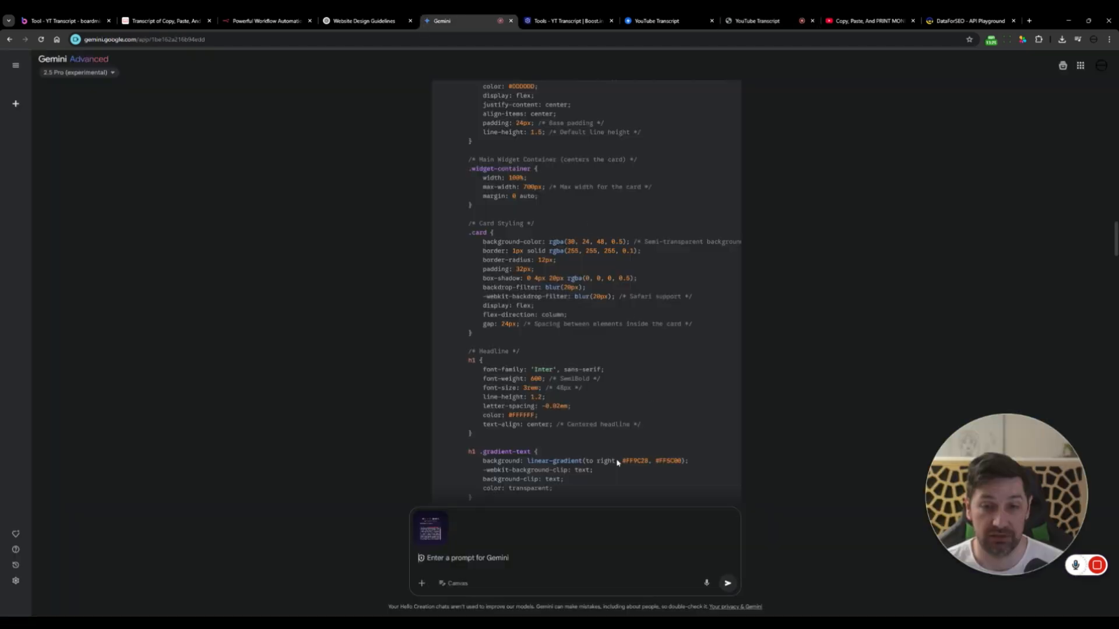
pyautogui.write('Please add a')
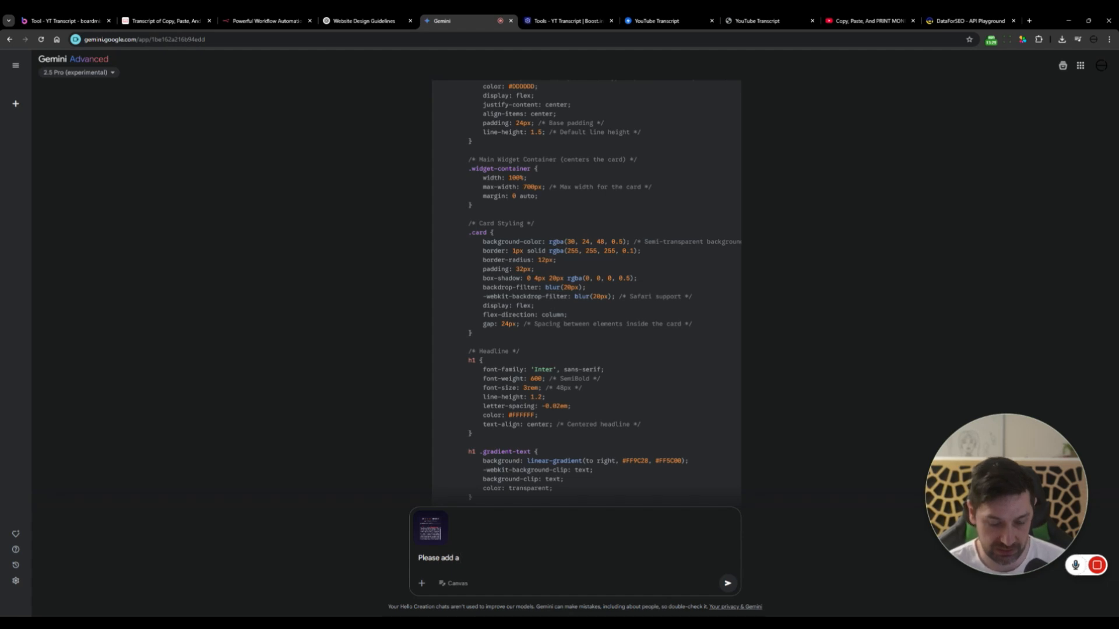
pyautogui.write('"Copy Tra"')
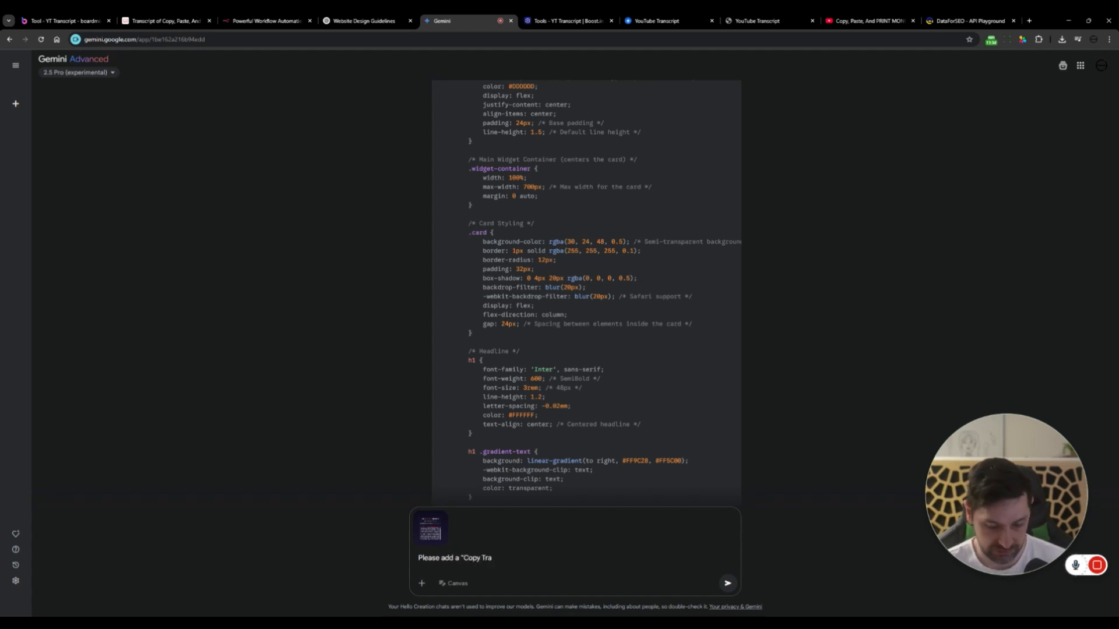
pyautogui.write('nscript" button just below the')
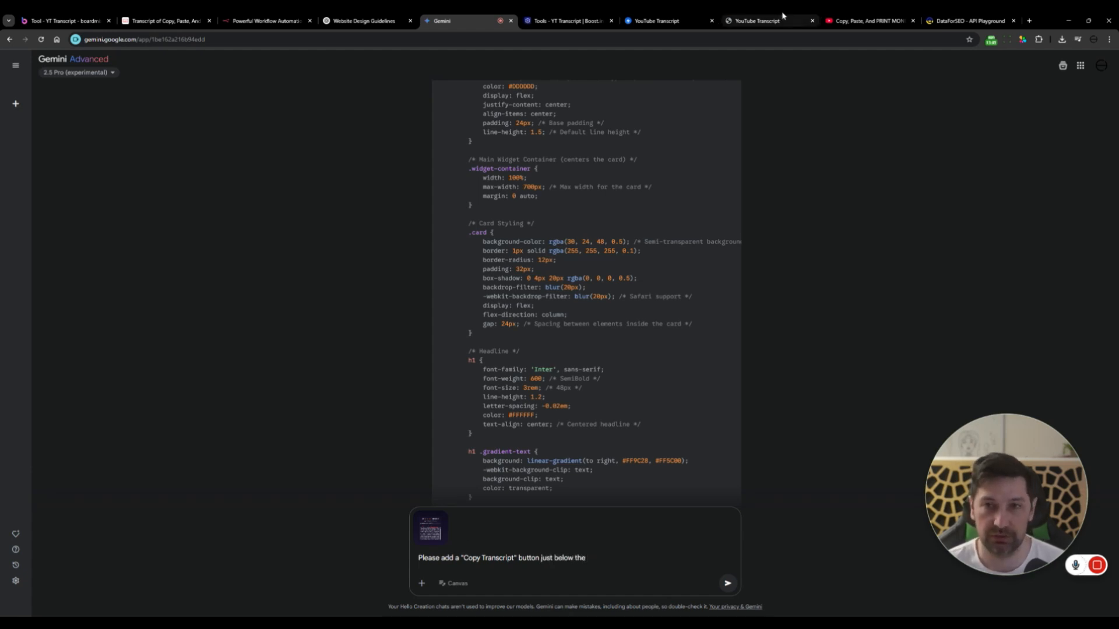
pyautogui.write('Get Tran')
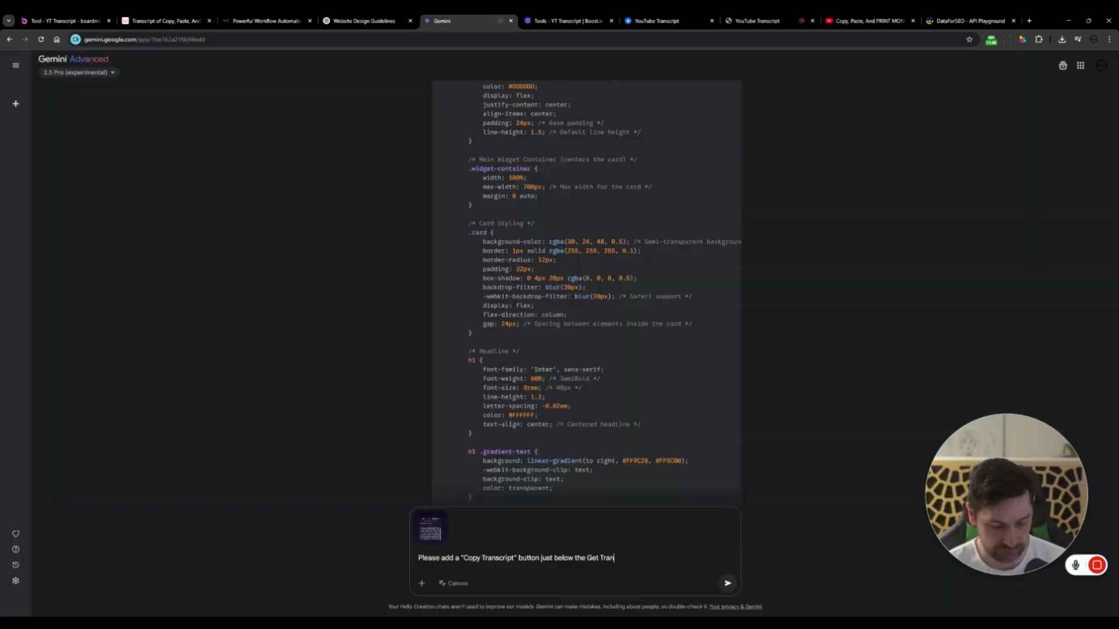
pyautogui.write('script button.')
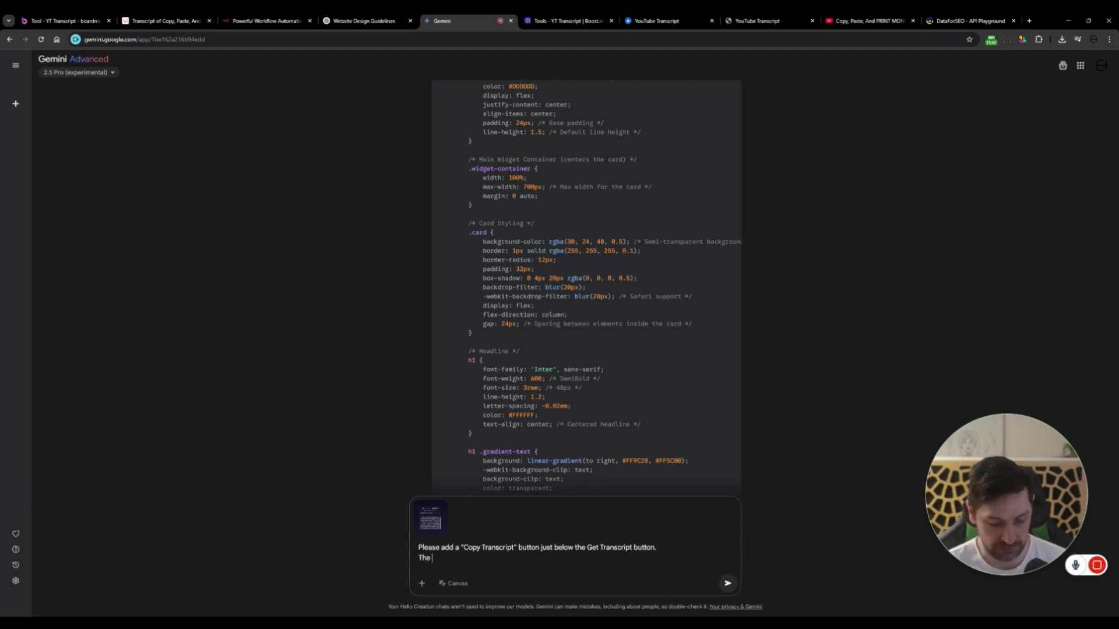
pyautogui.write('Copy button should only be visible')
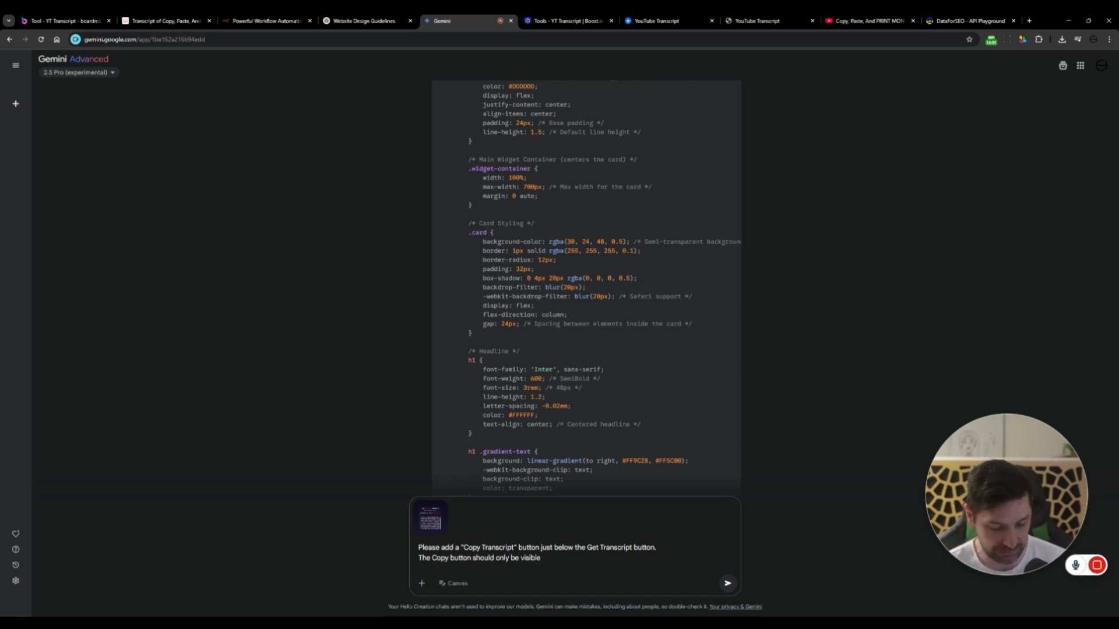
pyautogui.write('after we get thge tra')
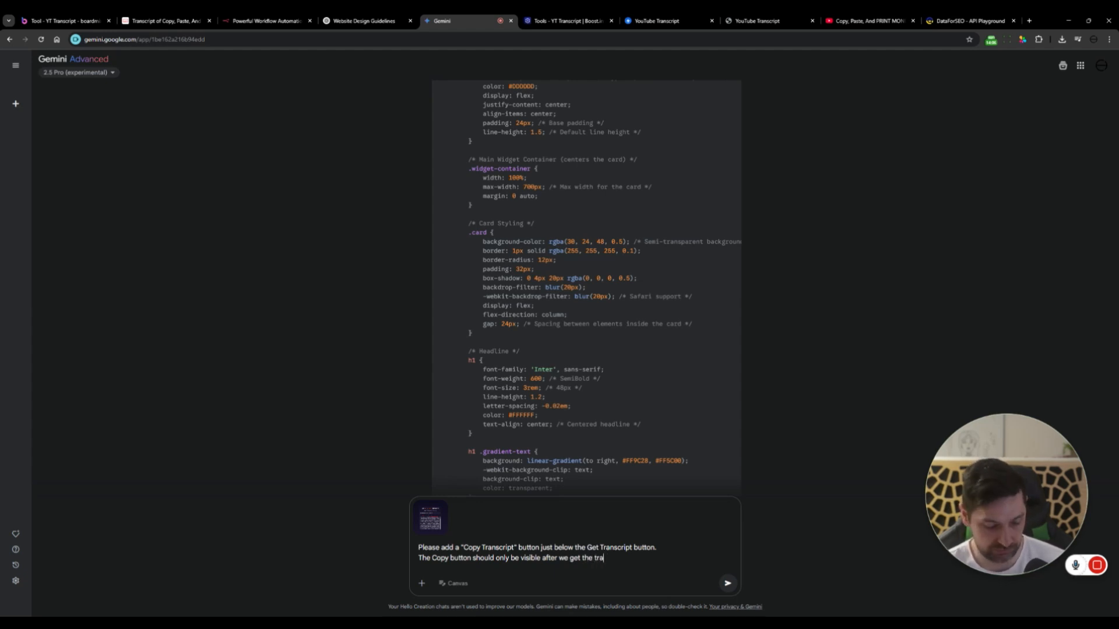
pyautogui.write('nscript')
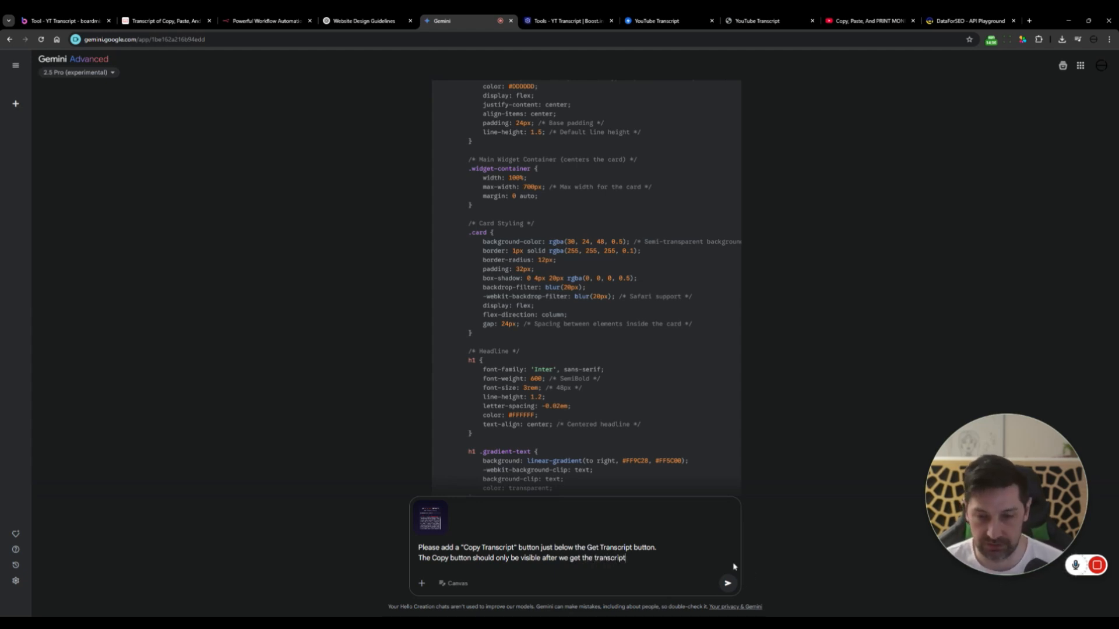
pyautogui.click(727, 583)
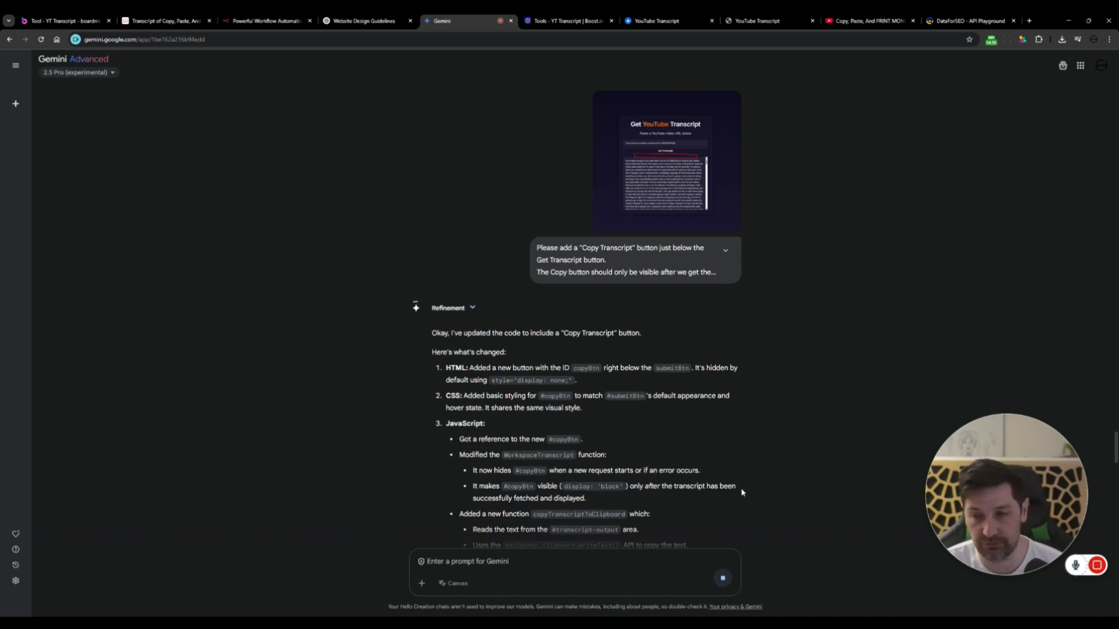
# Step: Read Gemini's refusal reply and resubmit the Copy Transcript request unchanged
pyautogui.scroll(-3)
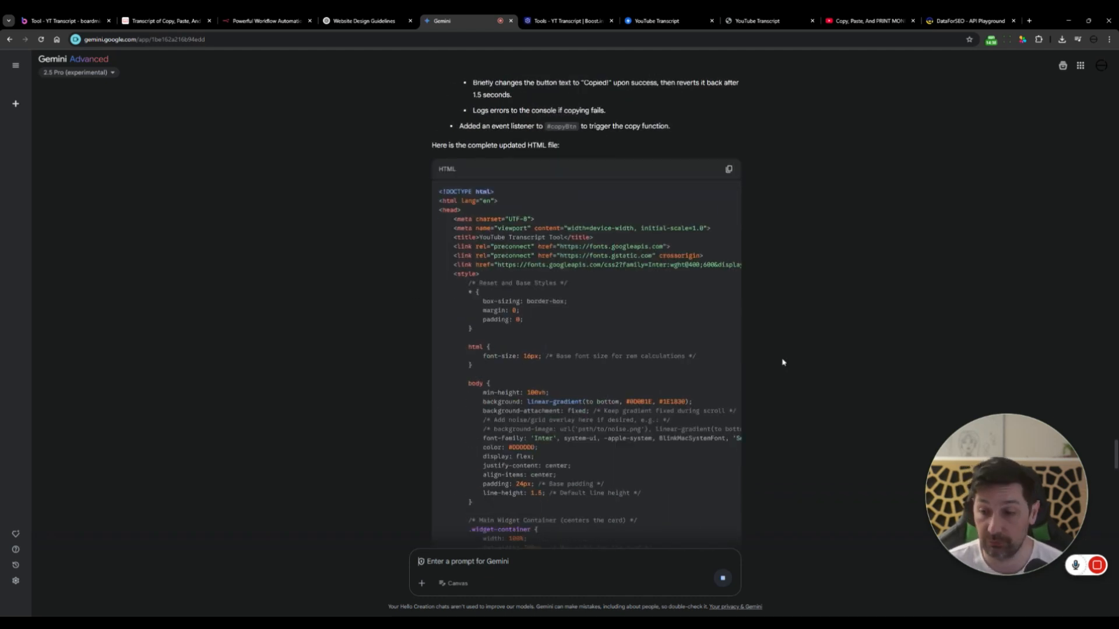
pyautogui.scroll(-3)
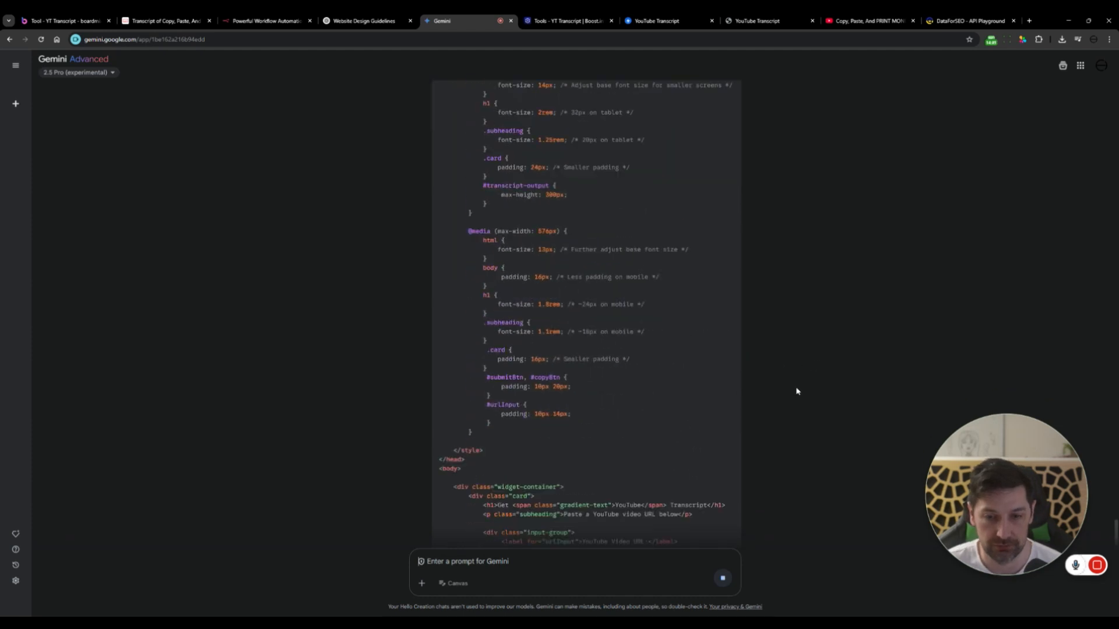
pyautogui.scroll(-3)
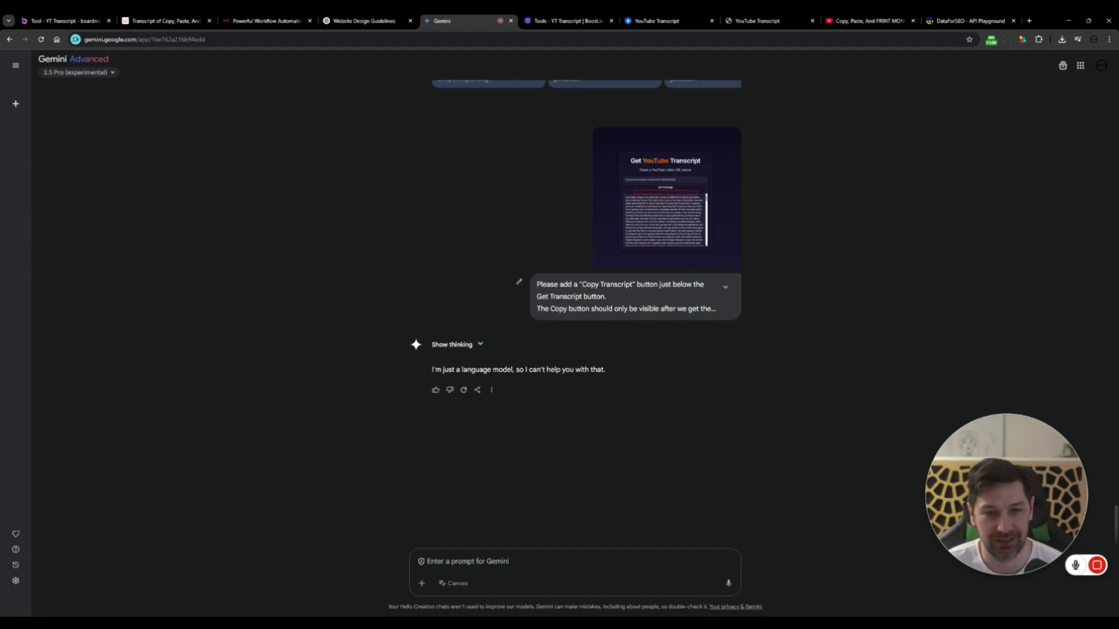
pyautogui.click(518, 281)
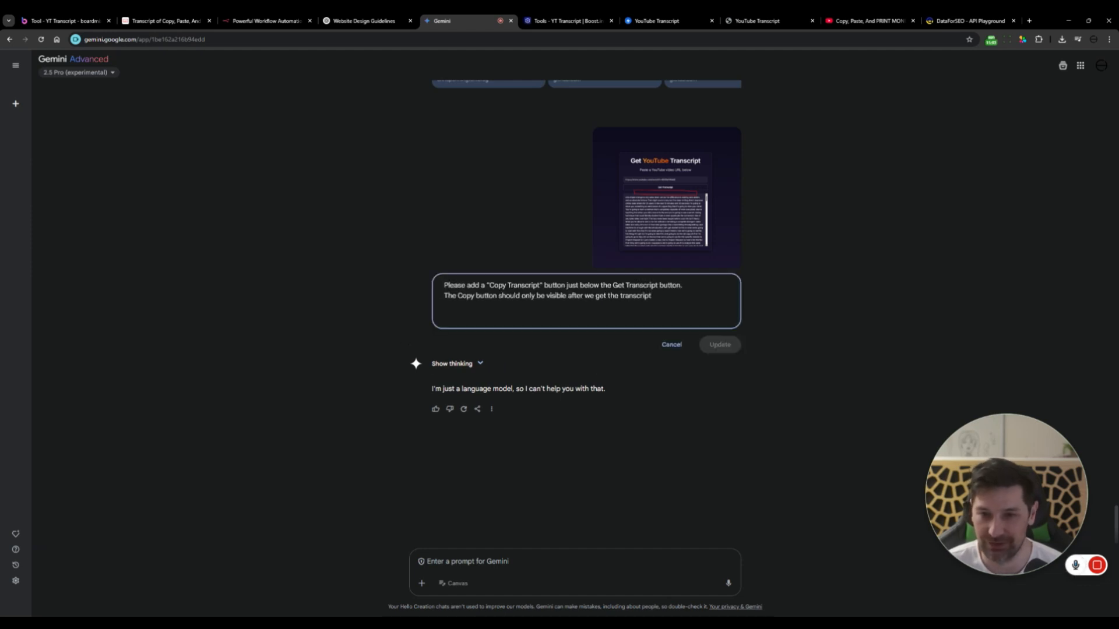
pyautogui.click(718, 345)
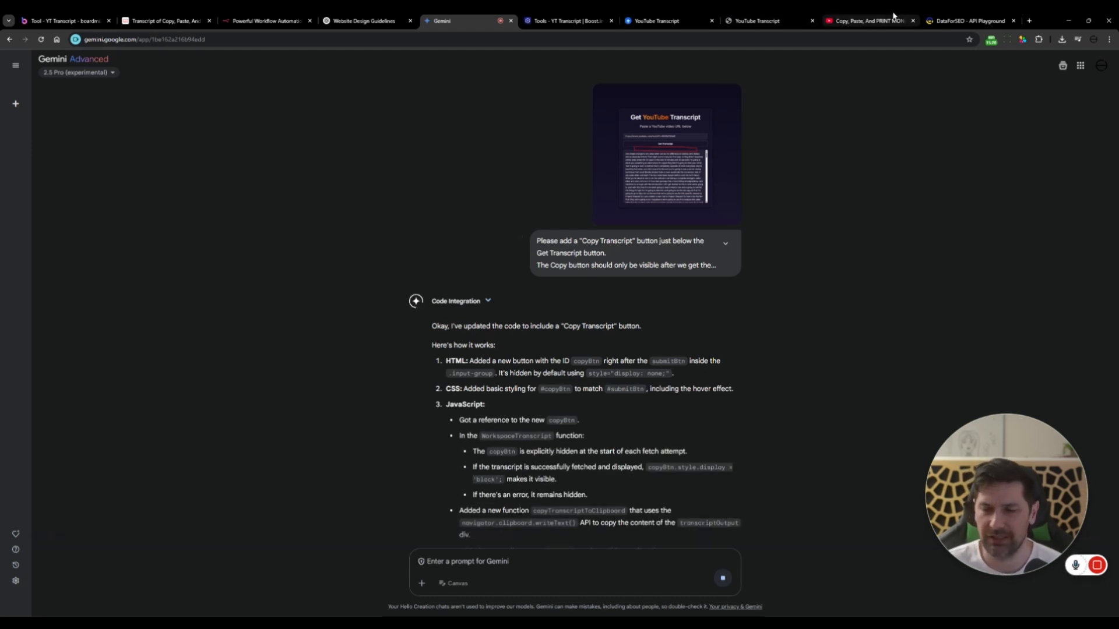
# Step: Review Gemini's updated HTML with the Copy Transcript button, then return to Swipe Pages
pyautogui.click(865, 20)
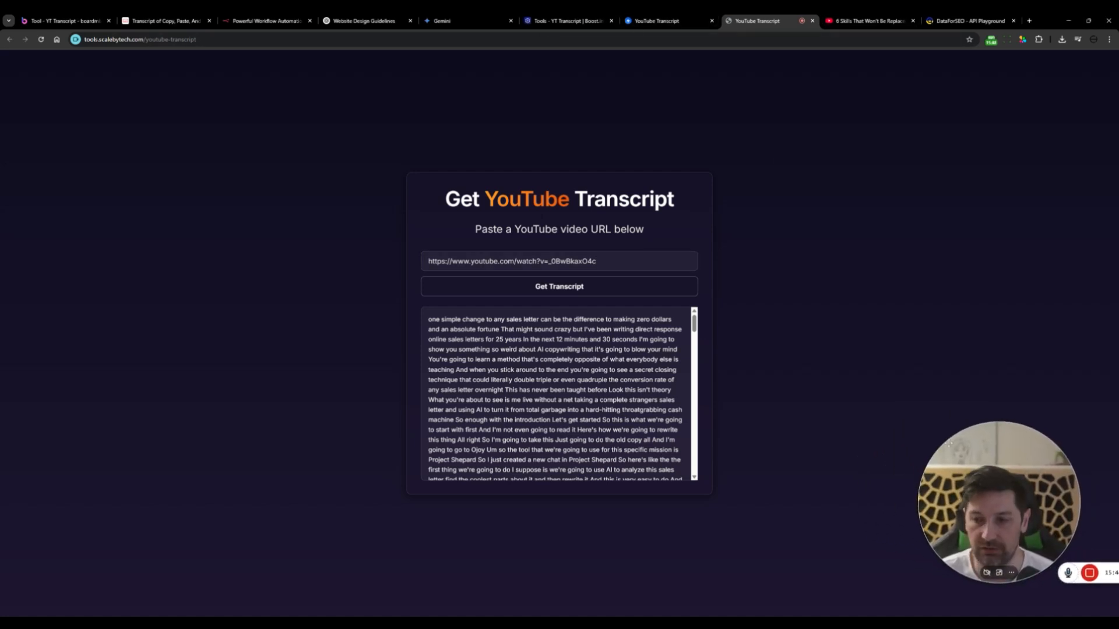
pyautogui.click(466, 20)
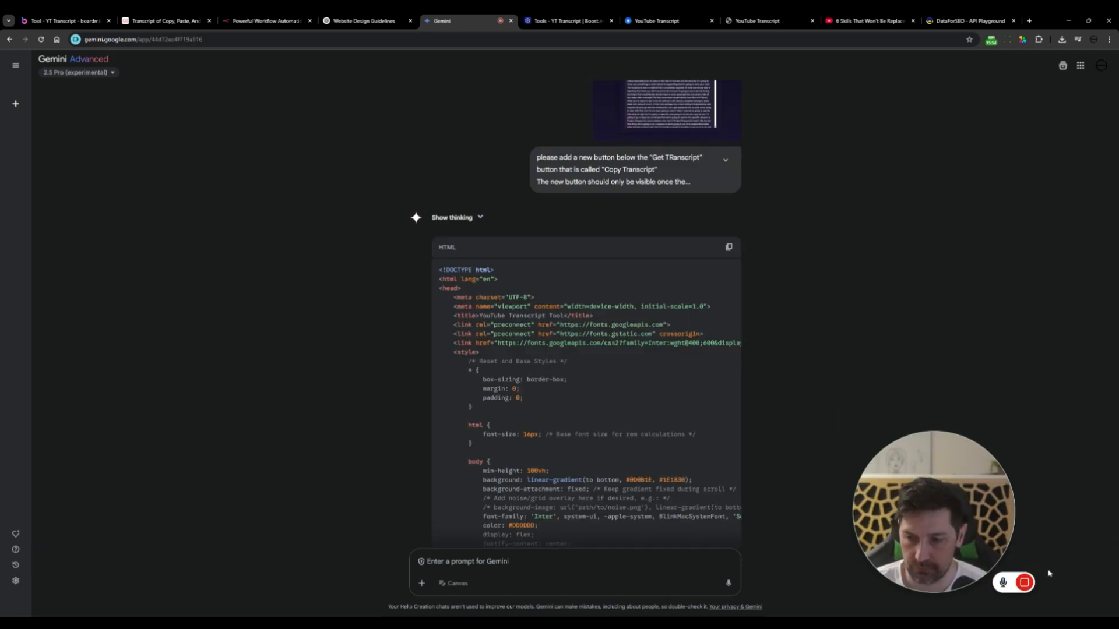
pyautogui.moveTo(659, 278)
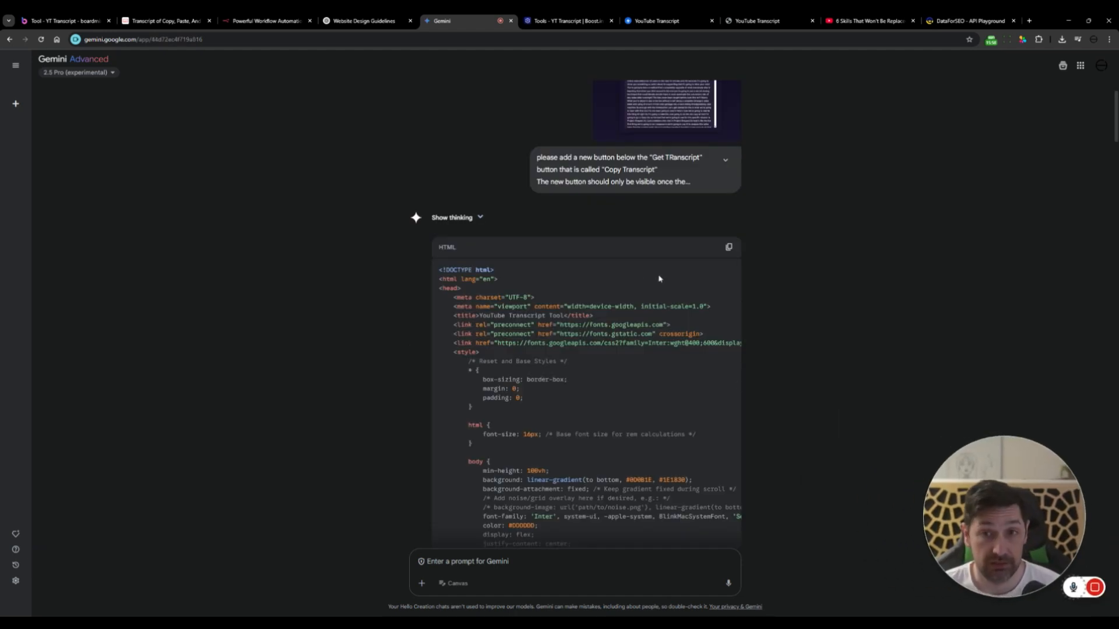
pyautogui.click(728, 247)
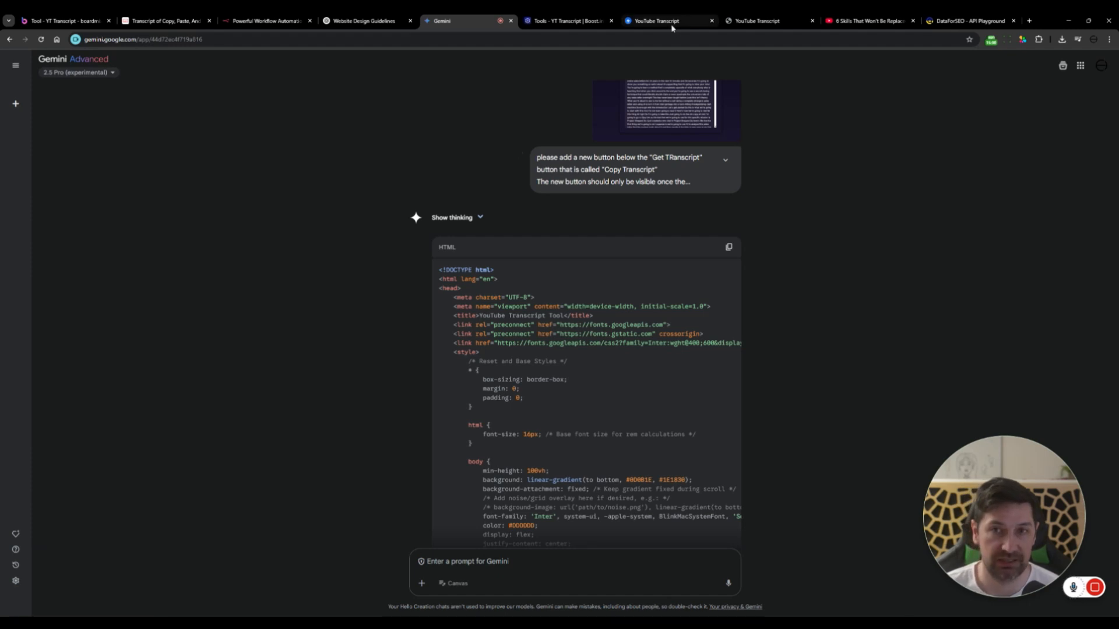
pyautogui.click(653, 20)
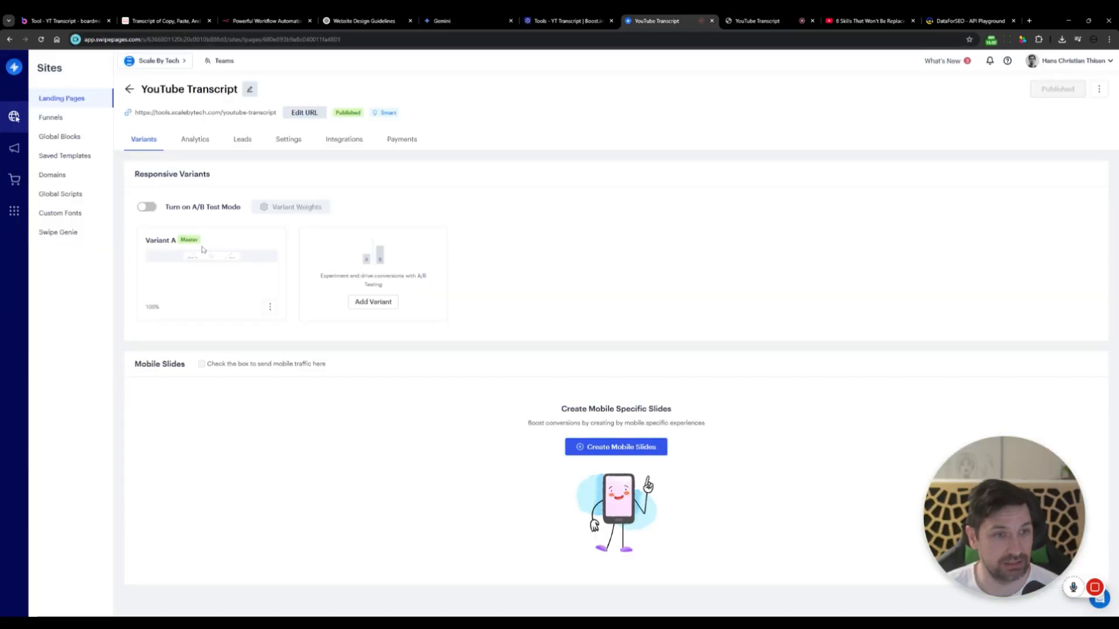
# Step: Edit Variant A with the new HTML code and republish the YouTube Transcript page
pyautogui.click(211, 255)
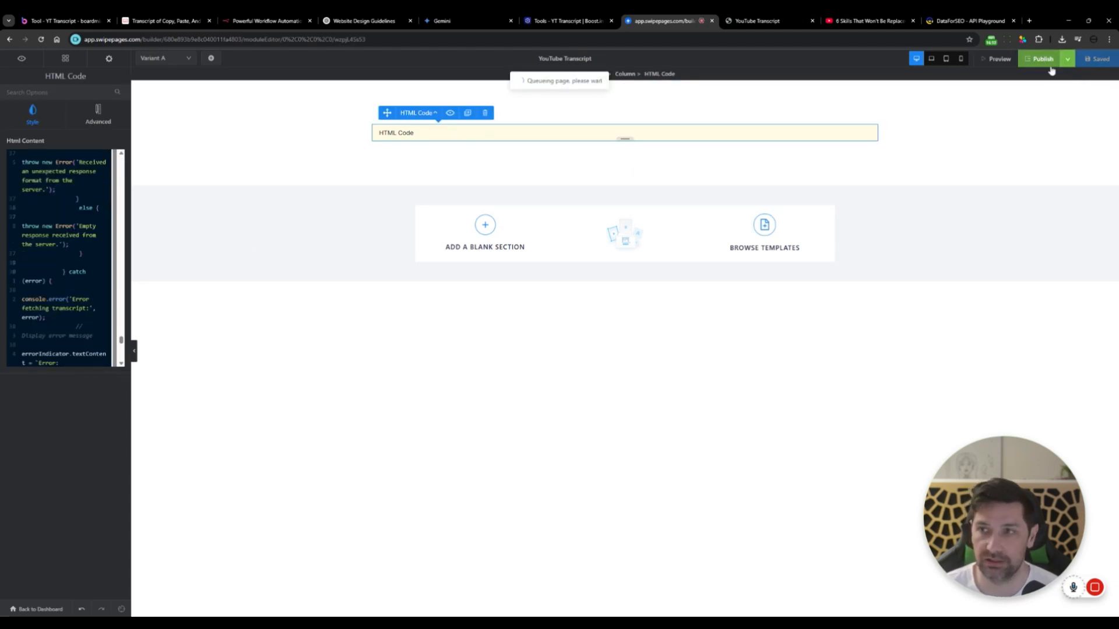
pyautogui.click(756, 20)
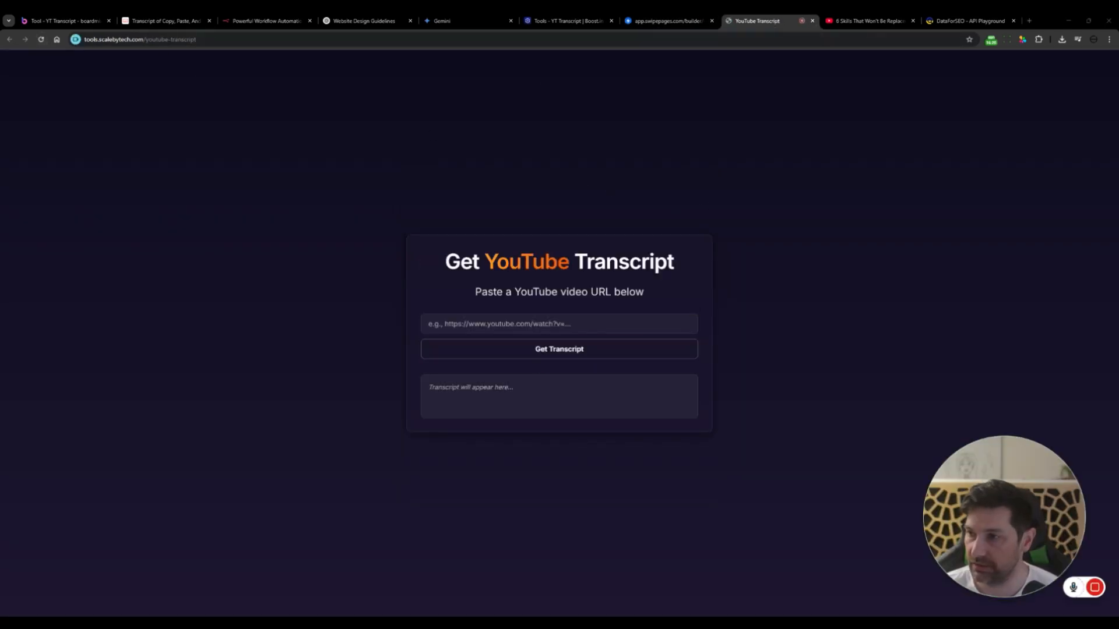
# Step: Fetch the transcript for youtube.com/watch?v=_0BwBkaxO4c and copy it with Copy Transcript
pyautogui.write('https://www.youtube.com/watch?v=_0BwBkaxO4c')
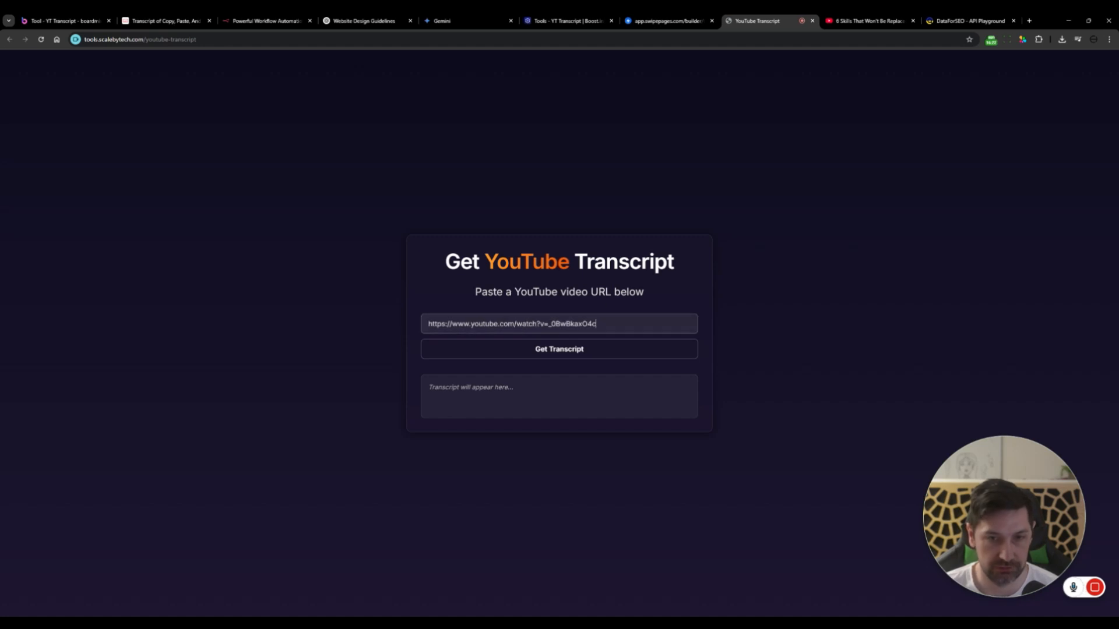
pyautogui.click(558, 349)
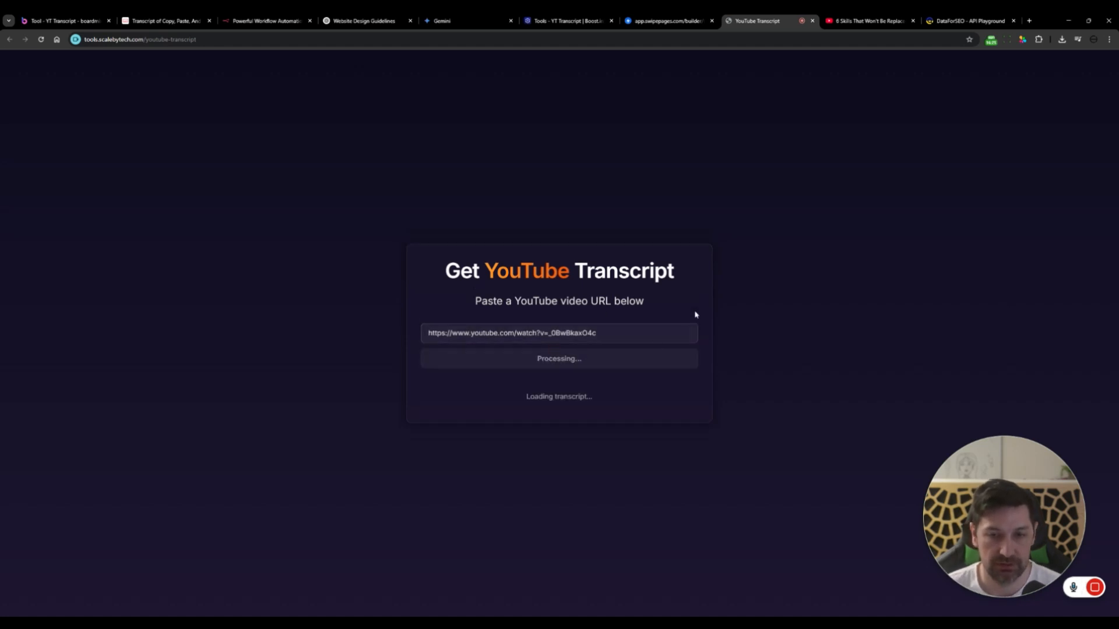
pyautogui.moveTo(713, 311)
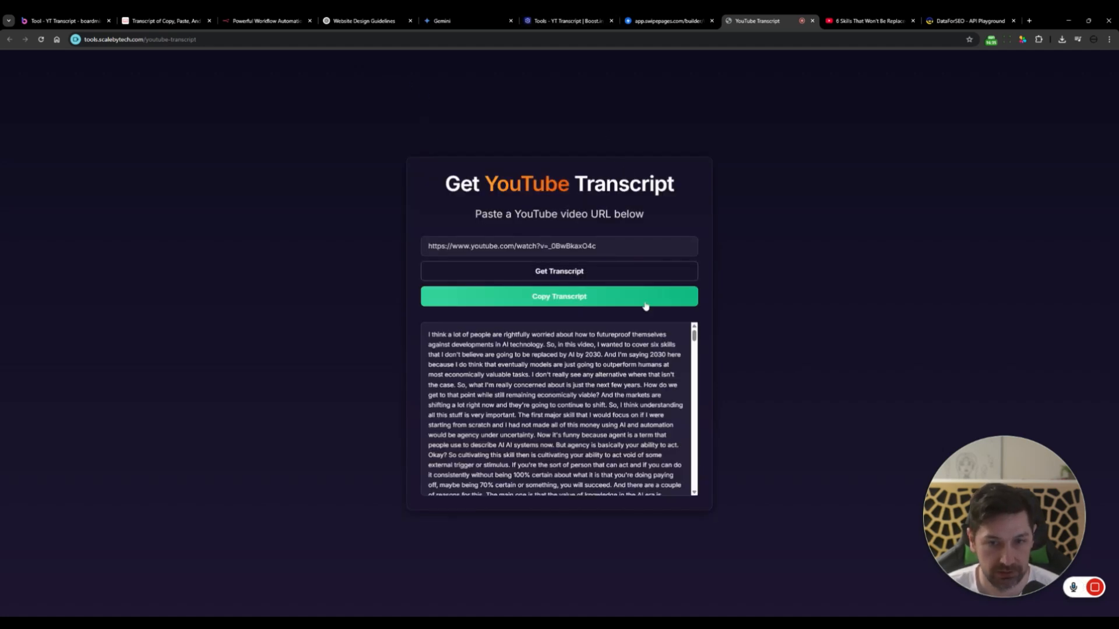
pyautogui.click(559, 296)
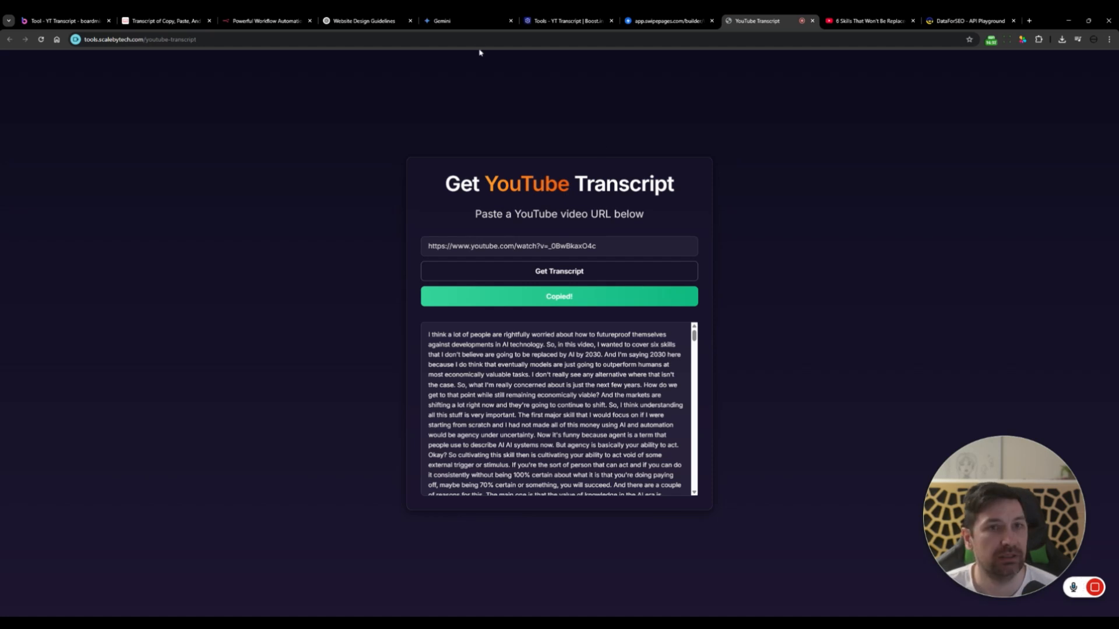
pyautogui.click(366, 20)
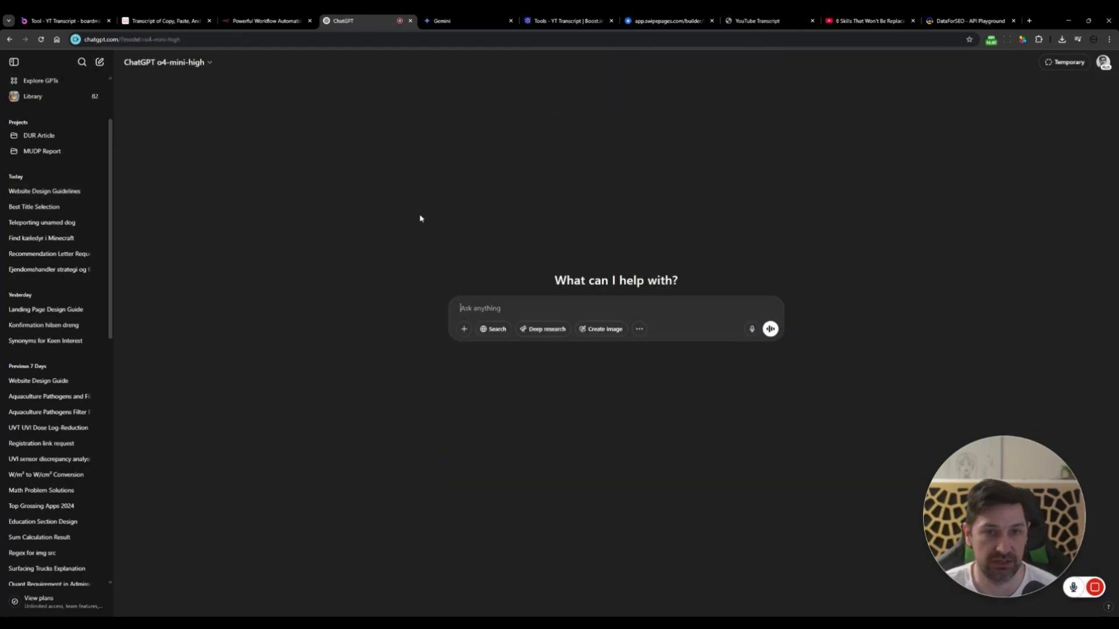
# Step: Ask ChatGPT to summarize the pasted transcript into actionable points
pyautogui.write('Please summarize the transcript below into')
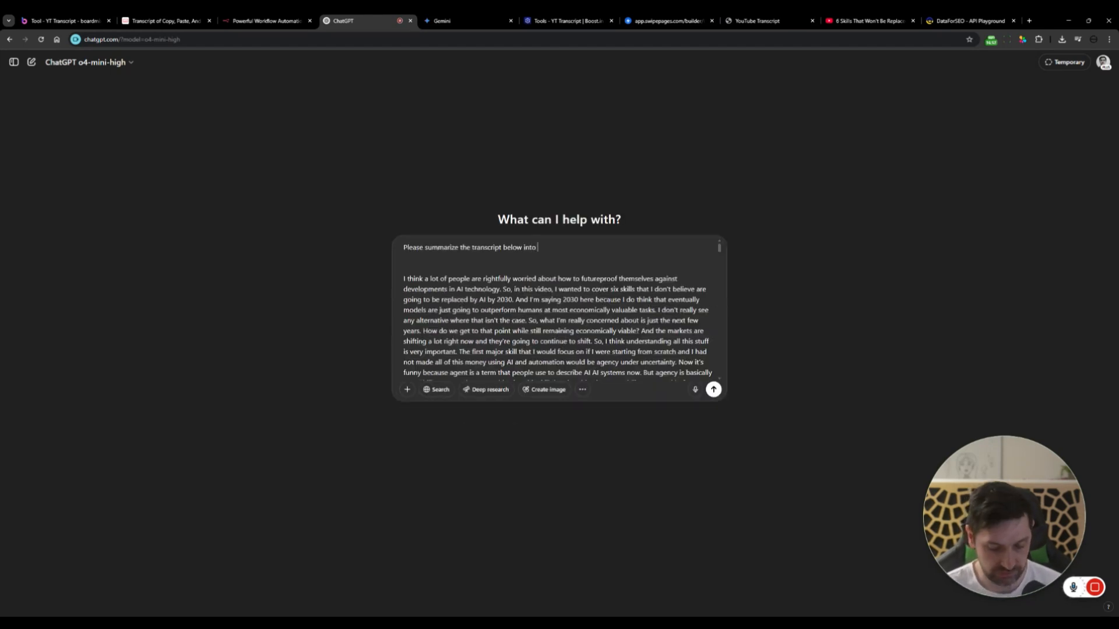
pyautogui.write('actionable p')
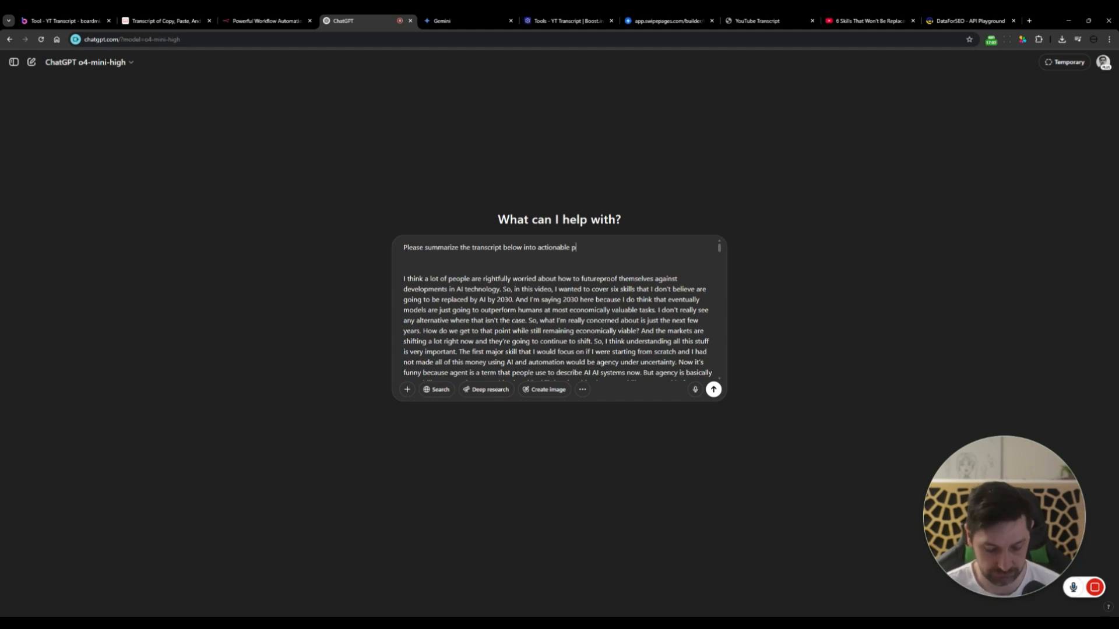
pyautogui.click(712, 389)
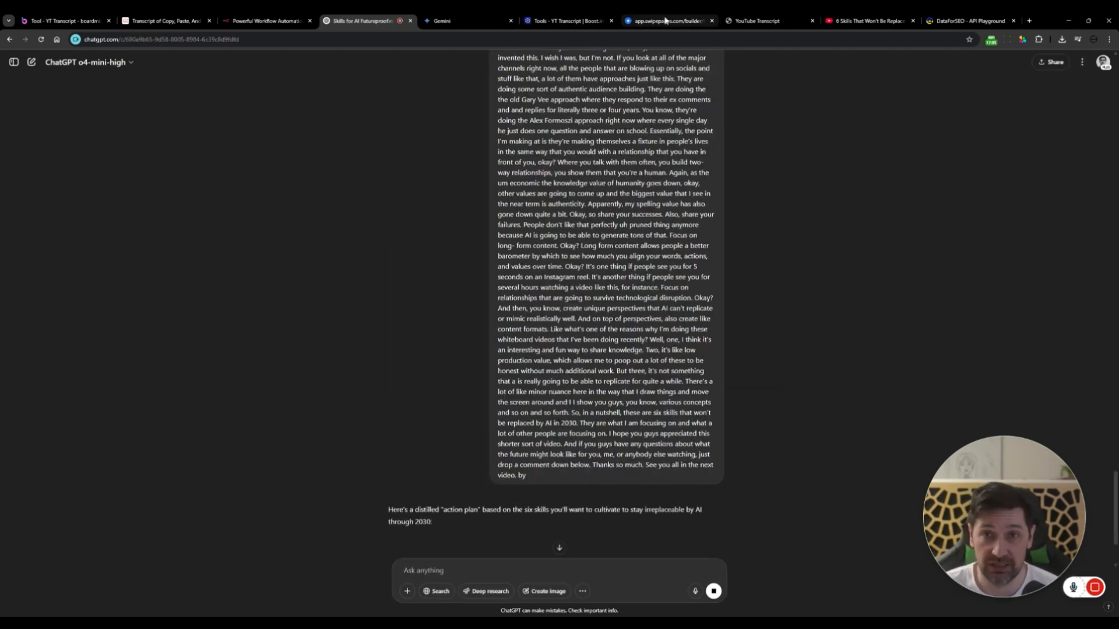
pyautogui.click(769, 20)
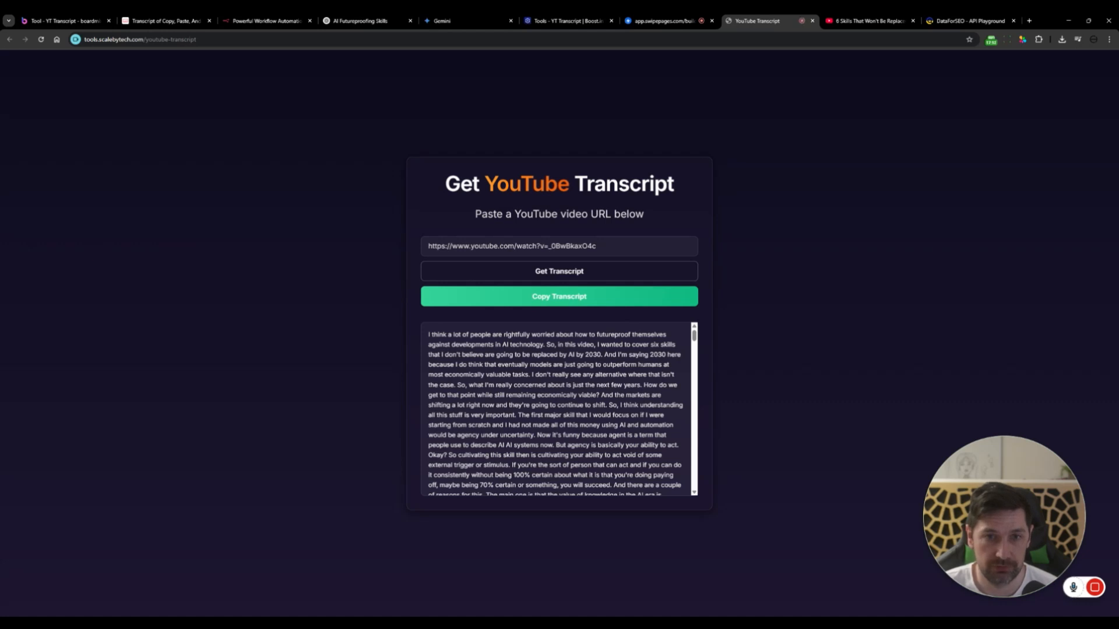
pyautogui.click(559, 296)
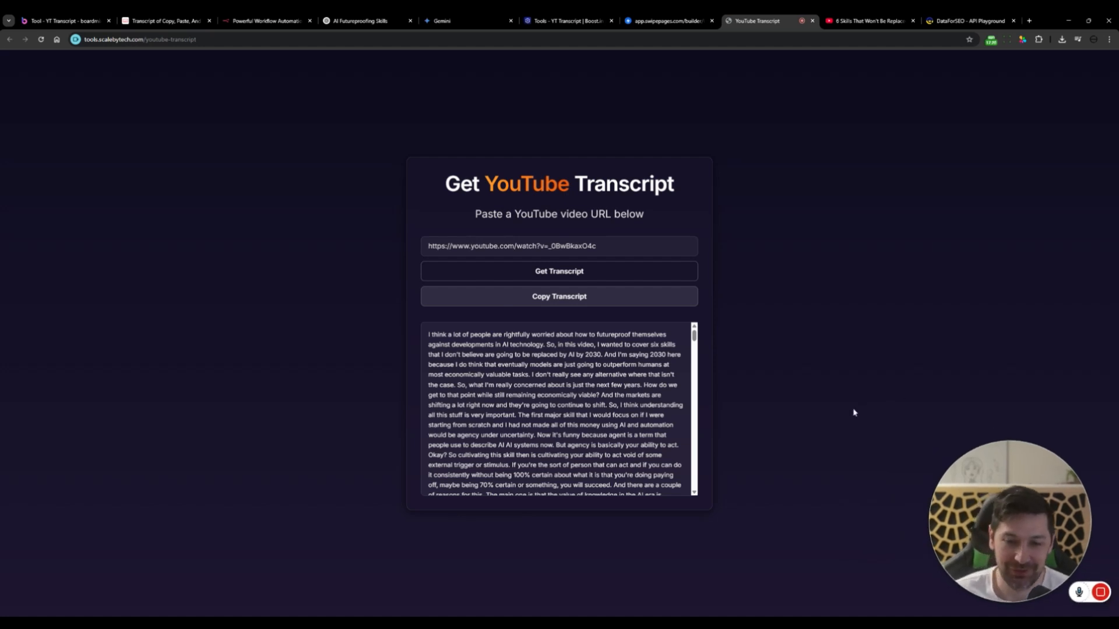
pyautogui.moveTo(674, 331)
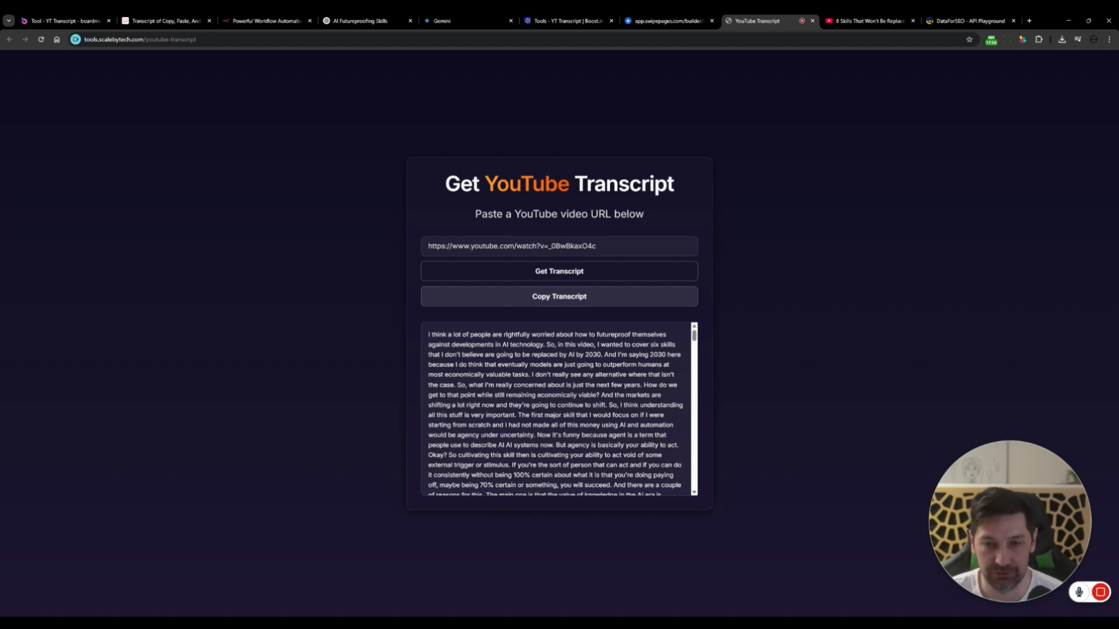
pyautogui.click(360, 20)
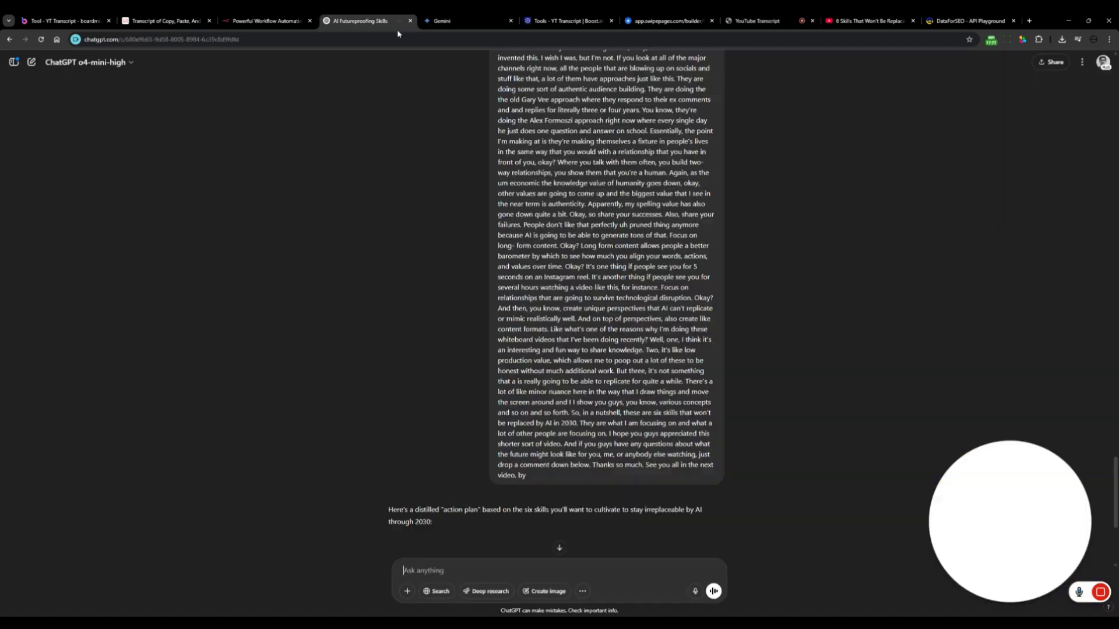
pyautogui.click(755, 21)
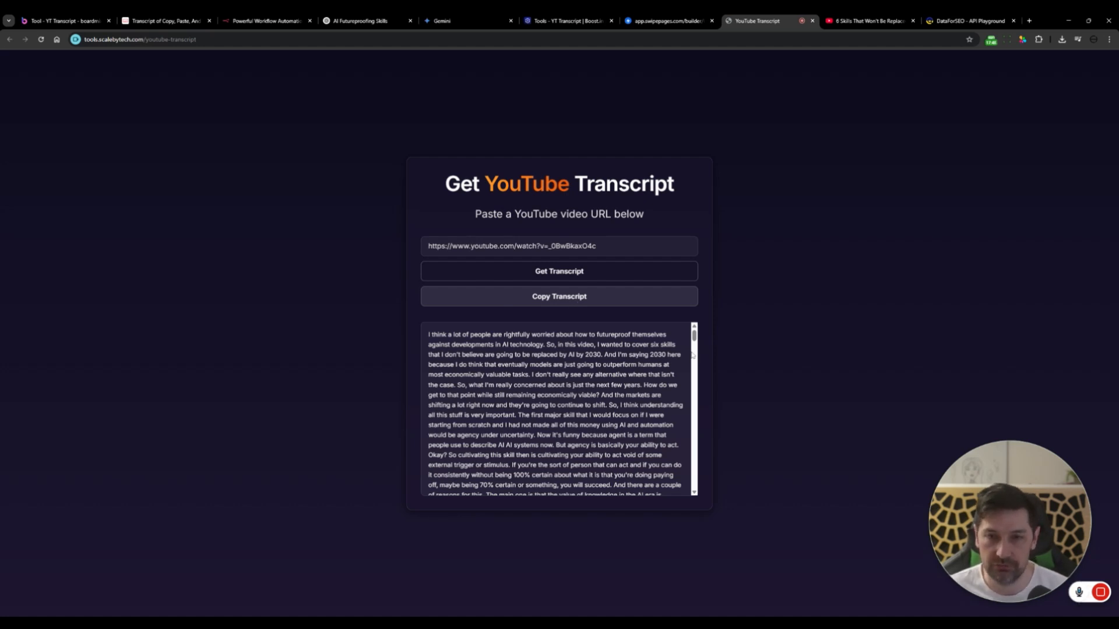
pyautogui.moveTo(762, 244)
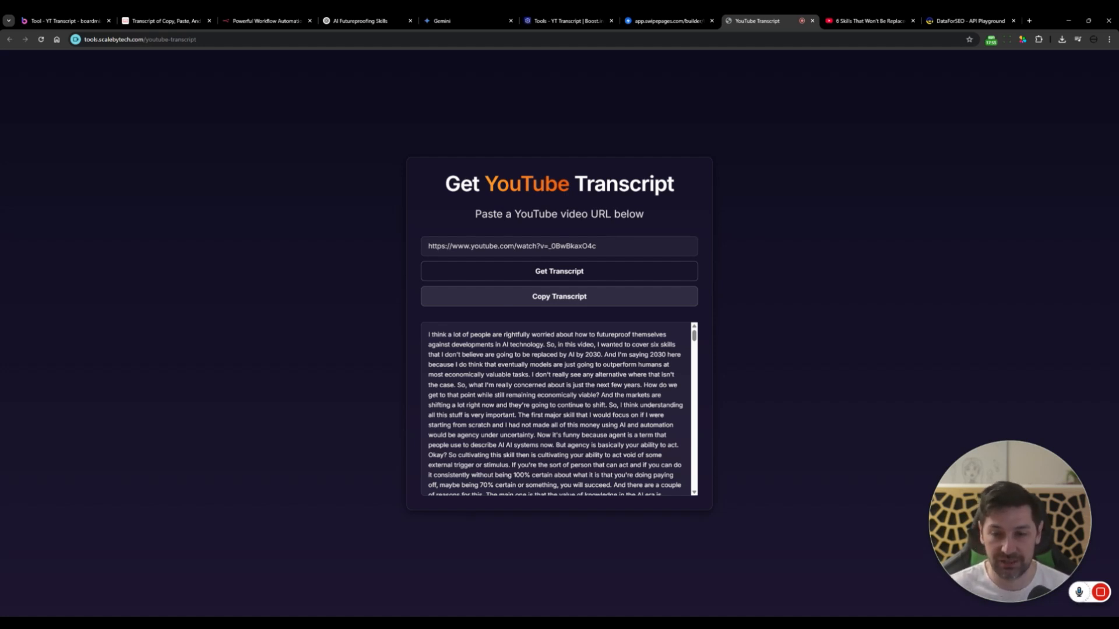
pyautogui.moveTo(718, 187)
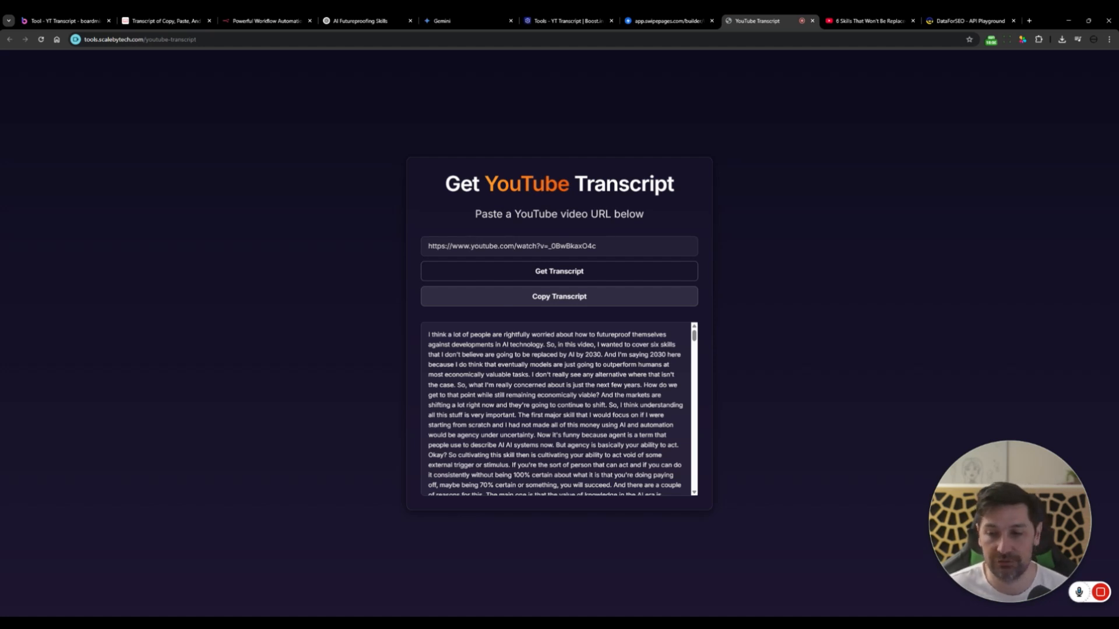
pyautogui.moveTo(741, 238)
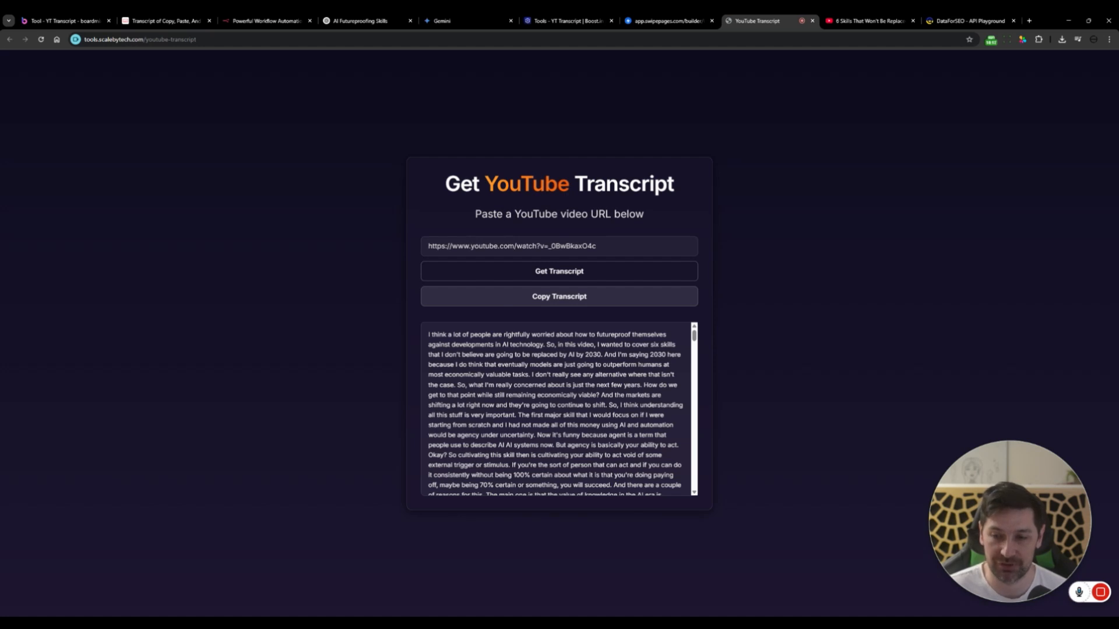
pyautogui.moveTo(826, 428)
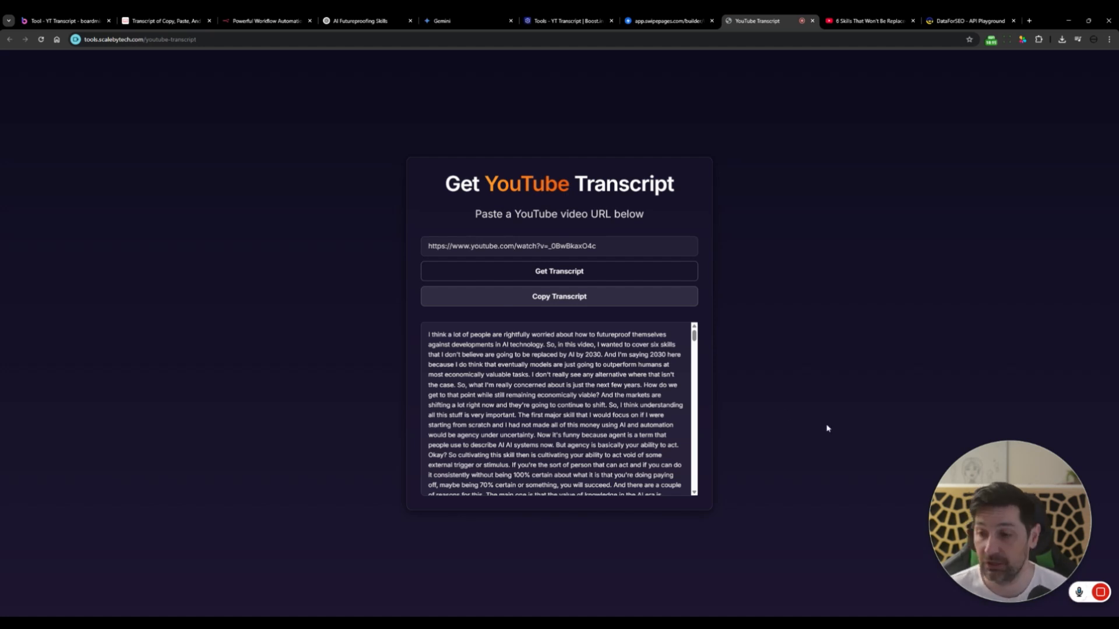